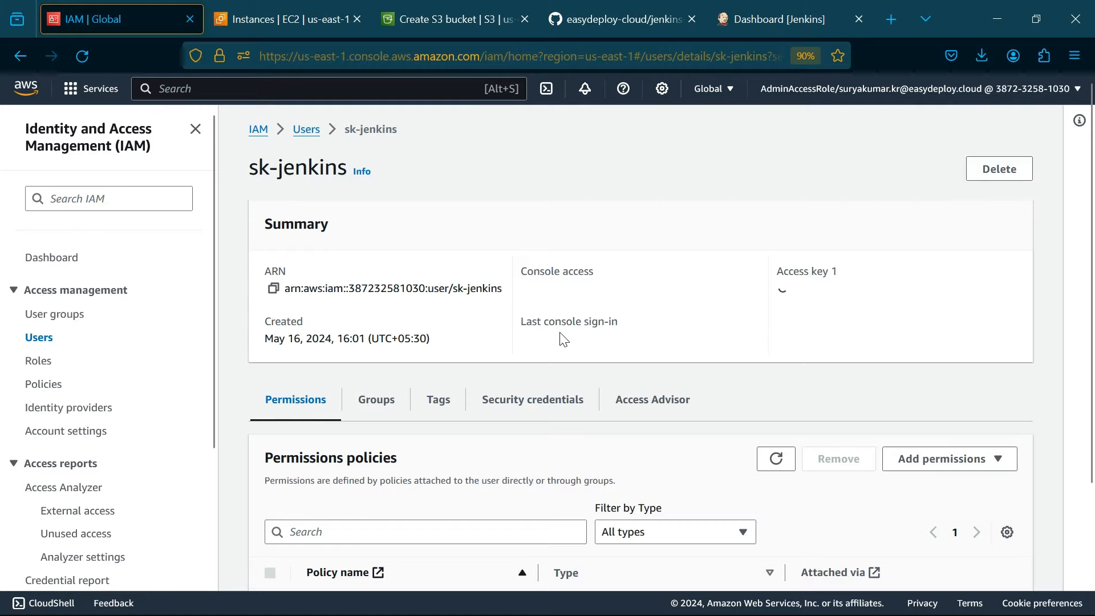
Scroll down the sk-jenkins IAM user page to review its access key
scroll(down, 3)
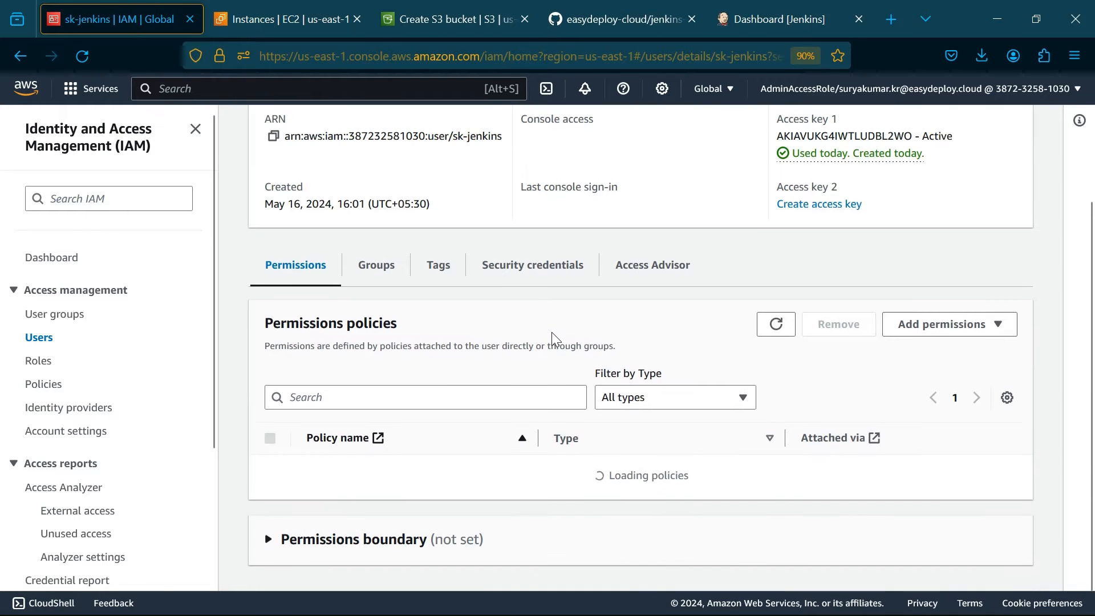
scroll(down, 3)
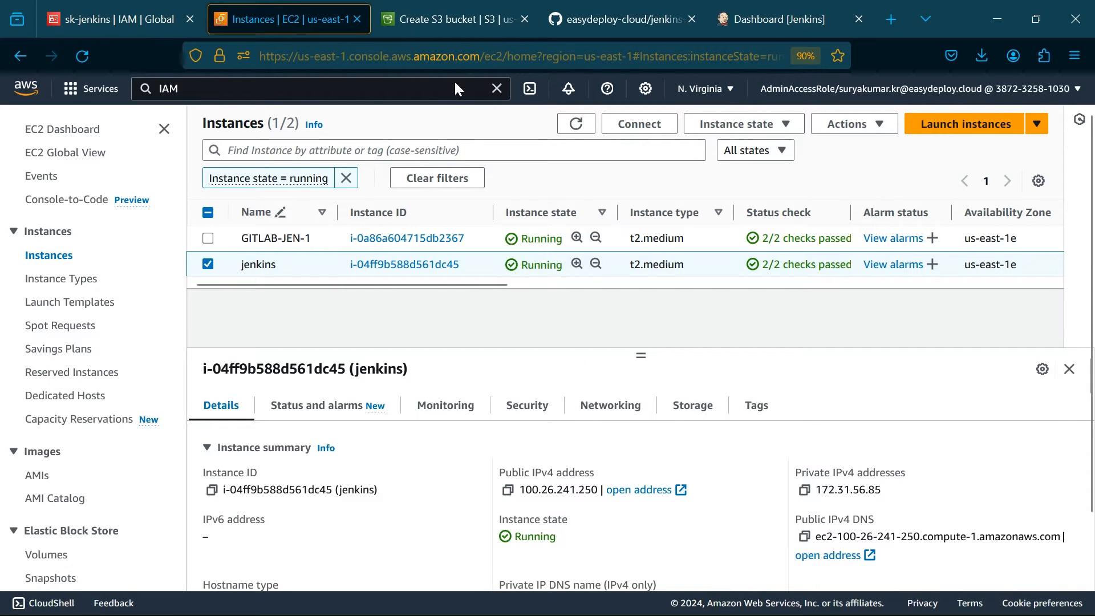
mouse_move(453, 5)
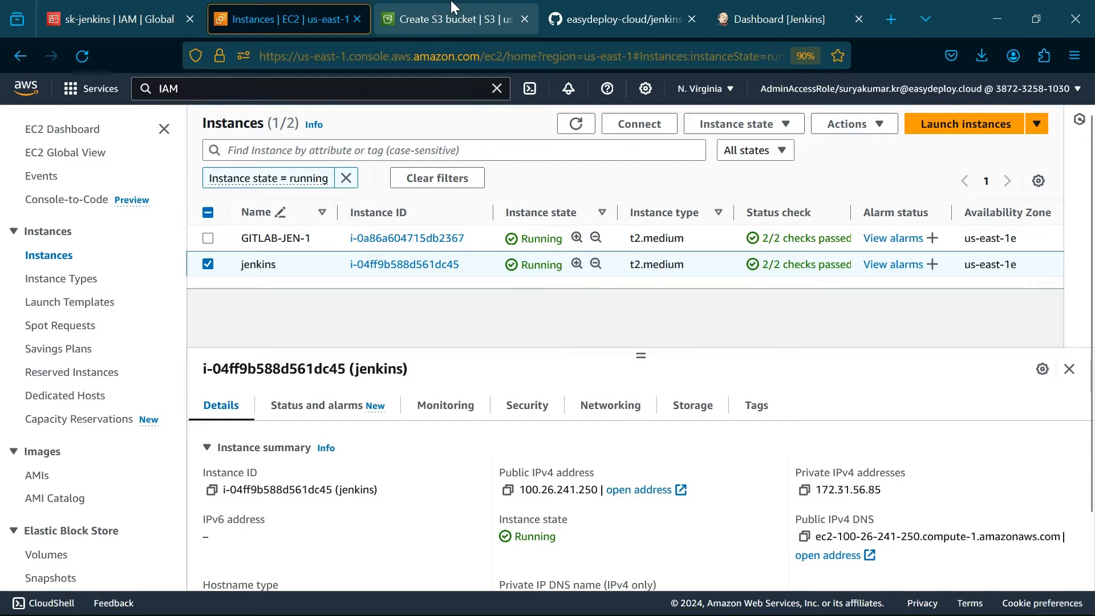
Create bucket sk-jenkins-angular with Block all public access unticked and acknowledged
click(448, 18)
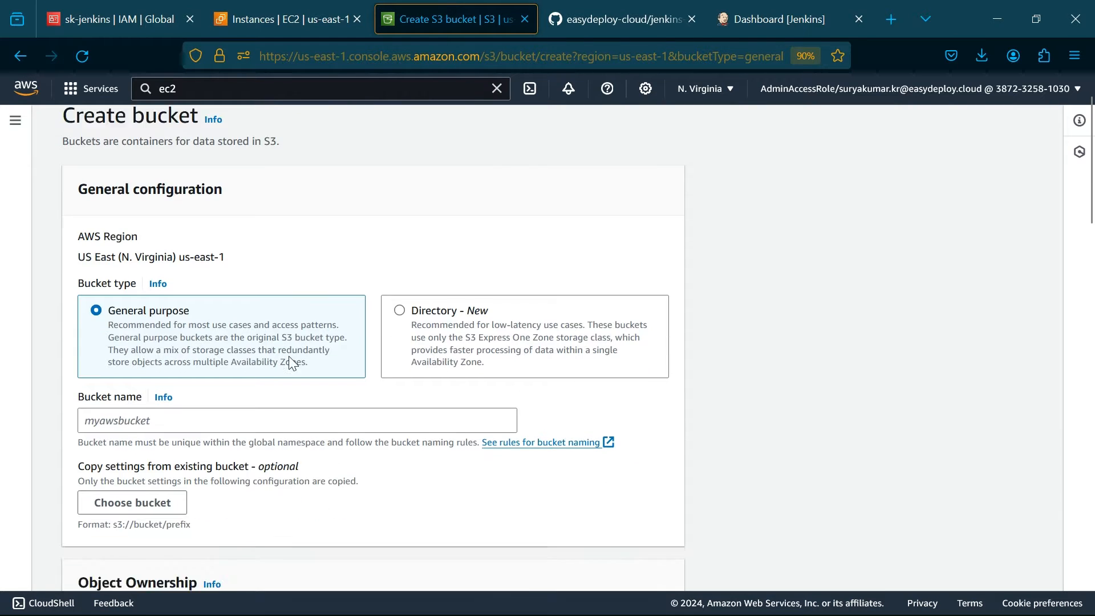
text(s)
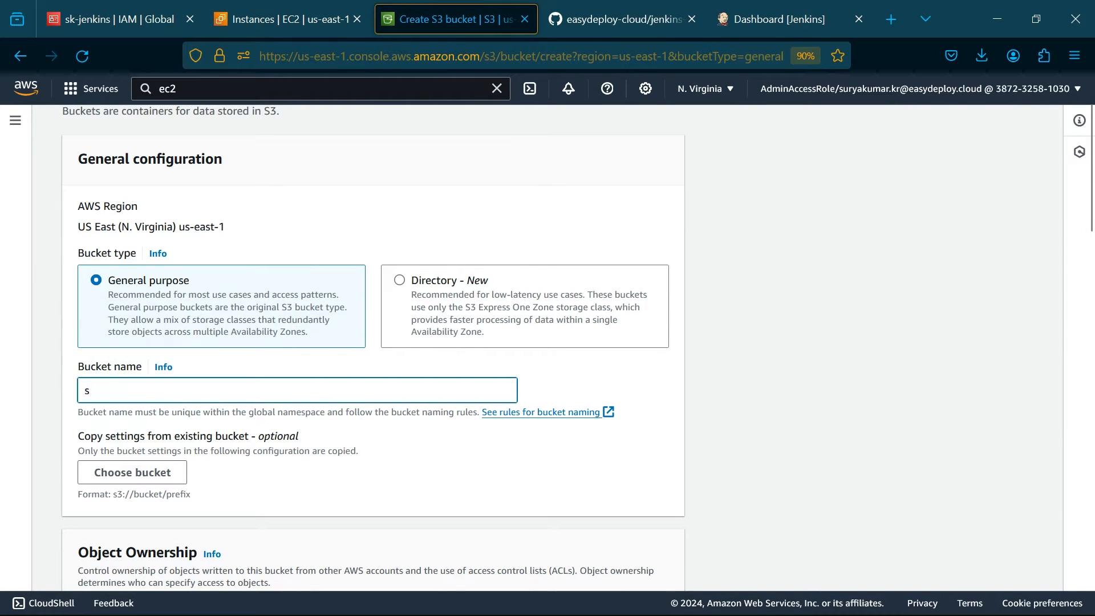
text(k-jen)
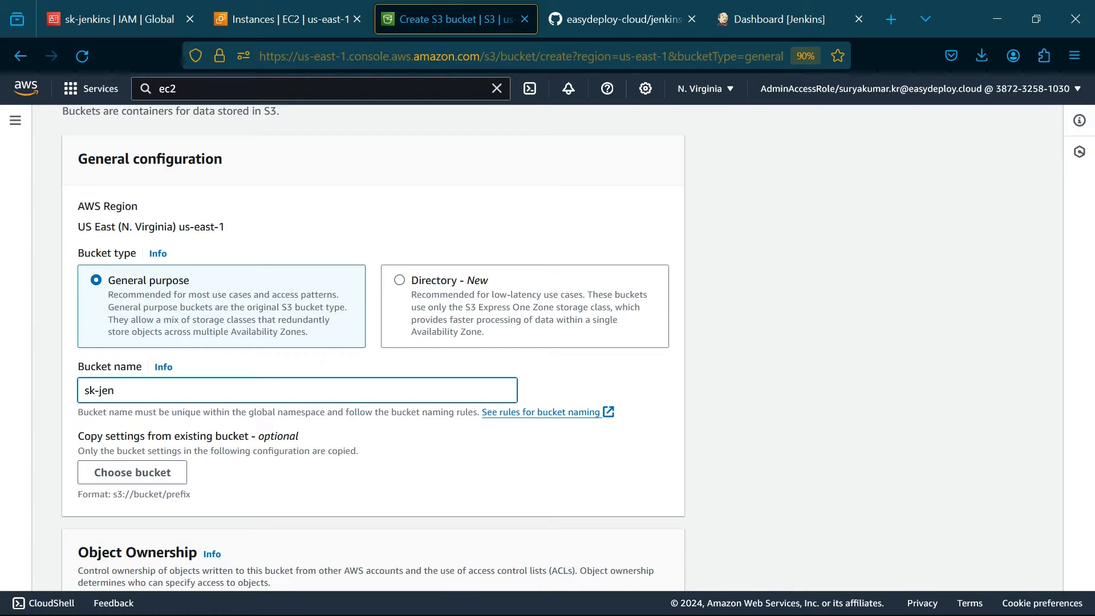
text(kins)
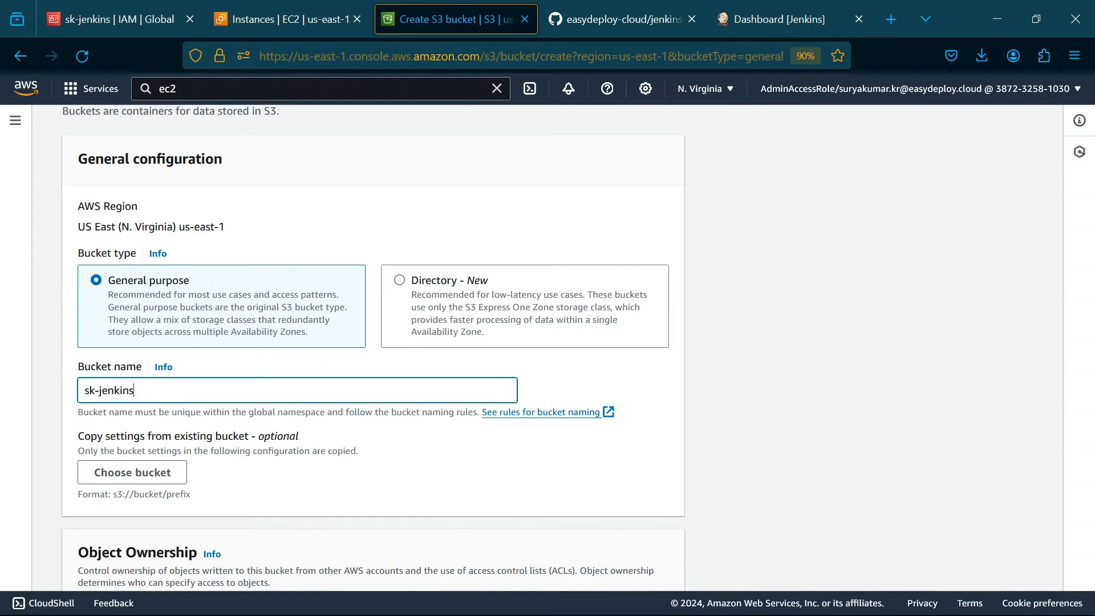
text(-angular)
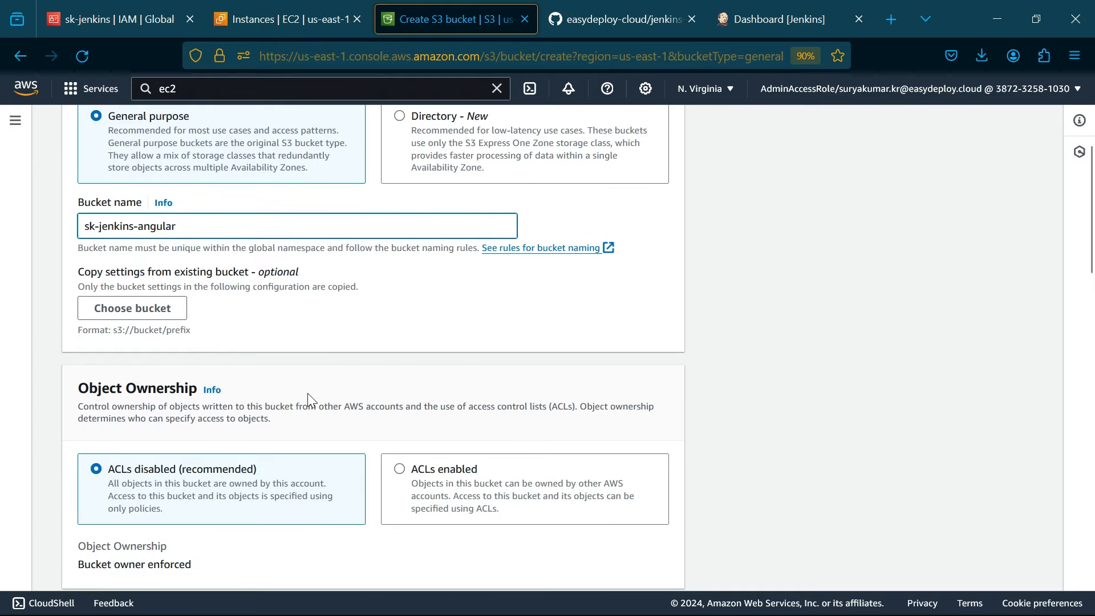
scroll(down, 3)
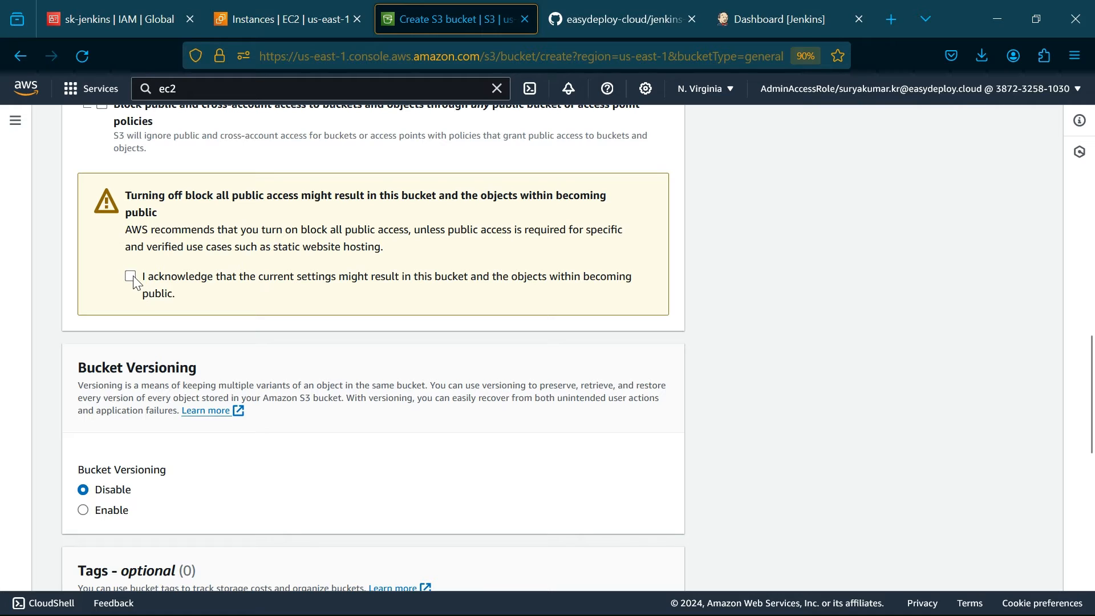
scroll(down, 3)
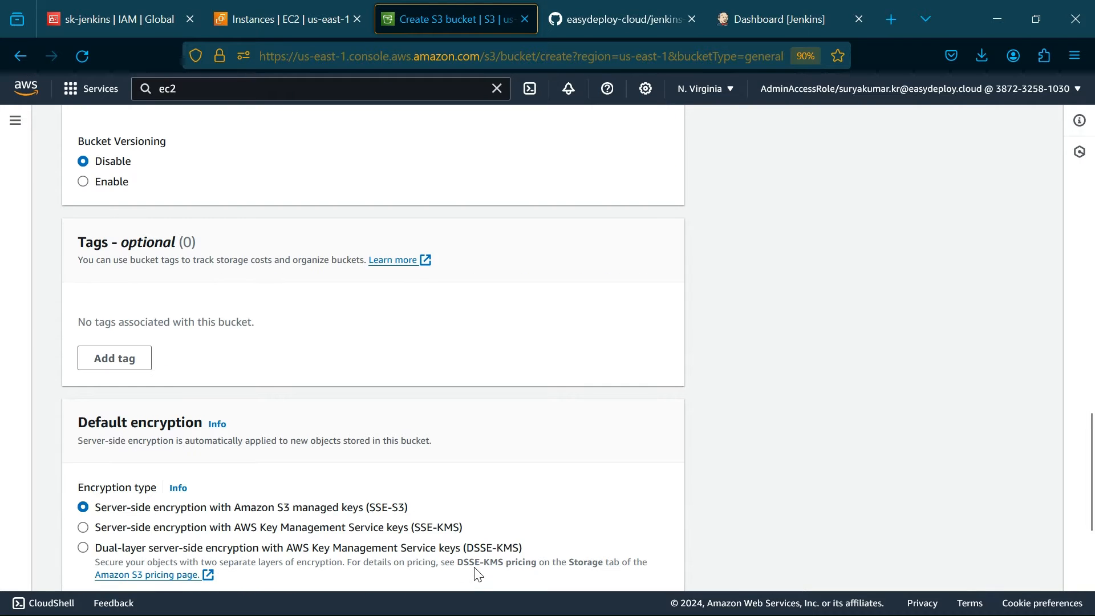
scroll(down, 3)
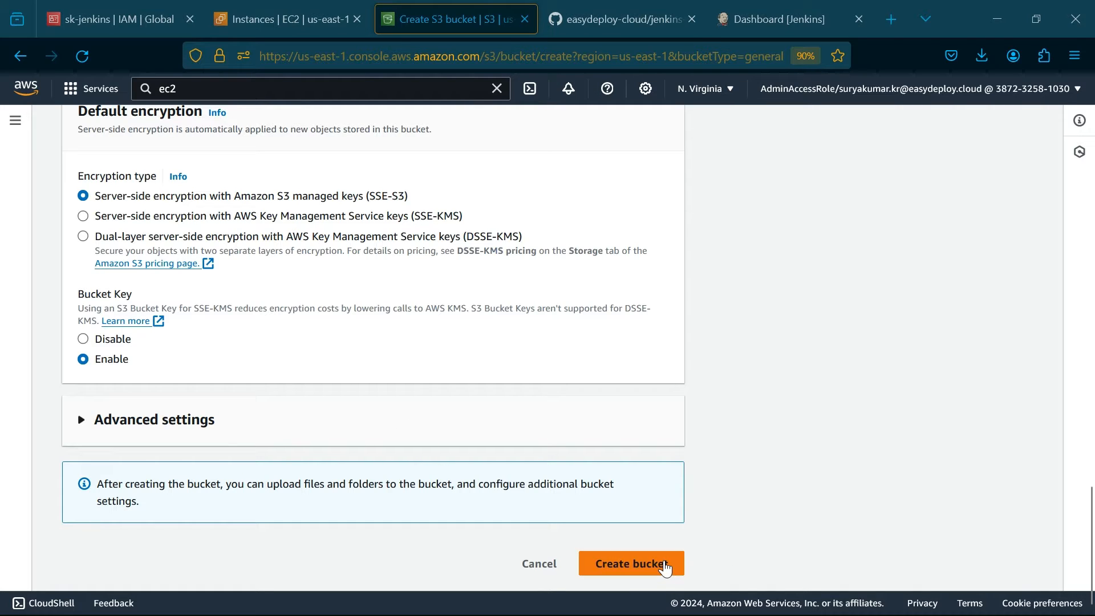
click(631, 564)
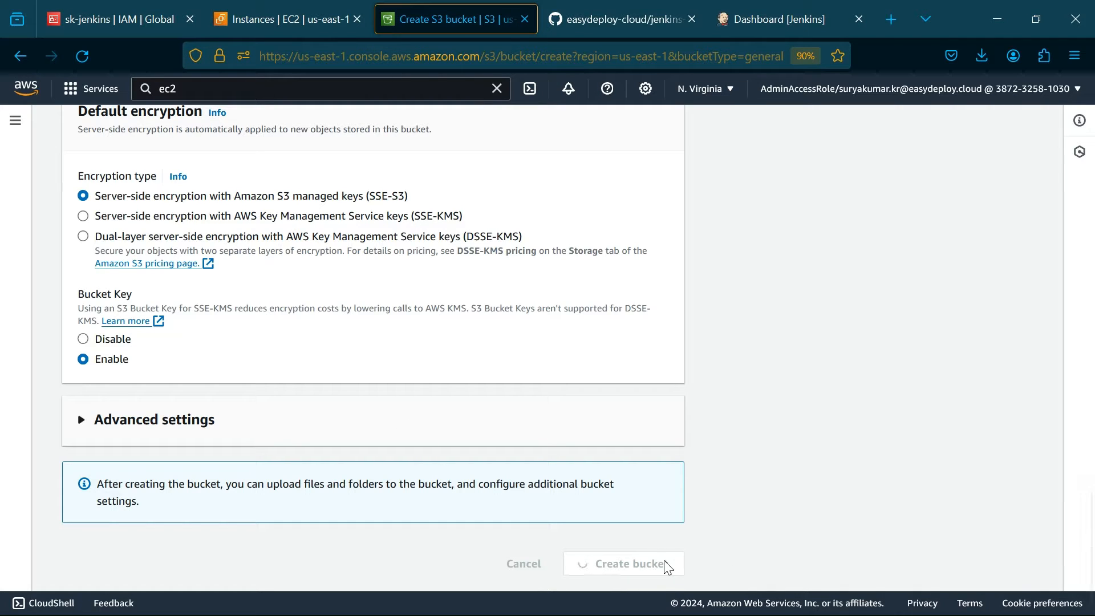
click(623, 563)
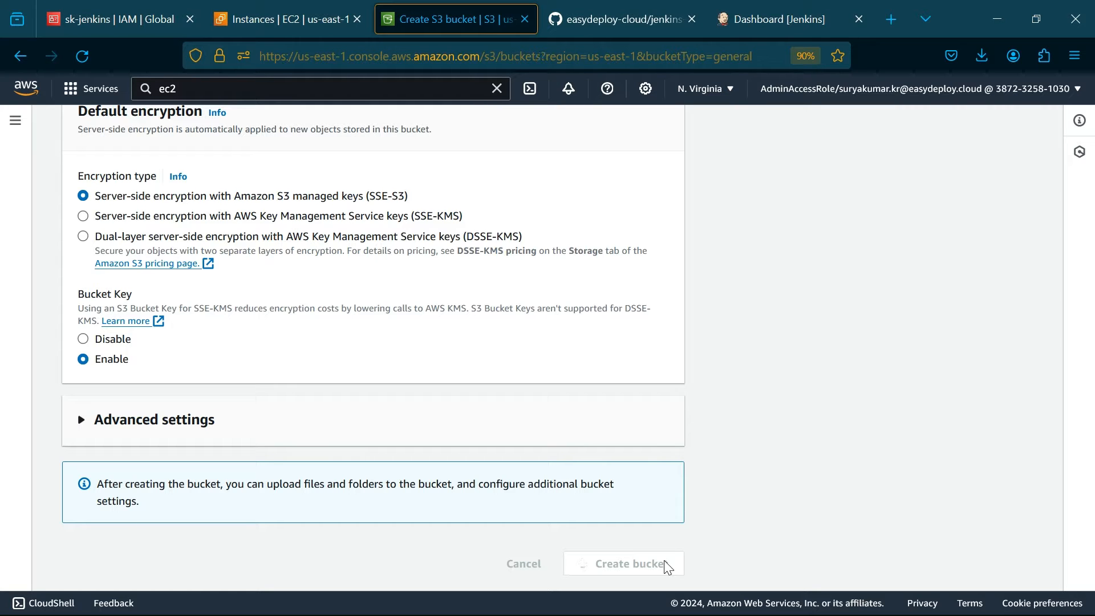
click(622, 563)
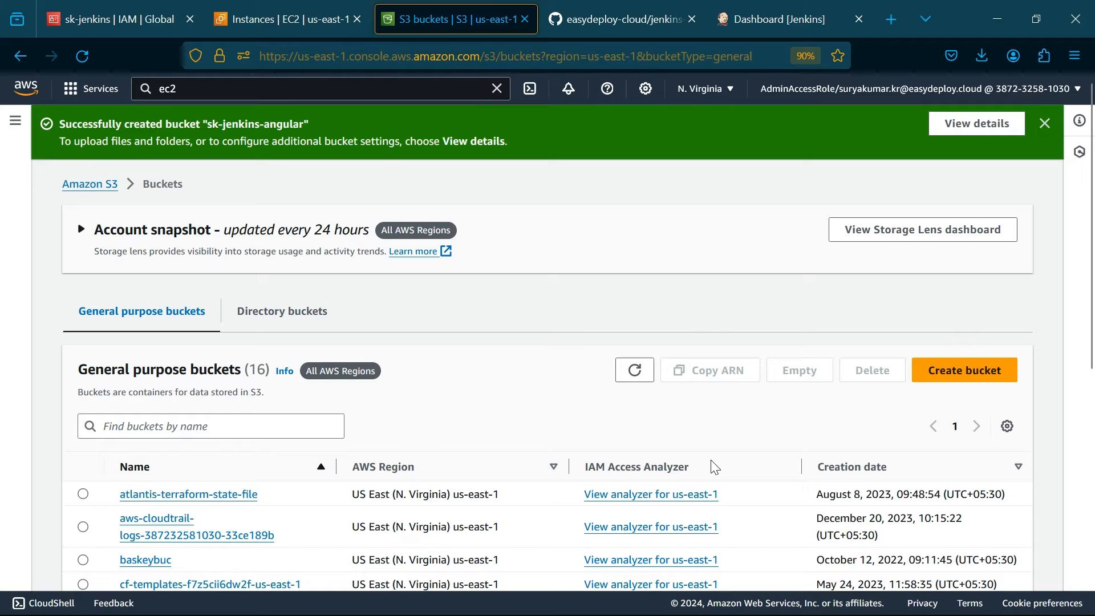
mouse_move(914, 98)
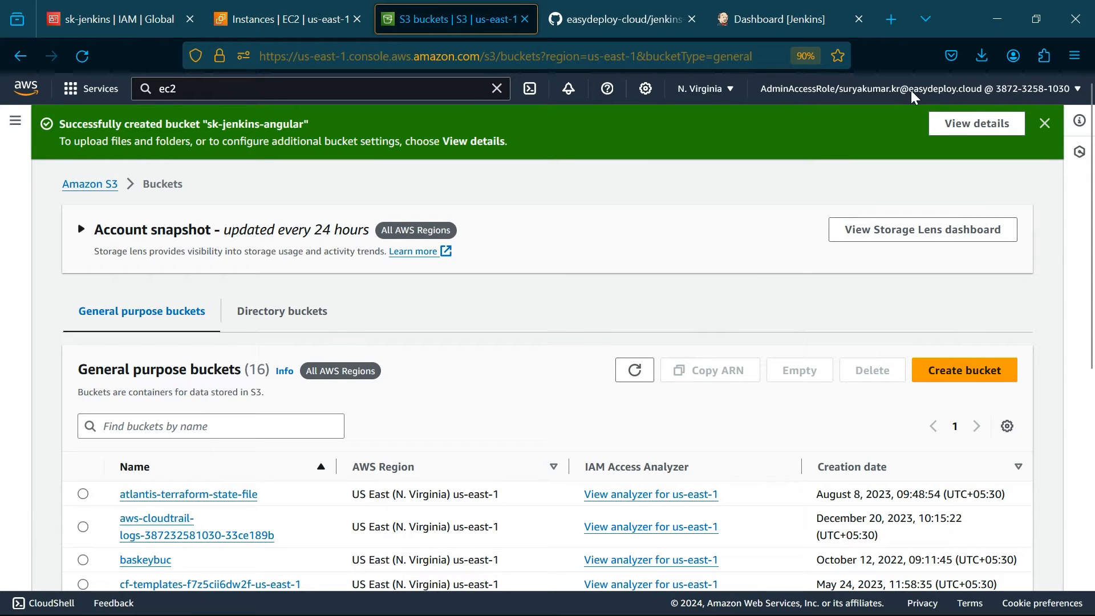
Open the sk-jenkins-angular bucket's Properties and scroll to Static website hosting
click(976, 123)
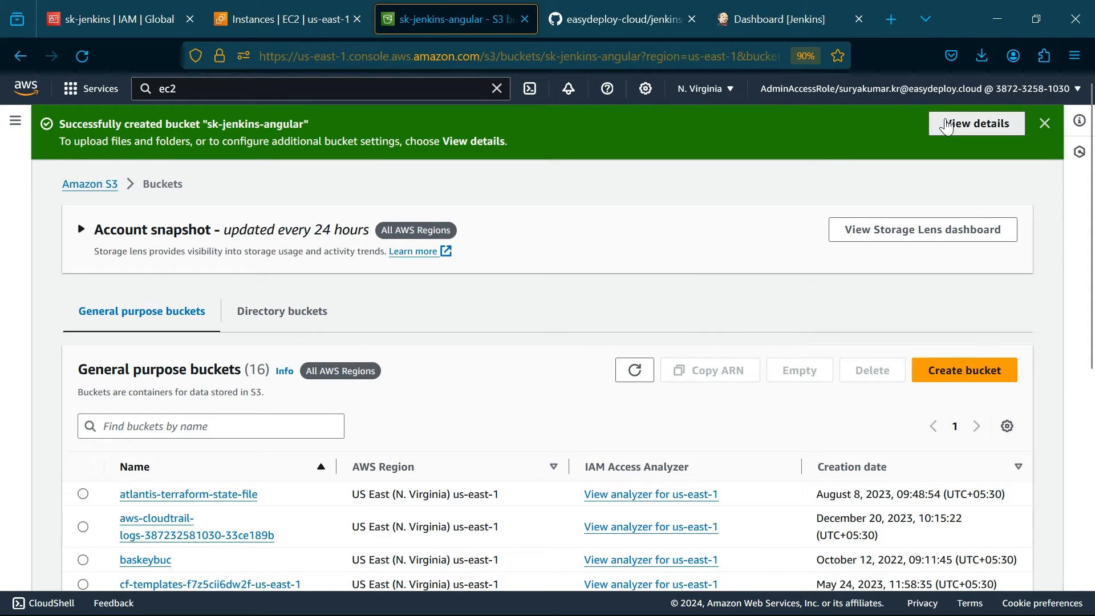
click(976, 123)
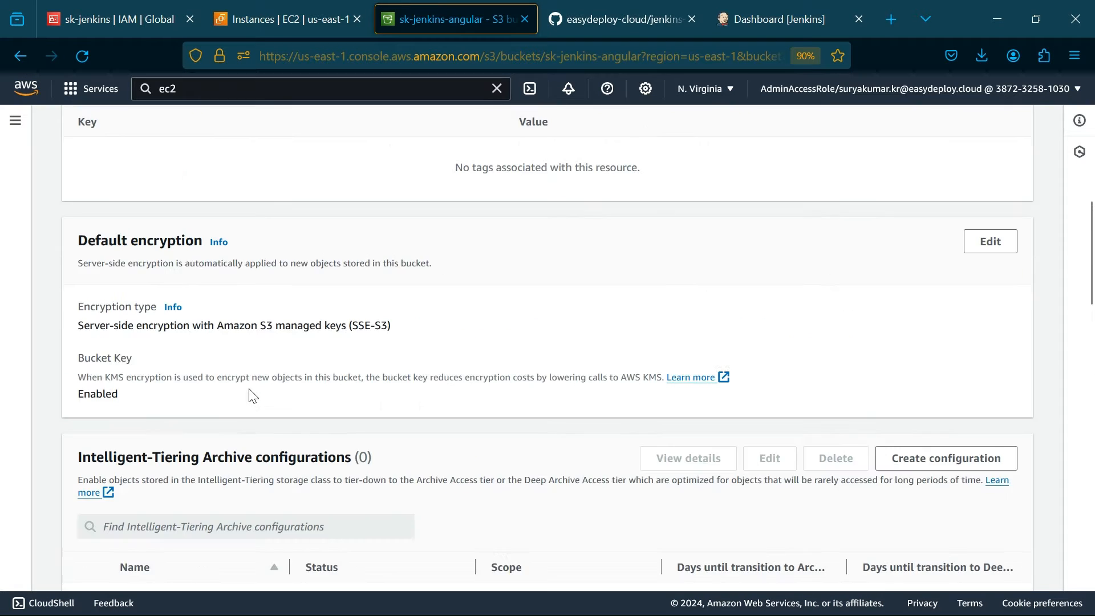
scroll(down, 3)
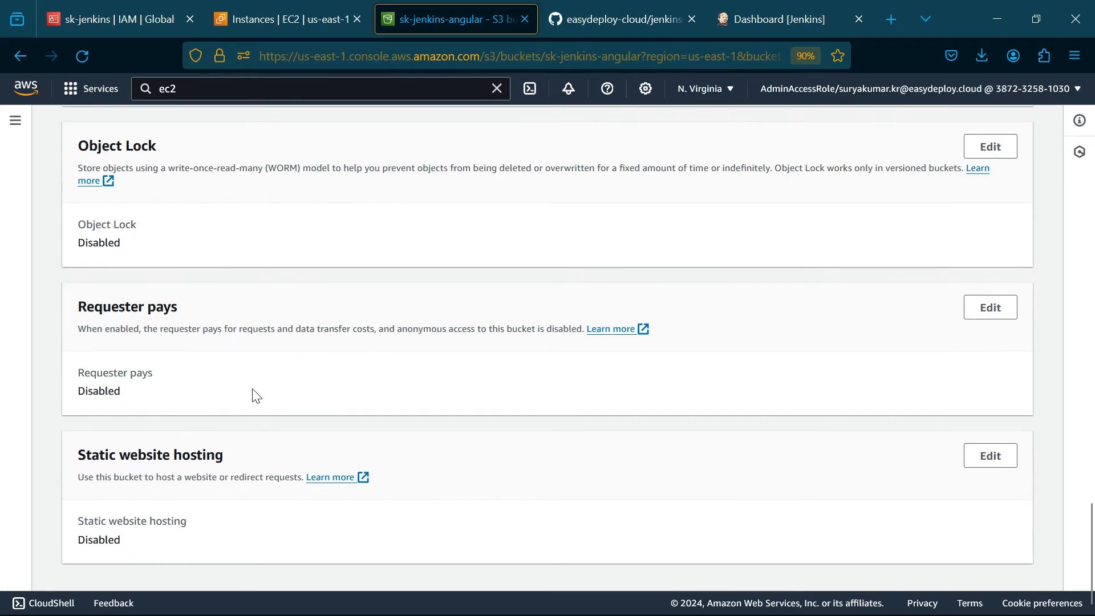
Enable static website hosting with index.html as the index document and save
click(989, 454)
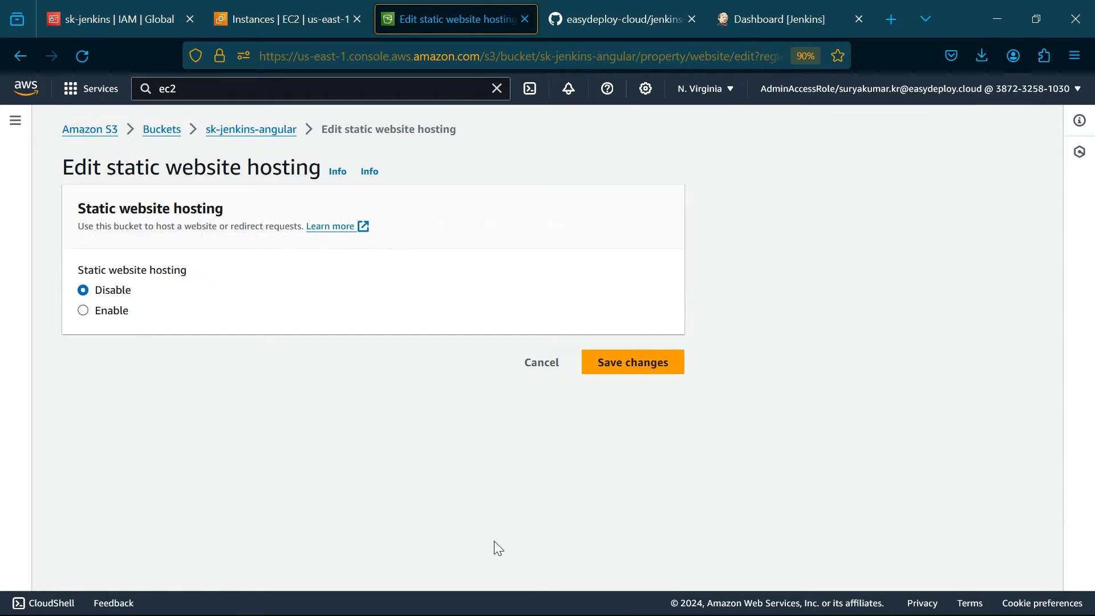
click(83, 310)
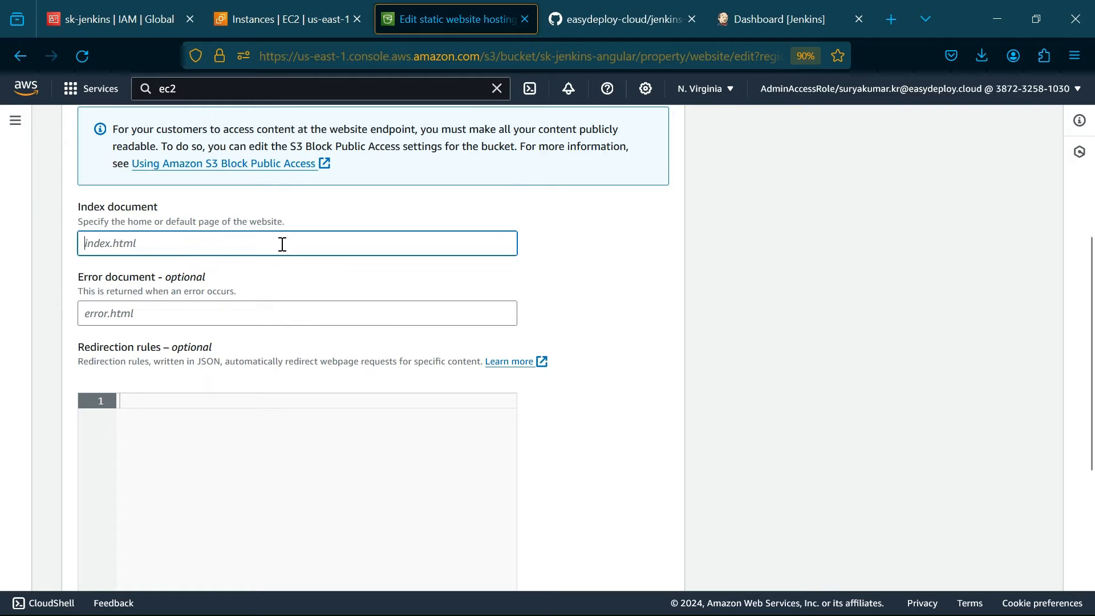
text(index)
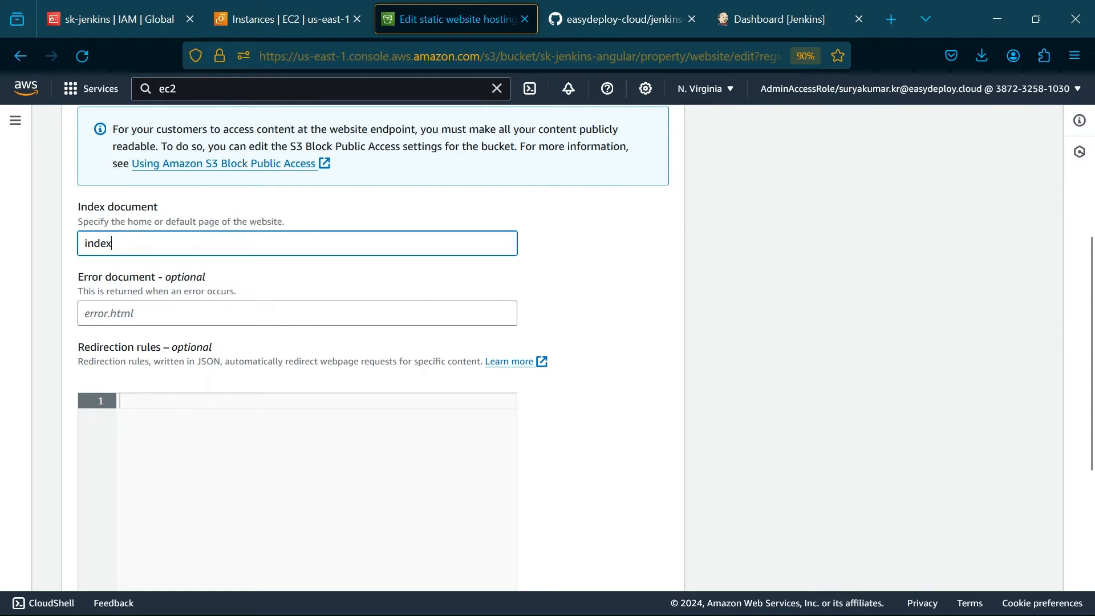
text(.html)
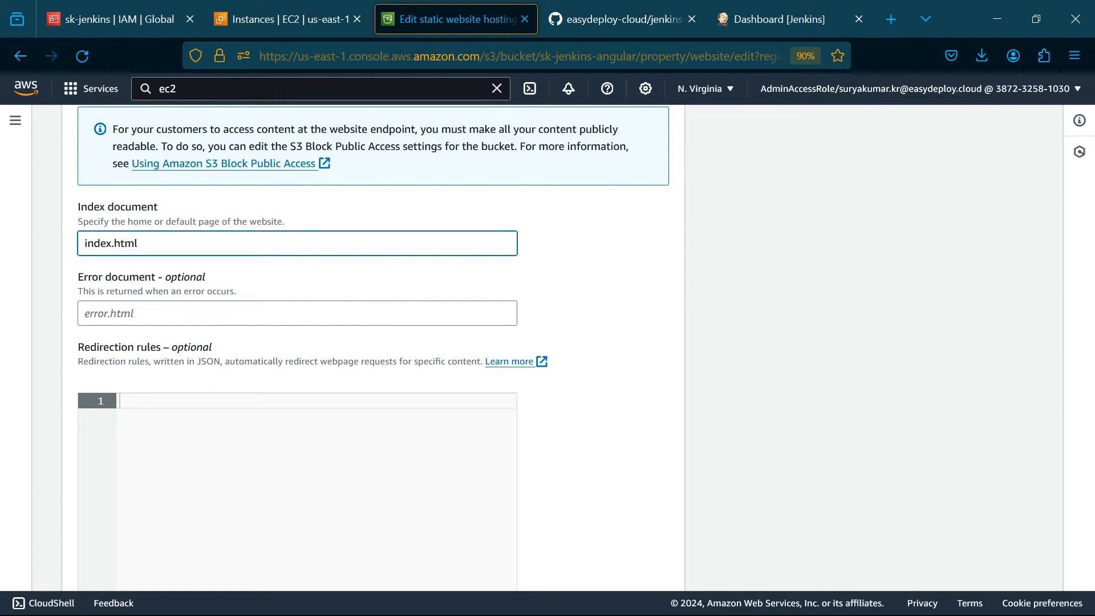
scroll(down, 3)
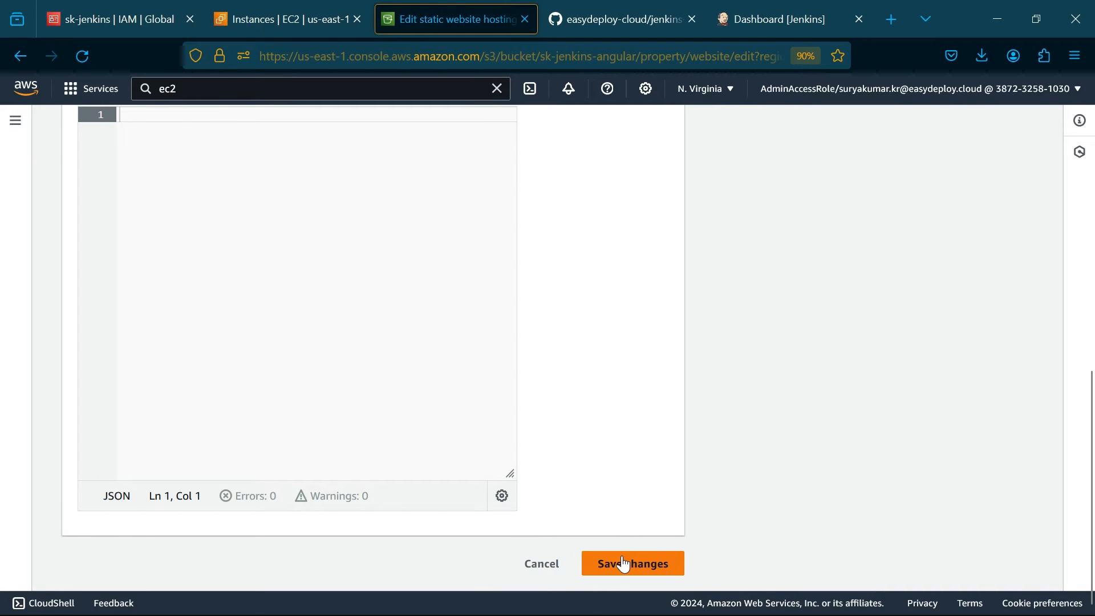
click(633, 563)
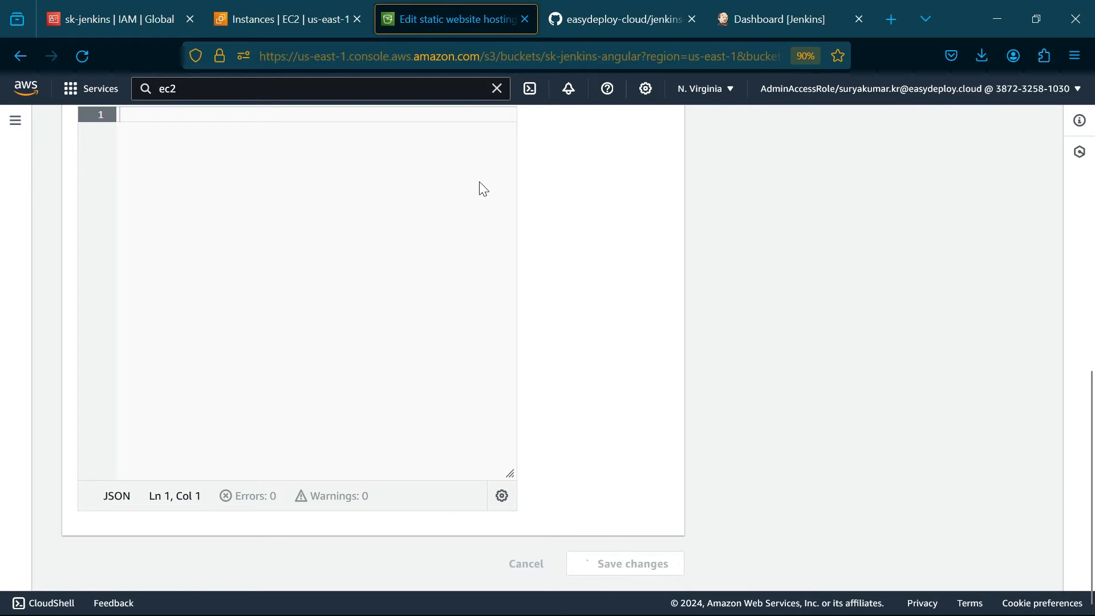
click(625, 563)
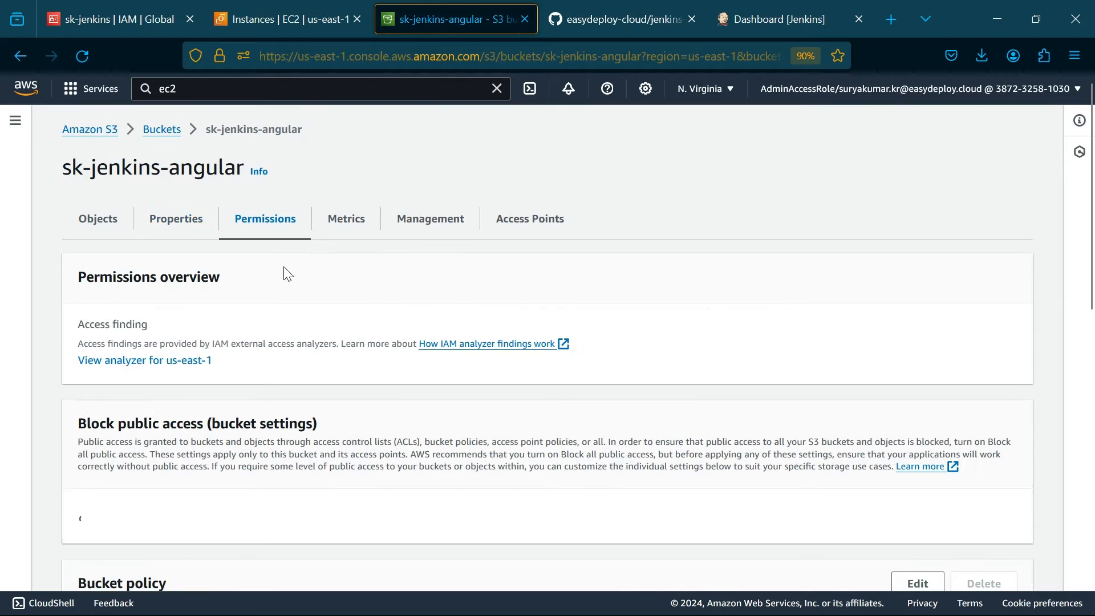
Scroll to Bucket policy on the Permissions tab and start editing it
scroll(down, 3)
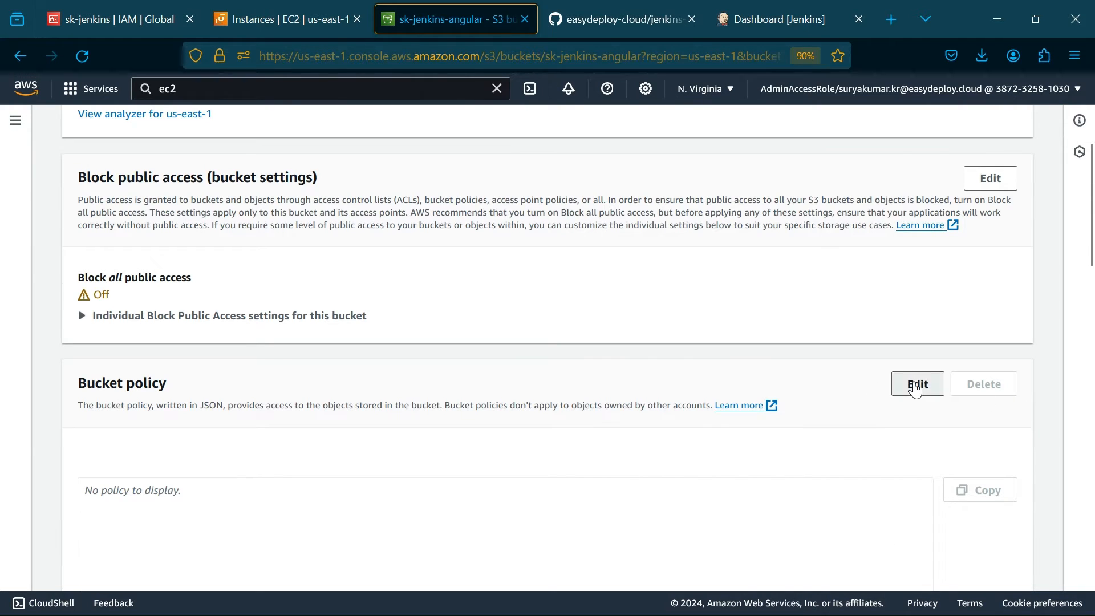
click(917, 384)
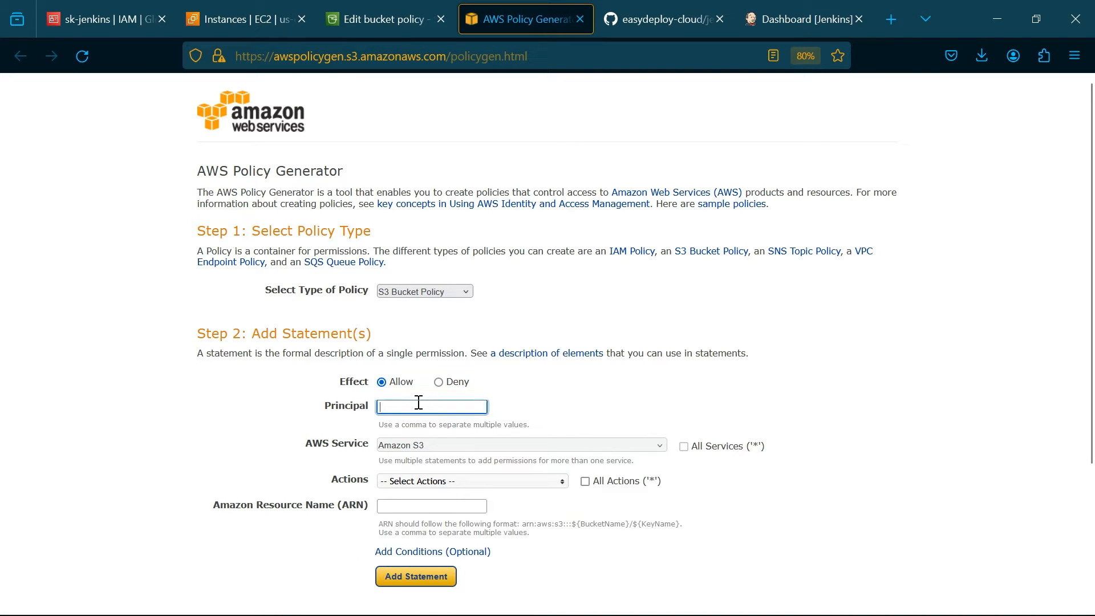
In the Policy Generator, set Principal to * and select the GetObject action
text(*)
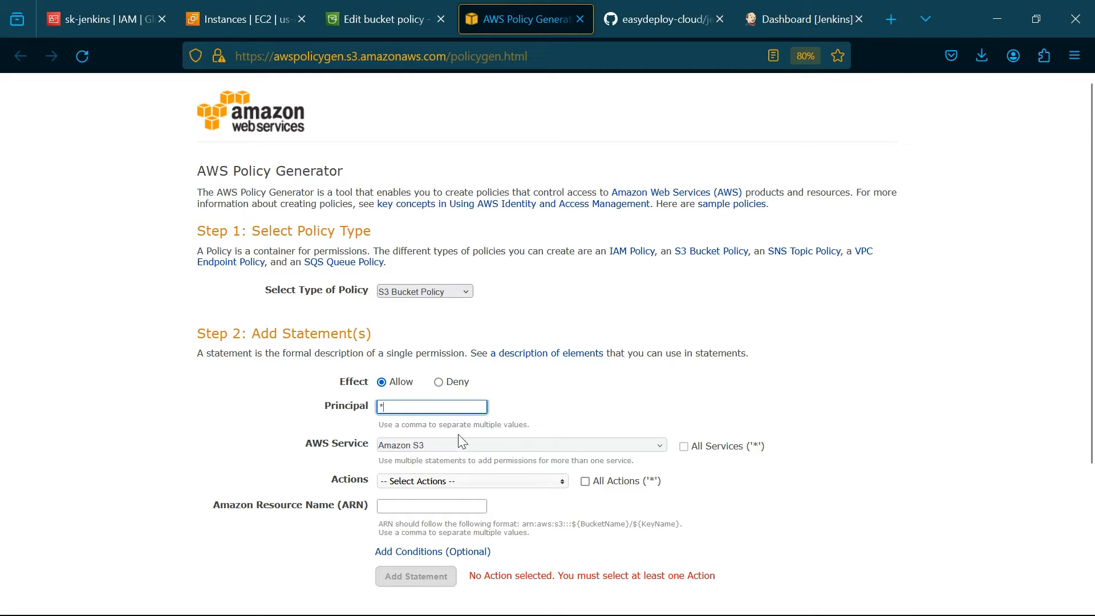
scroll(down, 3)
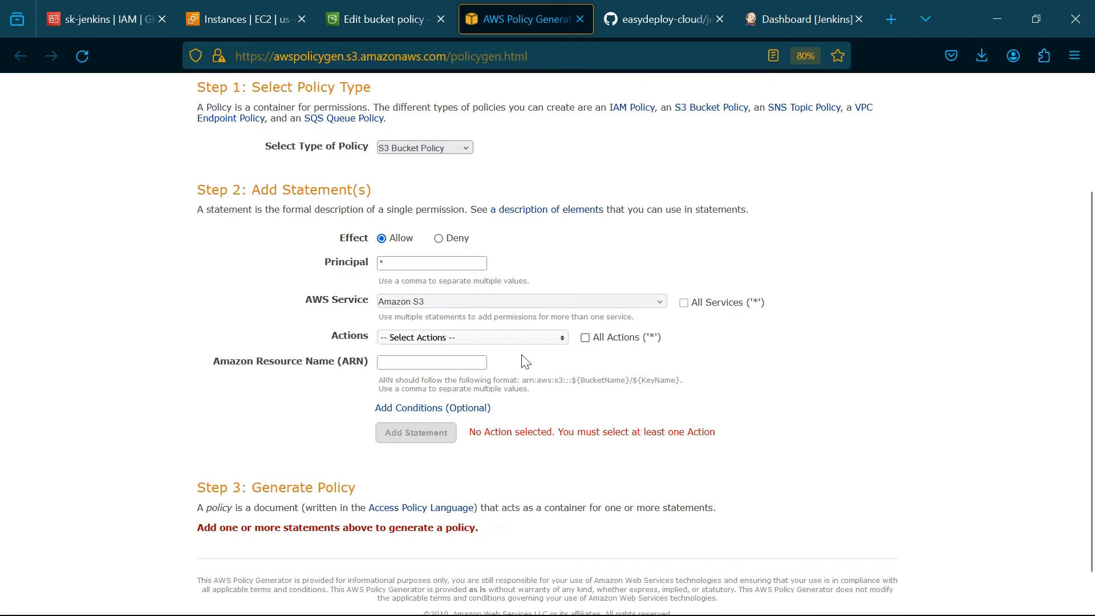
click(472, 337)
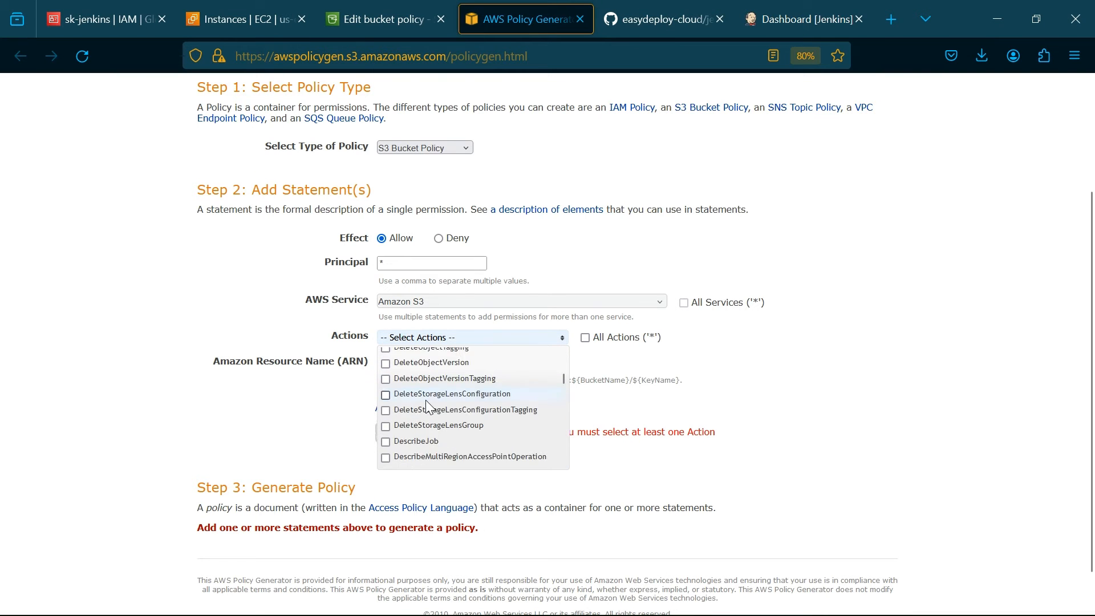
scroll(down, 3)
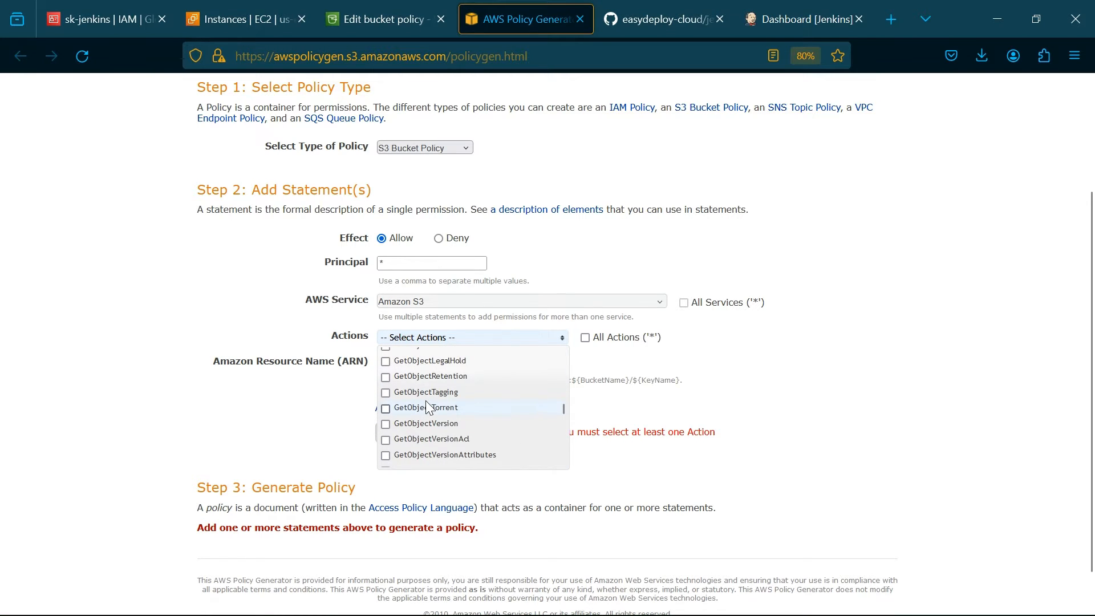
click(385, 437)
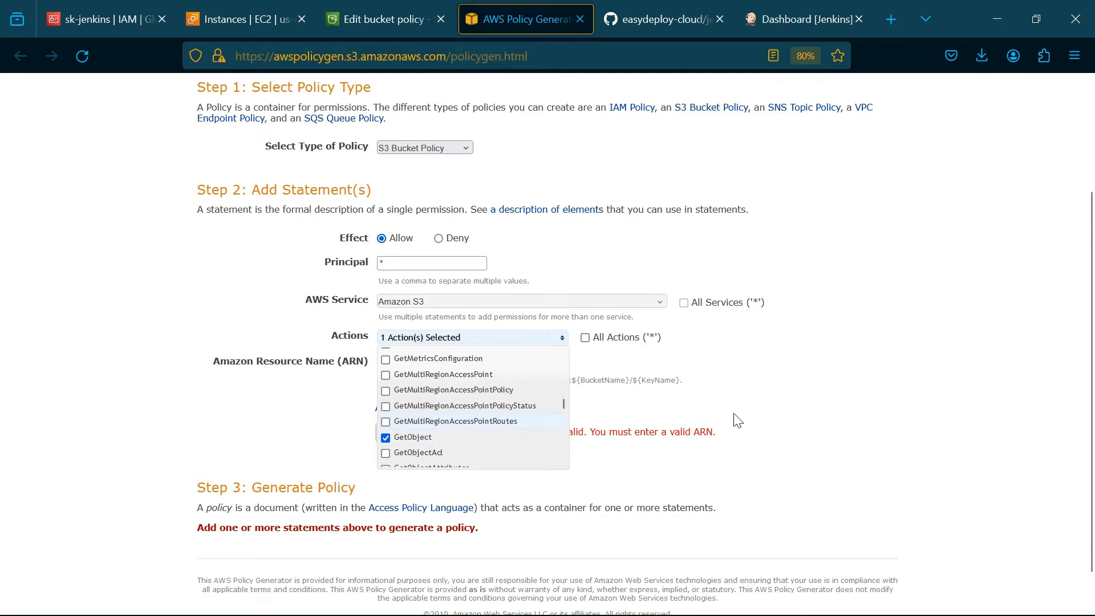
click(431, 361)
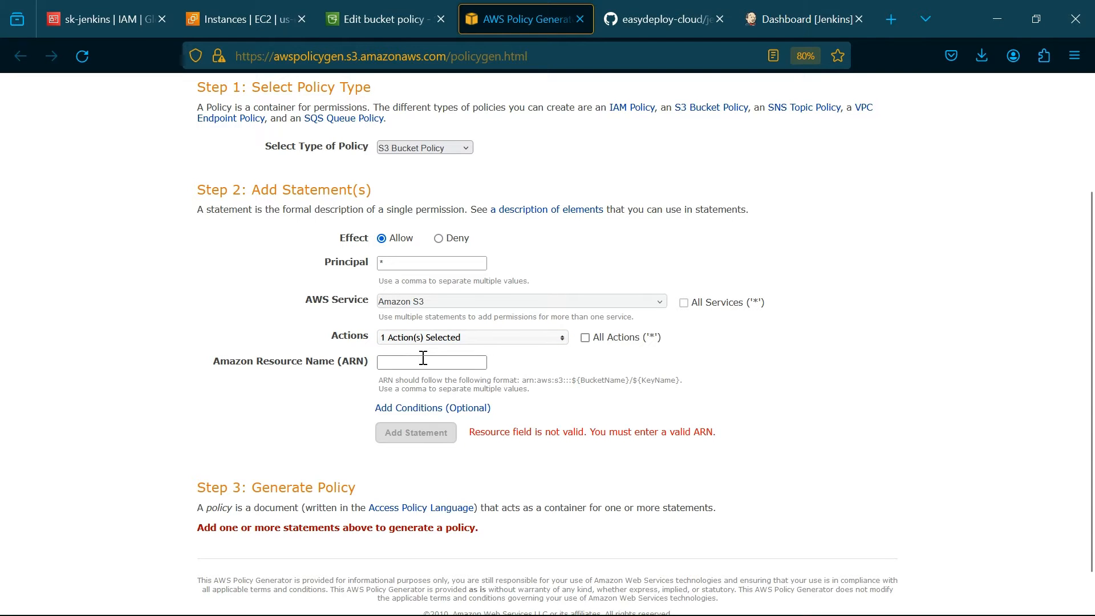
Fill in the sk-jenkins-angular bucket ARN, add the statement, and generate the policy
click(383, 19)
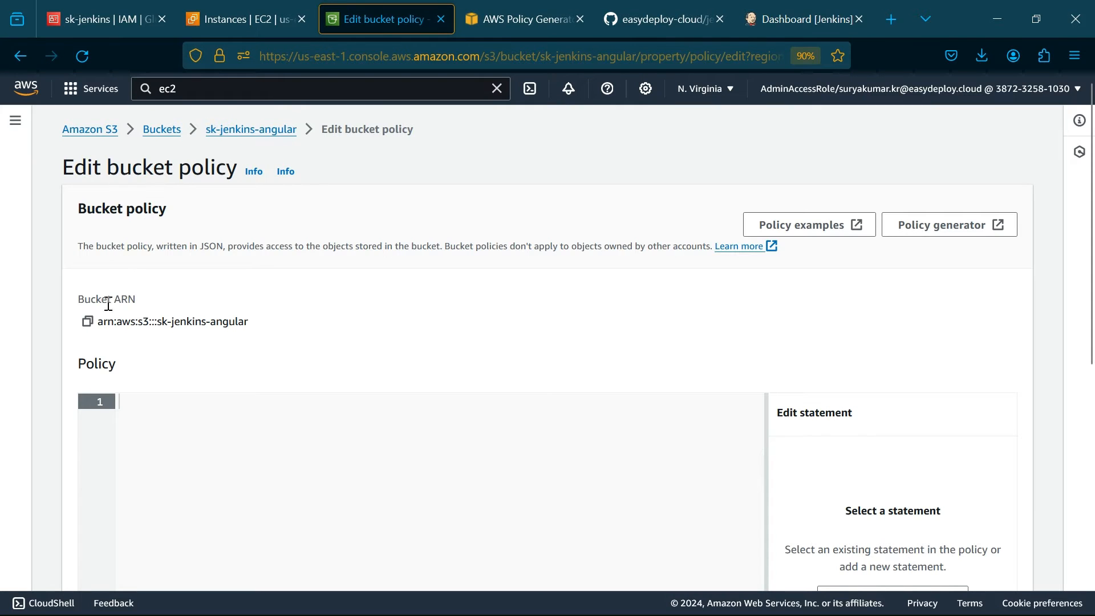
click(87, 321)
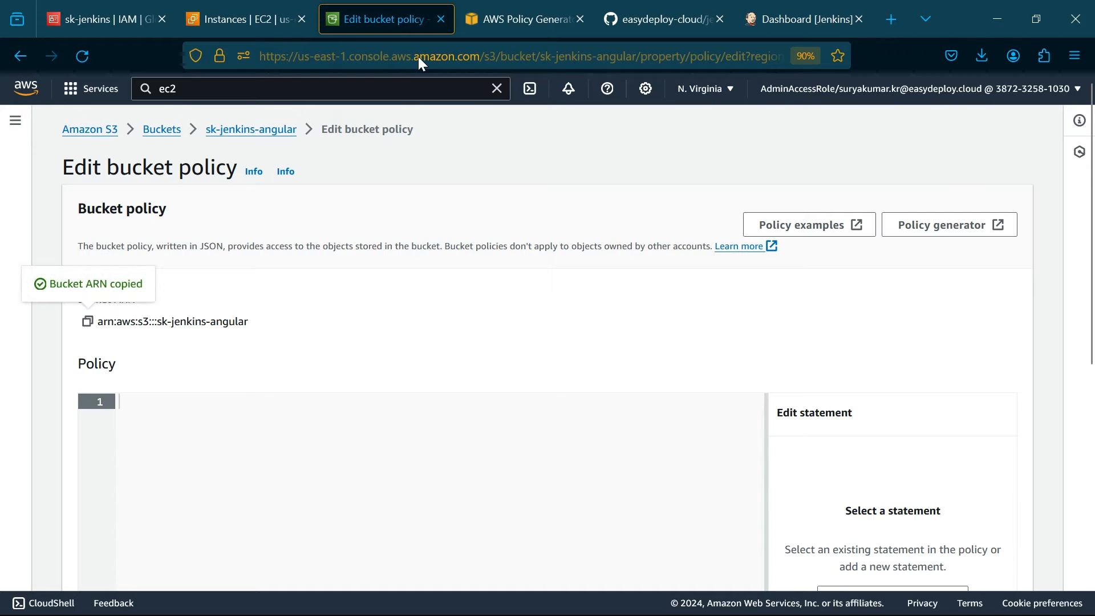
click(526, 18)
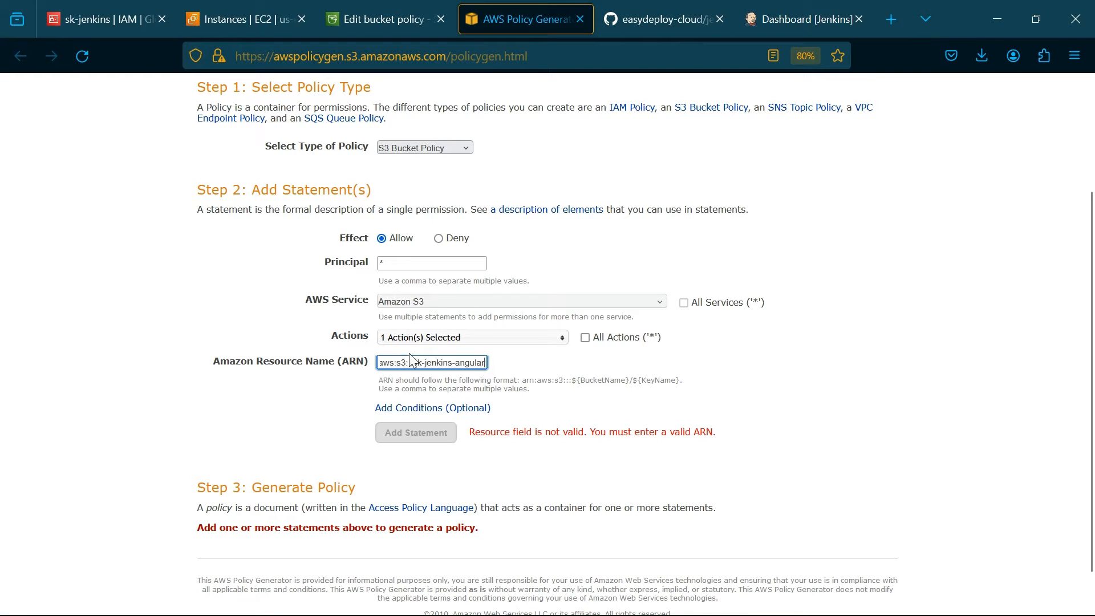
click(415, 432)
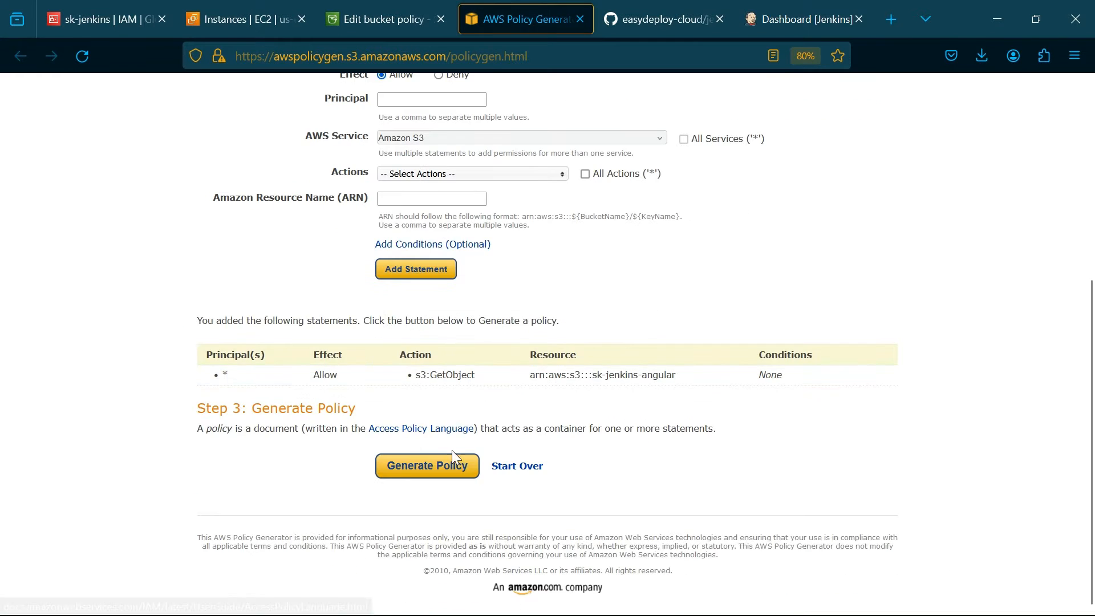
click(427, 466)
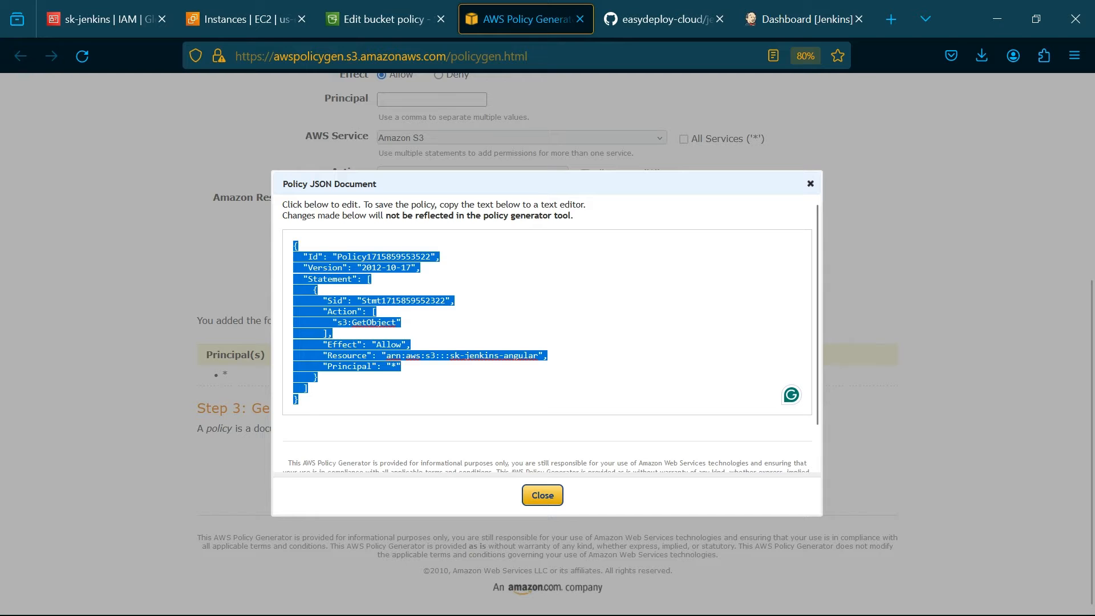
Paste the generated policy into the bucket policy editor, append /* to Resource, and save
click(380, 19)
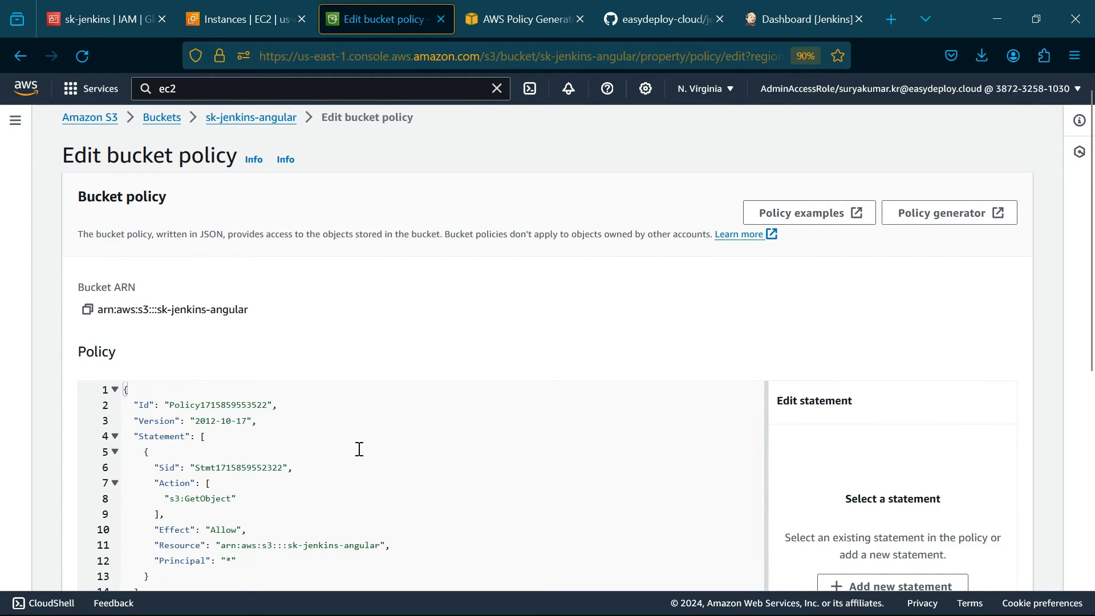
scroll(down, 3)
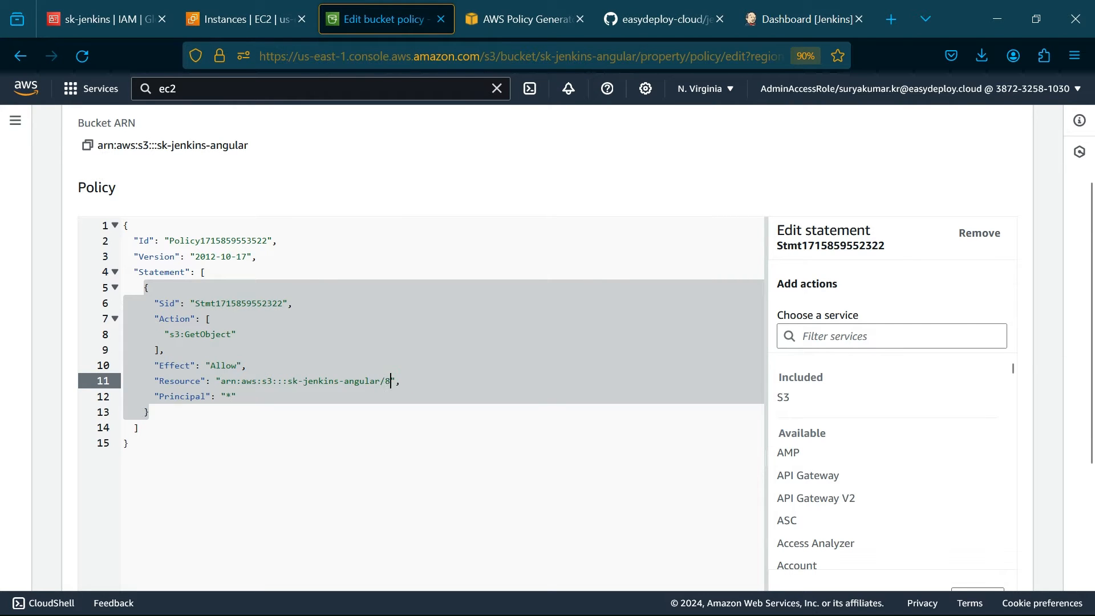
text(*)
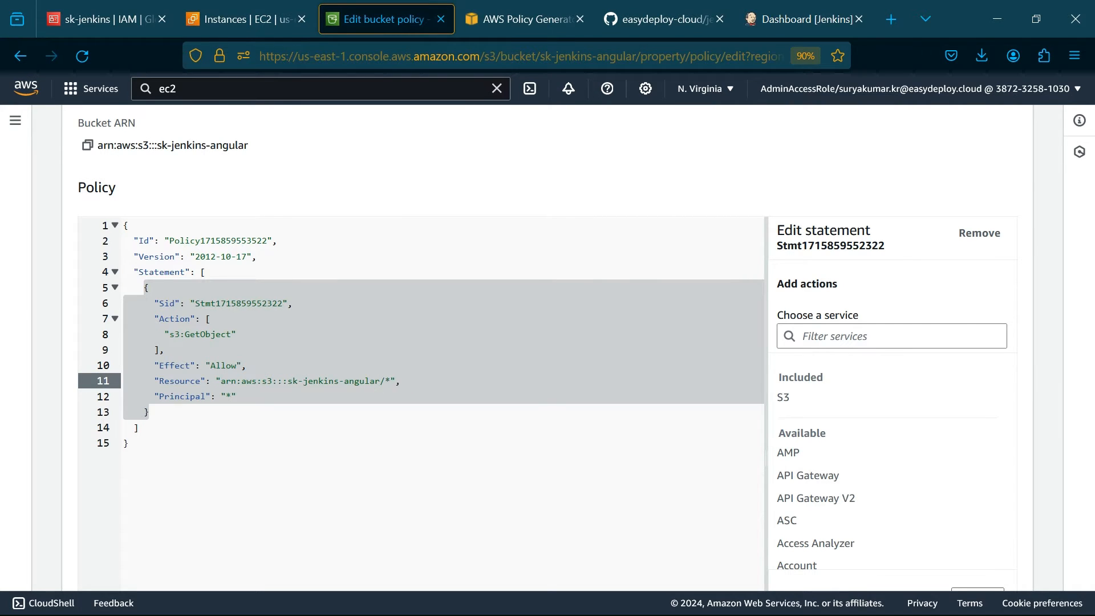
scroll(down, 3)
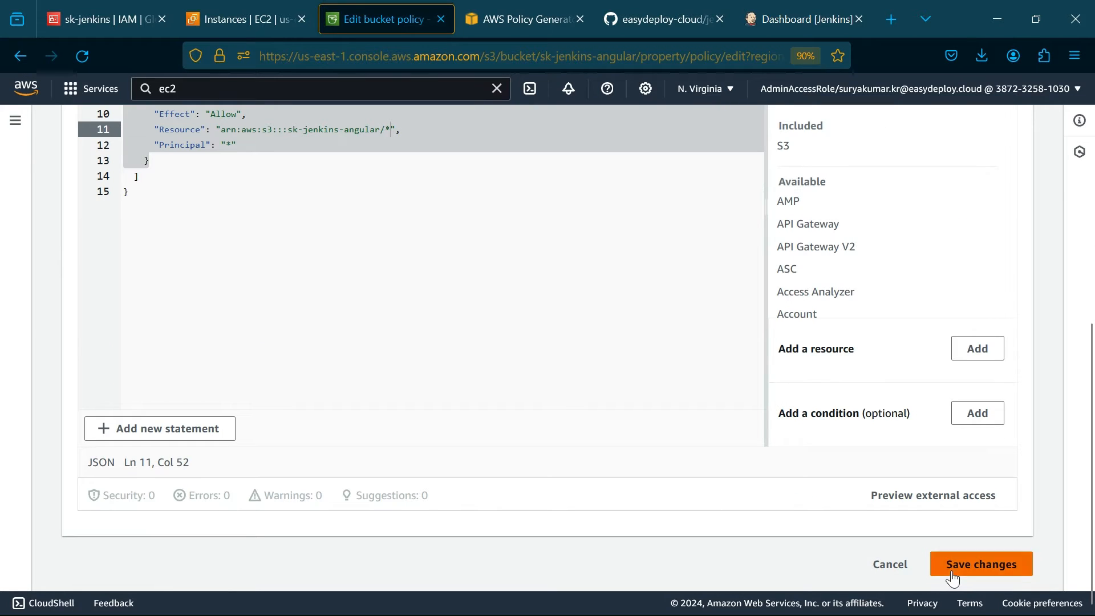
click(981, 563)
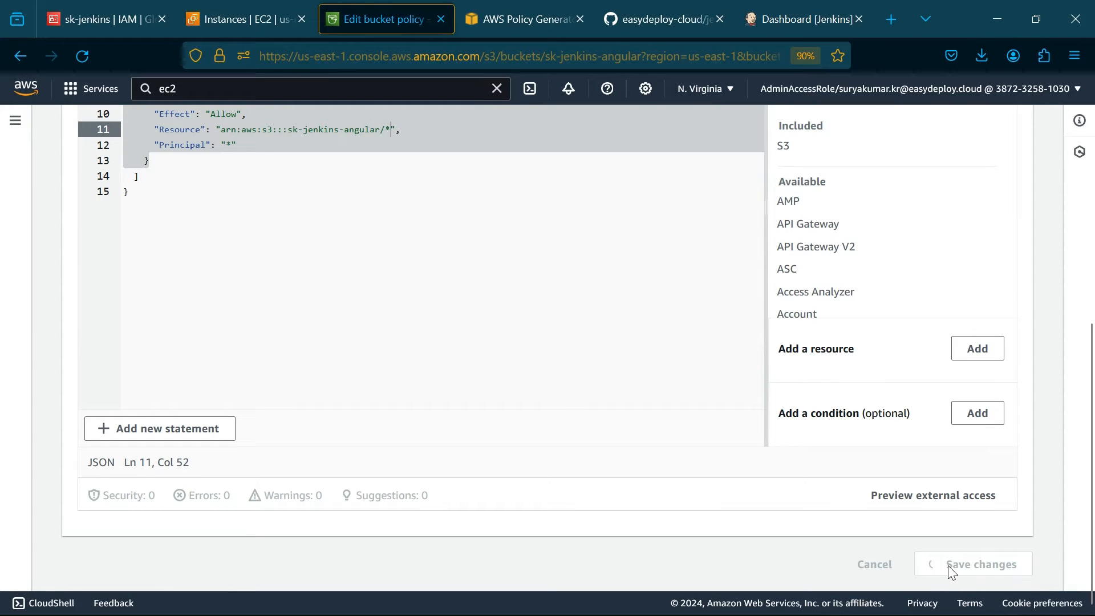
click(982, 563)
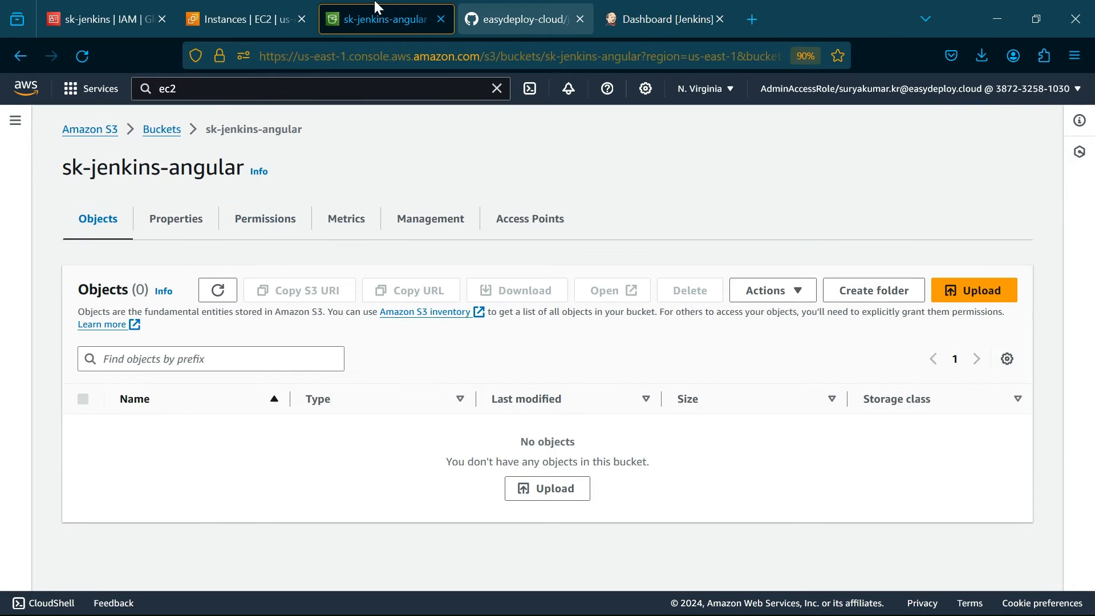
Visit the jenkins instance's public address 100.26.241.250:8080 in a new tab
click(241, 19)
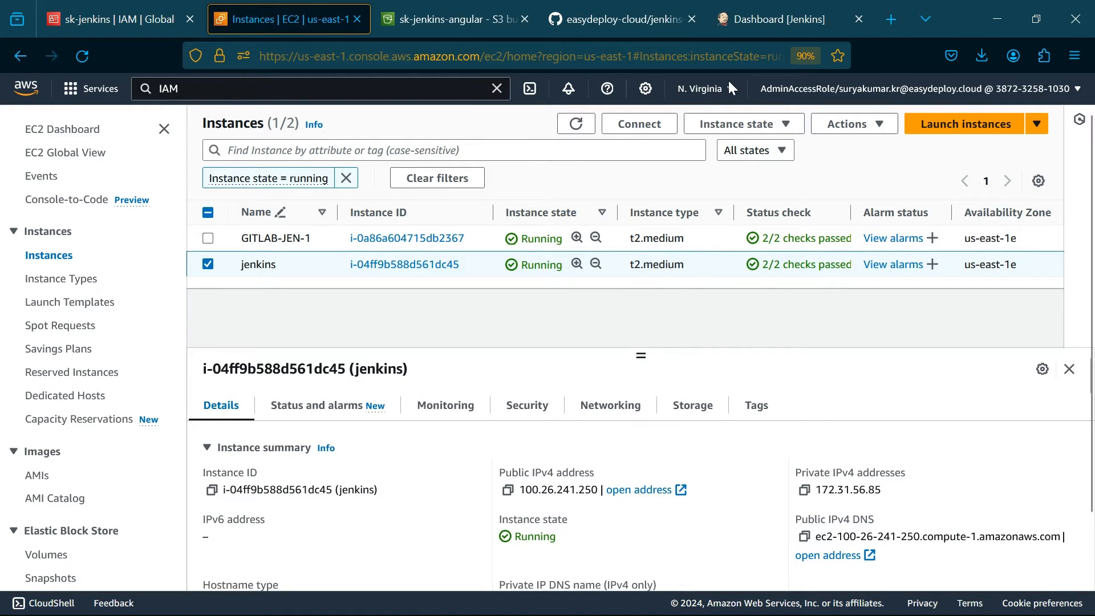
mouse_move(505, 490)
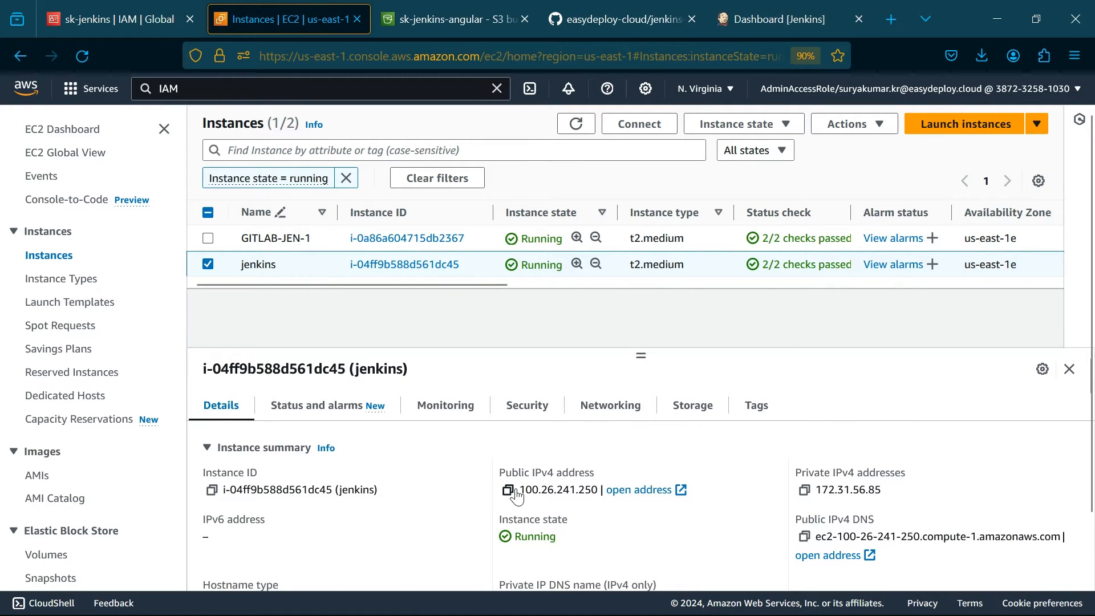
click(890, 19)
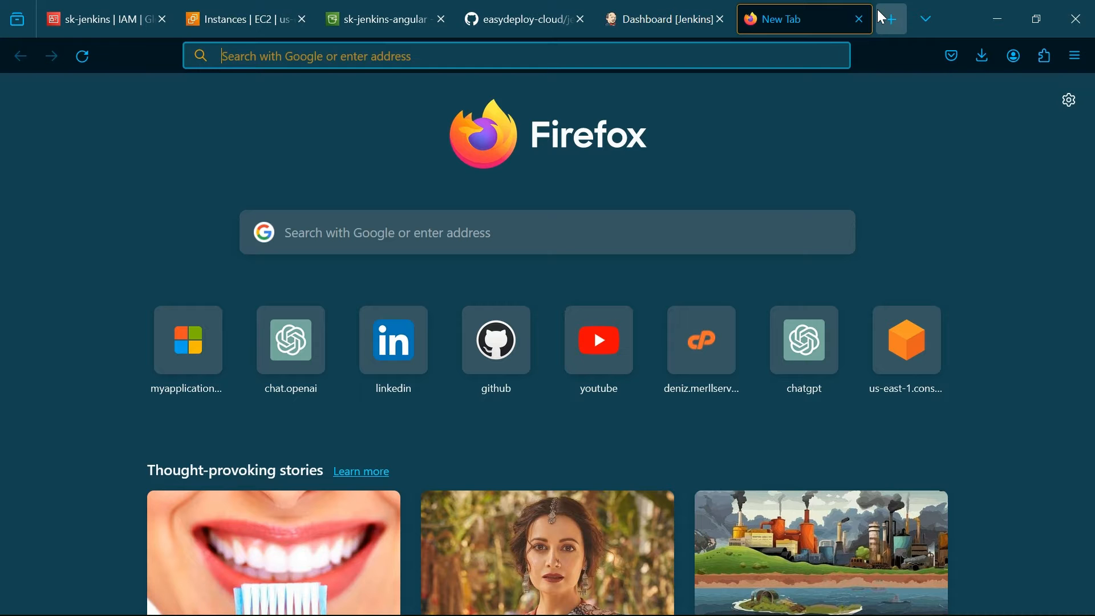
text(100.26.241.250)
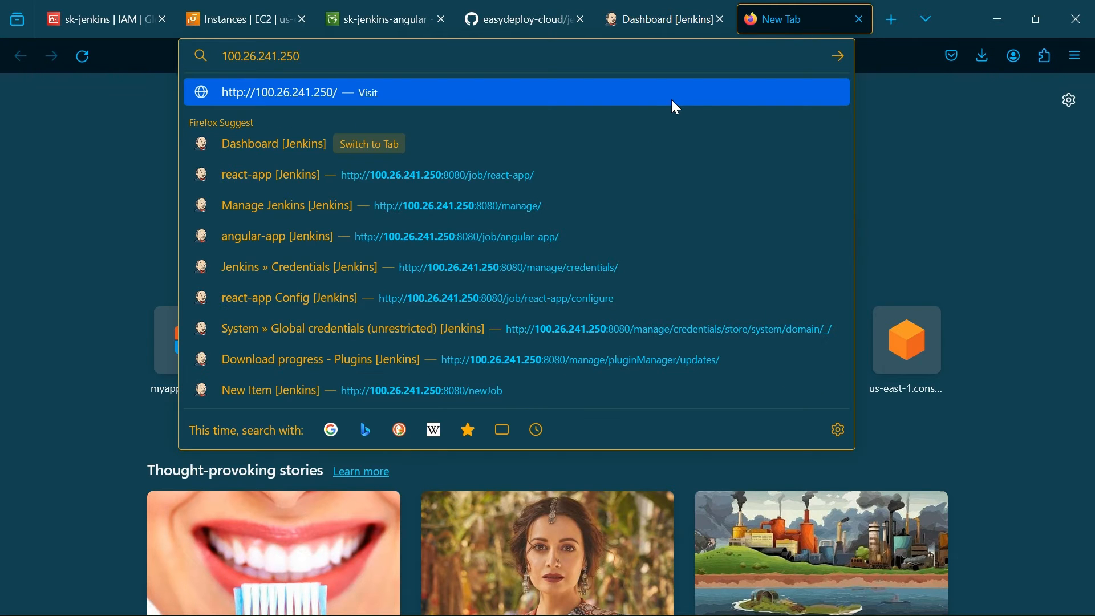
text(:8080)
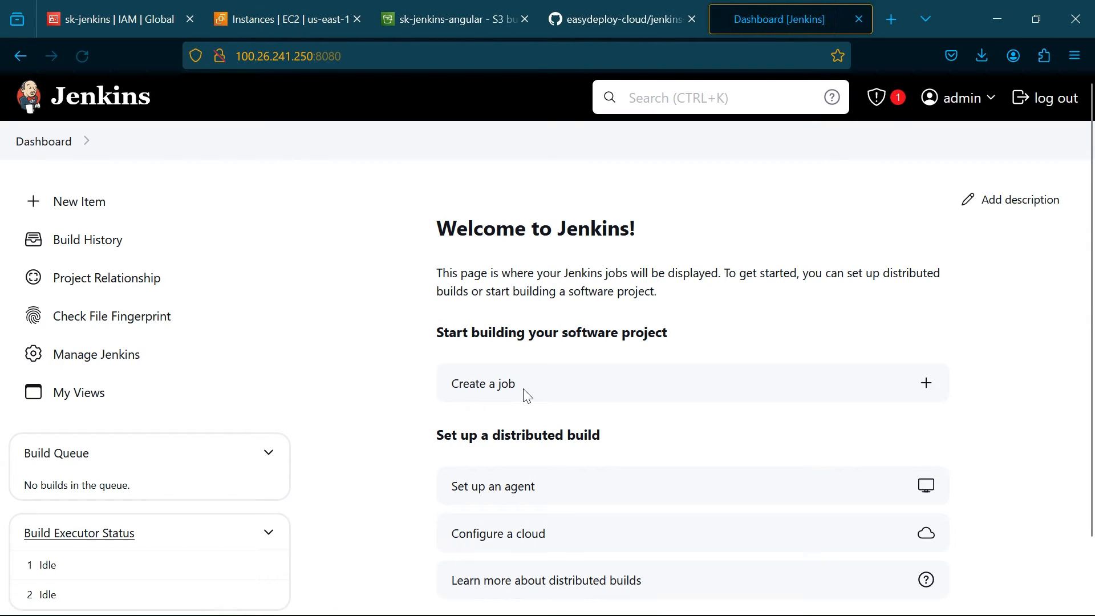
Create a new Jenkins Pipeline job named angular-app
click(482, 383)
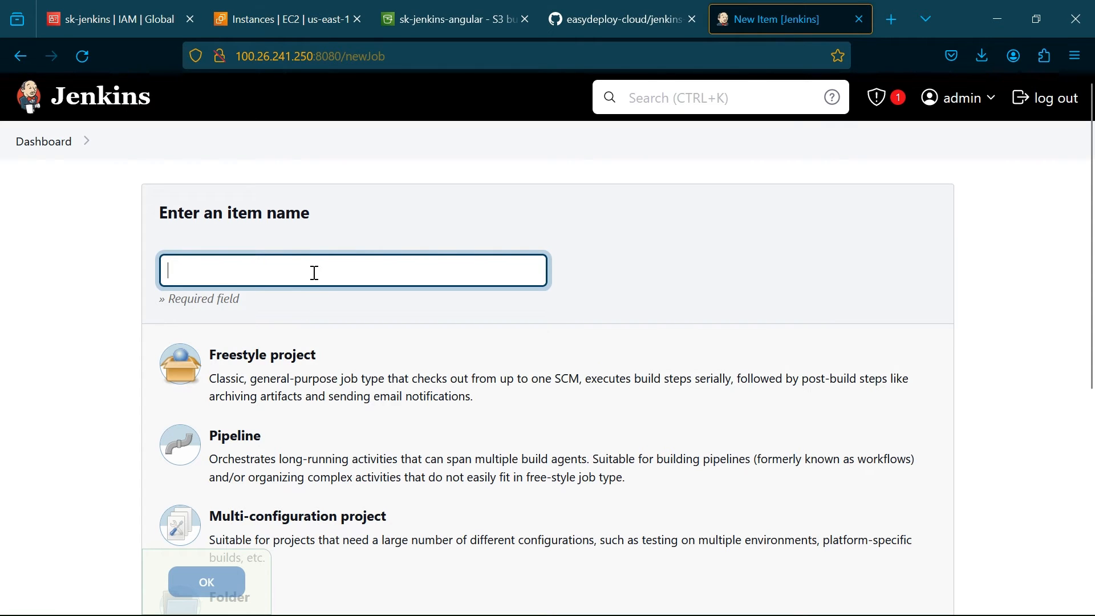
text(angular)
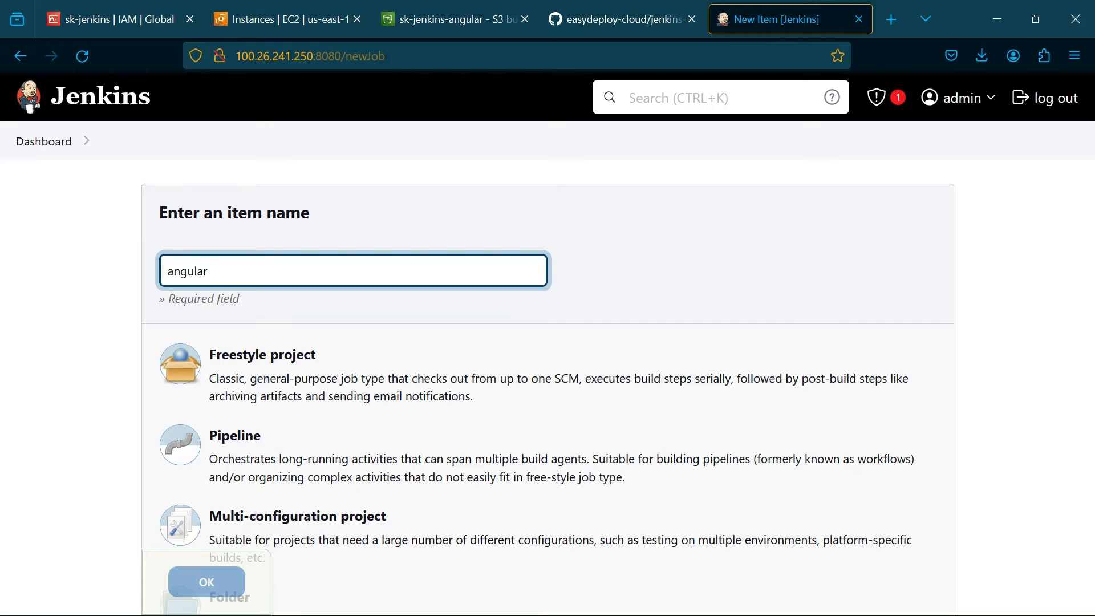
scroll(down, 3)
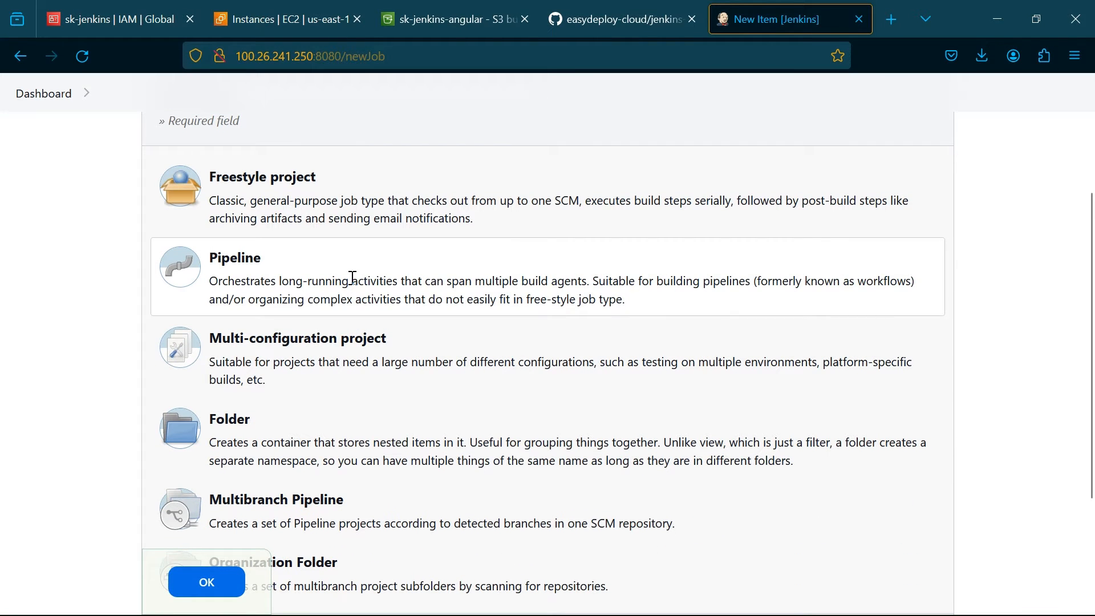
scroll(down, 3)
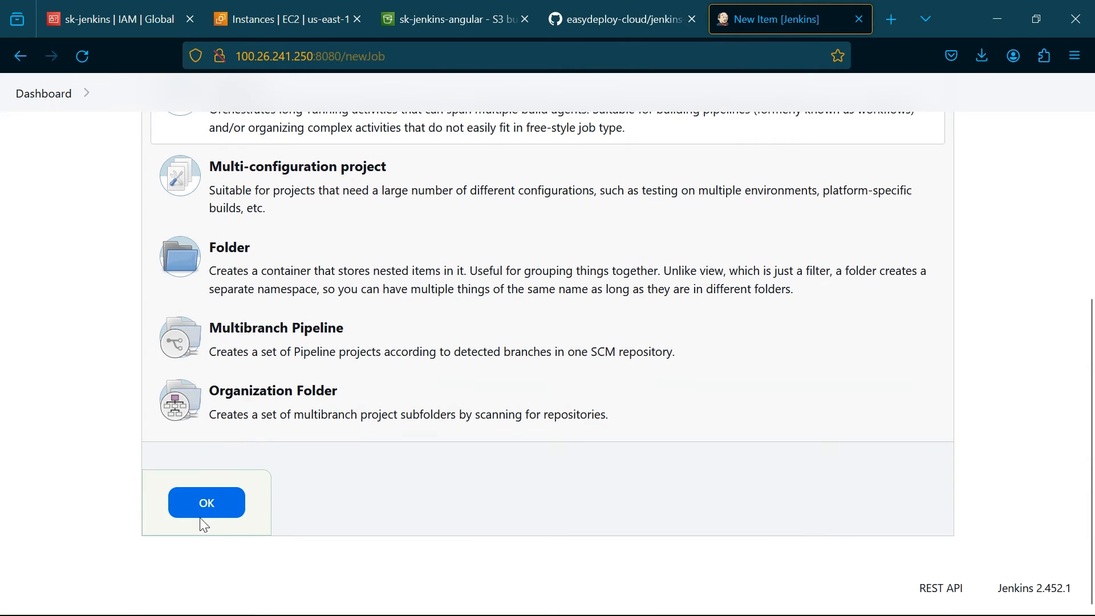
click(207, 503)
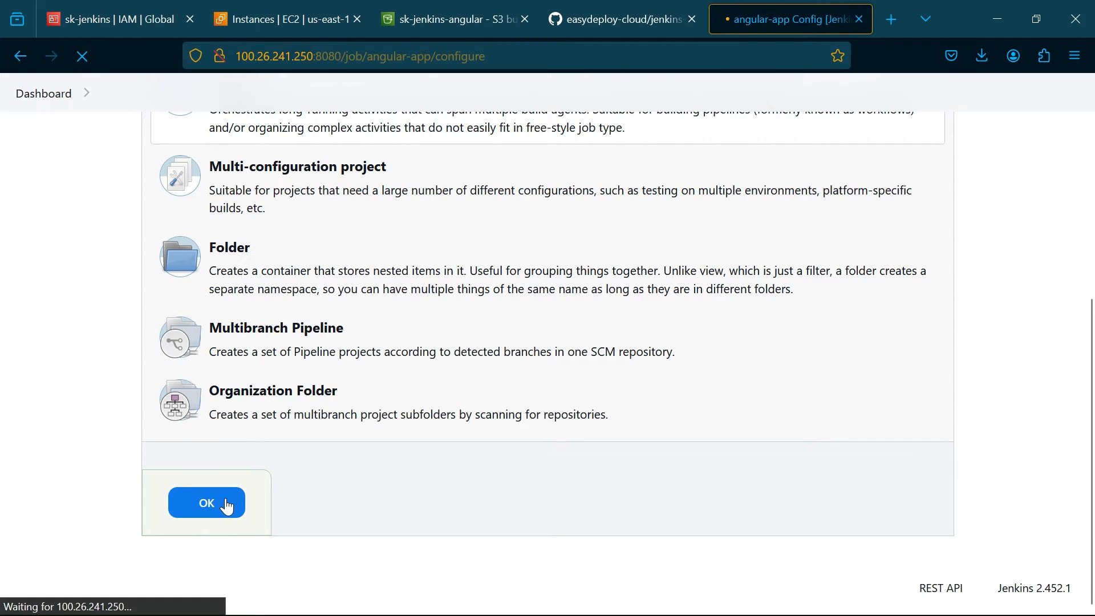
click(206, 503)
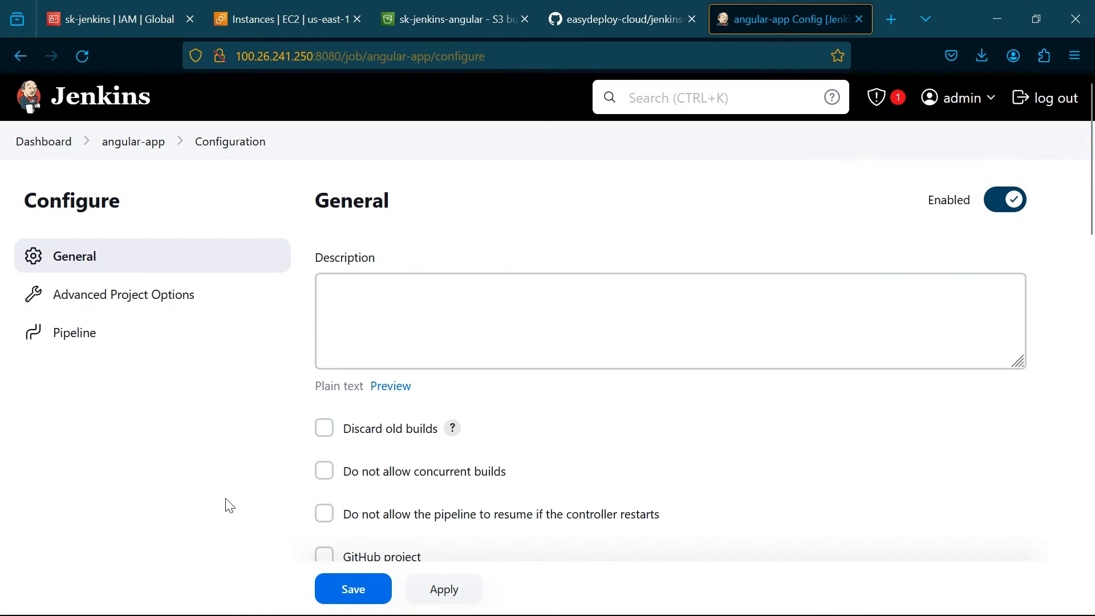
Set Project url to the jenkins-cicd-angular GitHub repository and review the Pipeline SCM definition
scroll(down, 3)
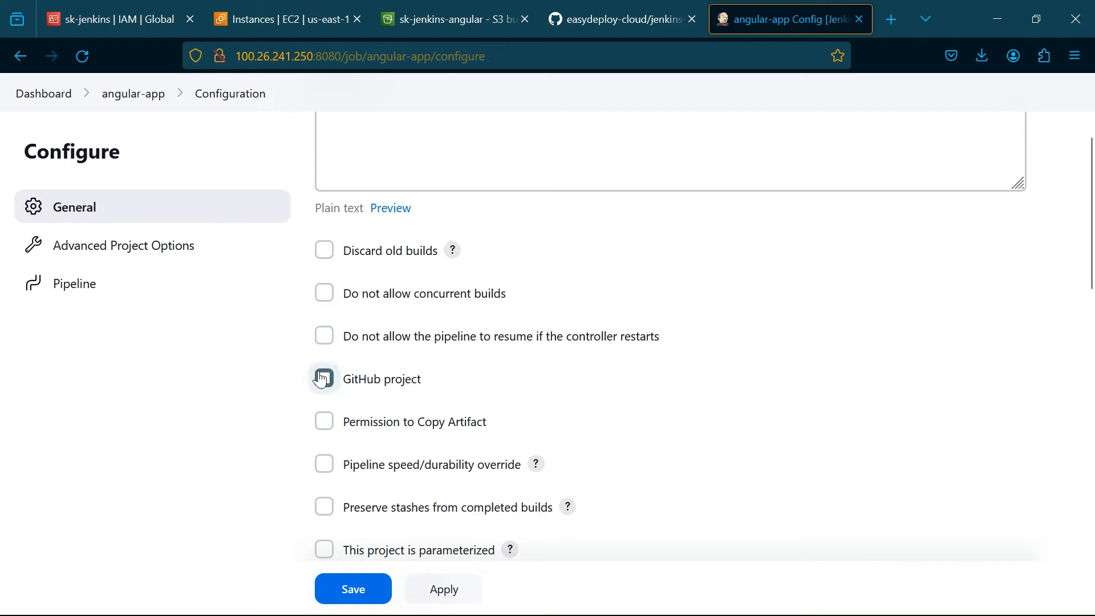
click(621, 19)
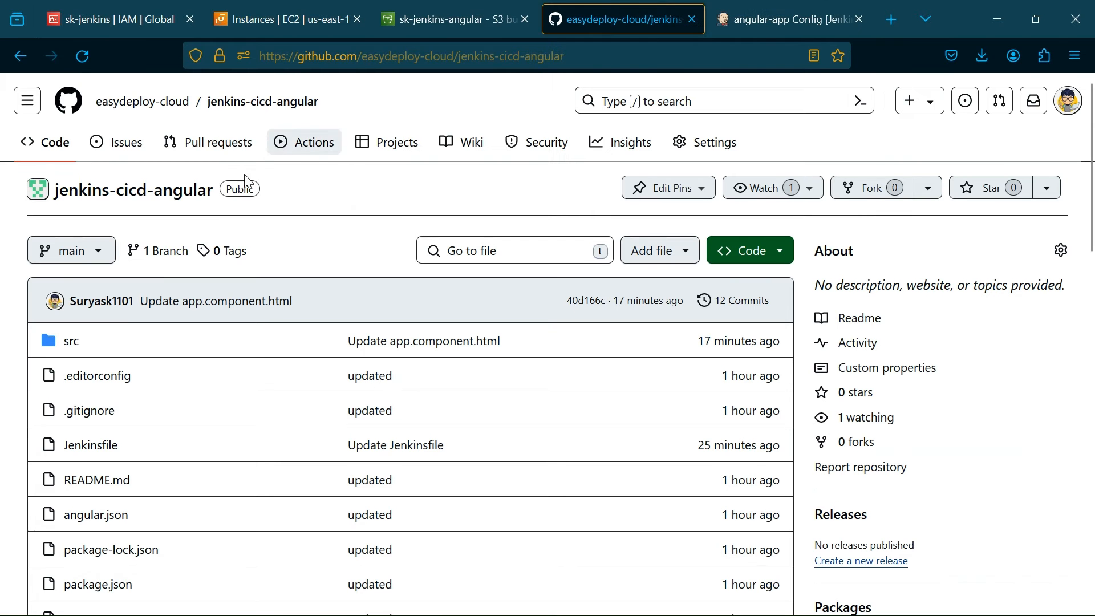
mouse_move(750, 249)
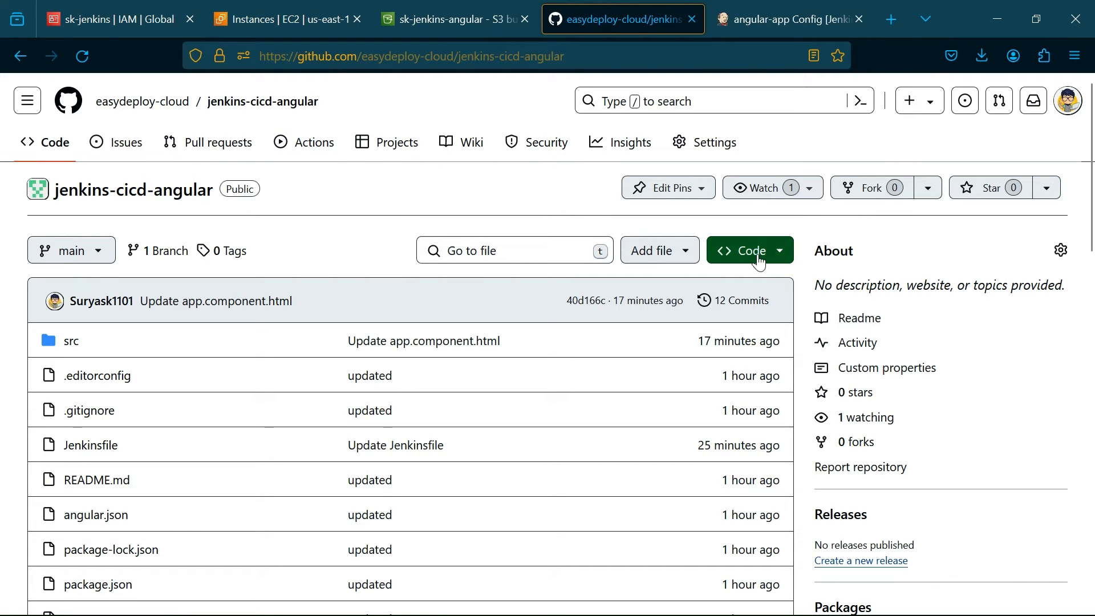
click(750, 250)
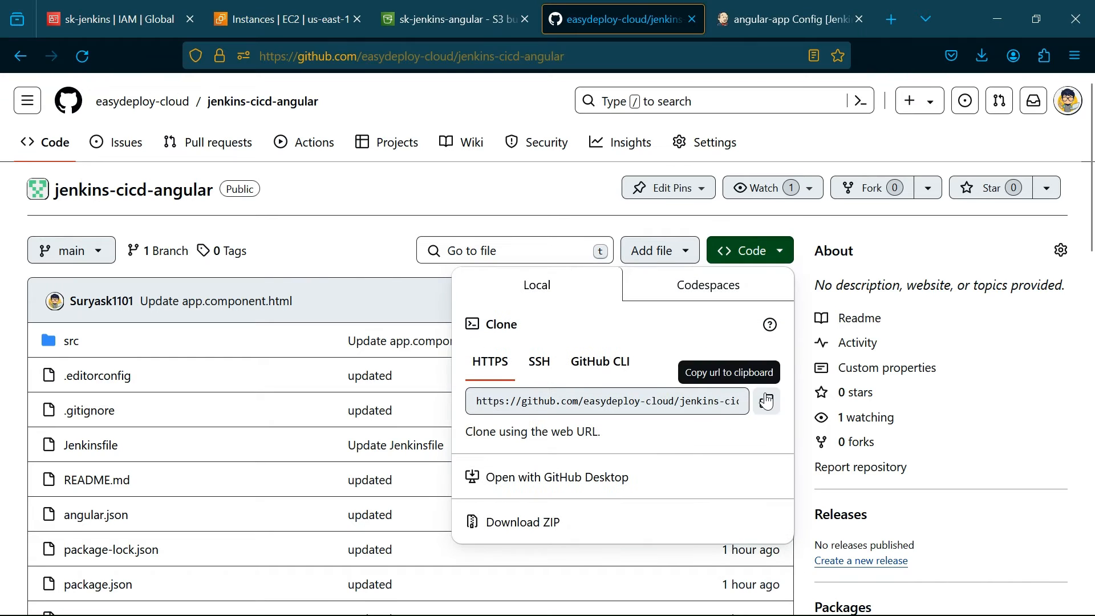
click(789, 19)
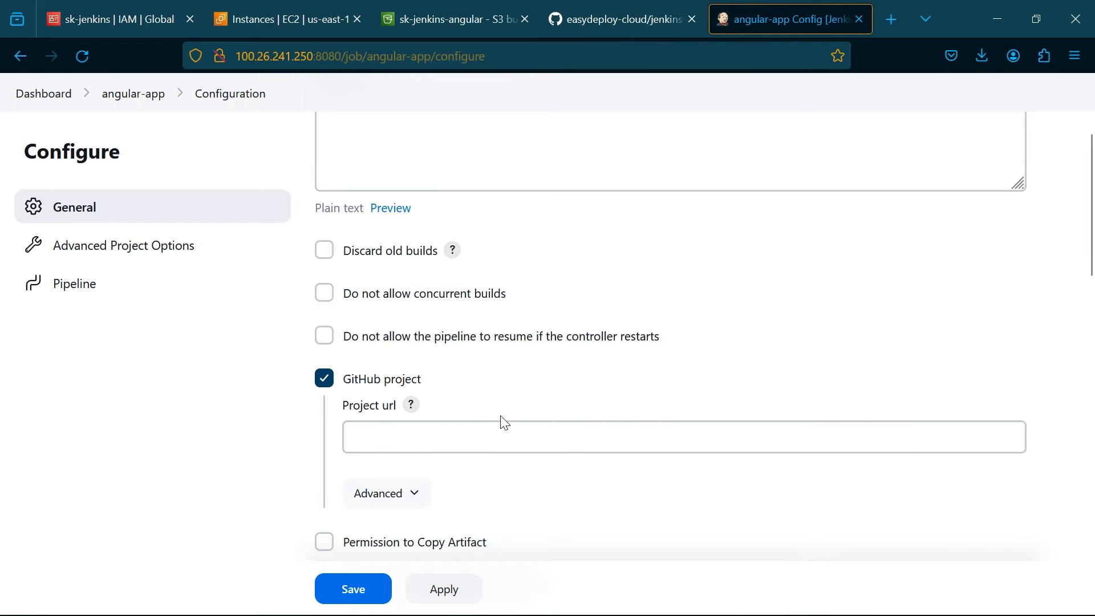
text(https://github.com/easydeploy-cloud/jenkins-cicd-angular.git)
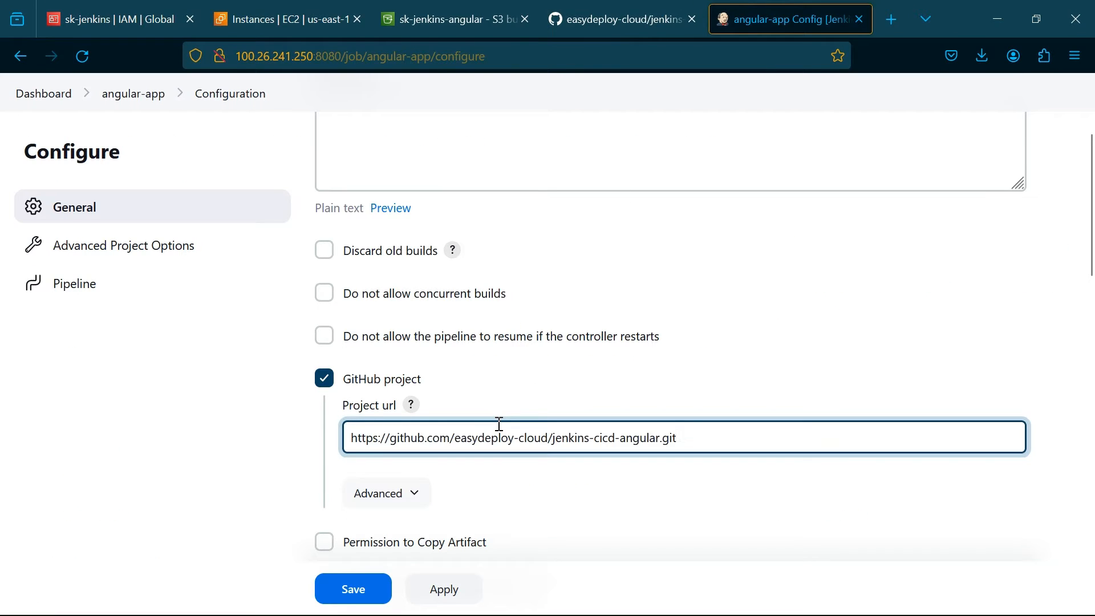
scroll(down, 3)
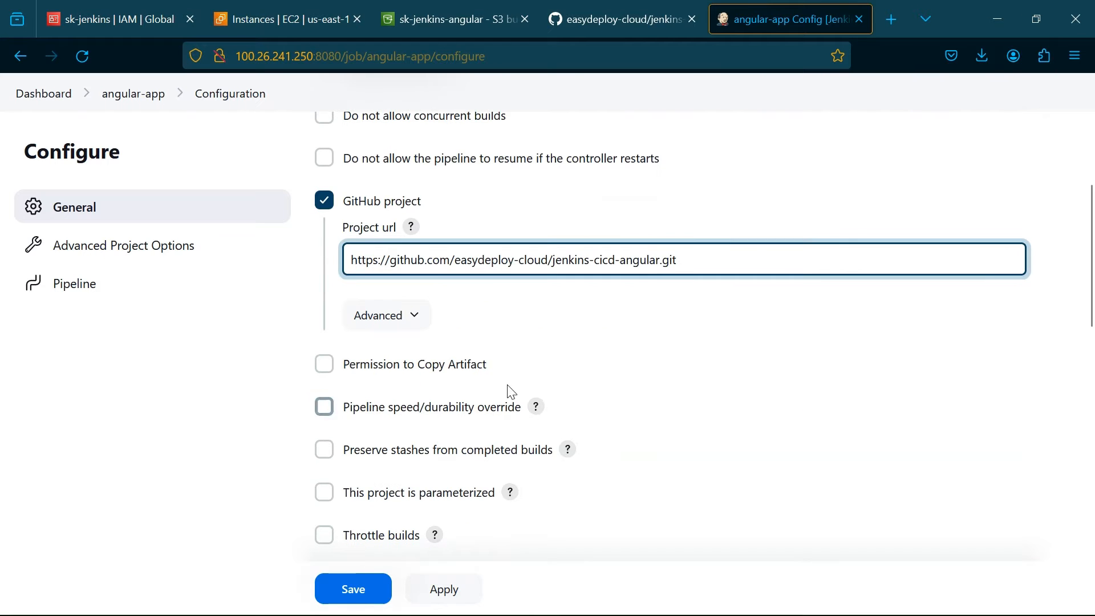
scroll(down, 3)
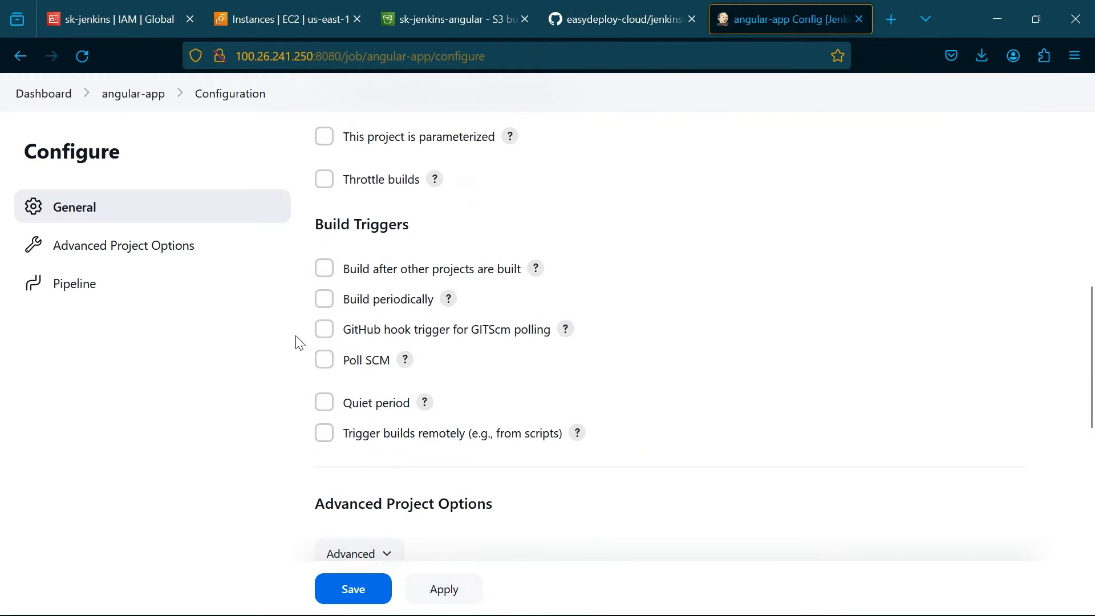
scroll(down, 3)
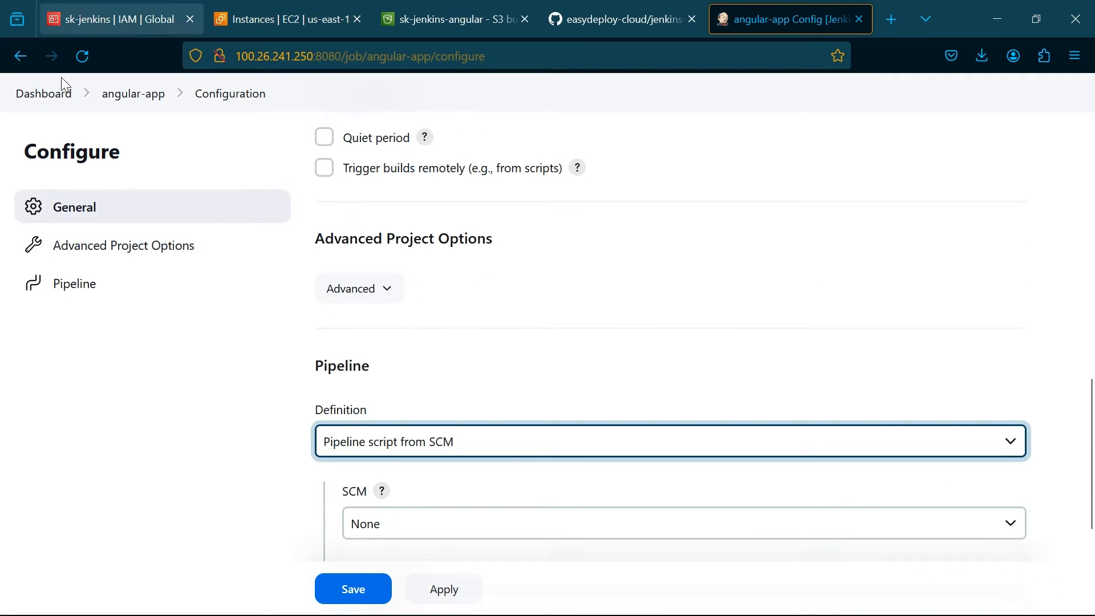
scroll(down, 3)
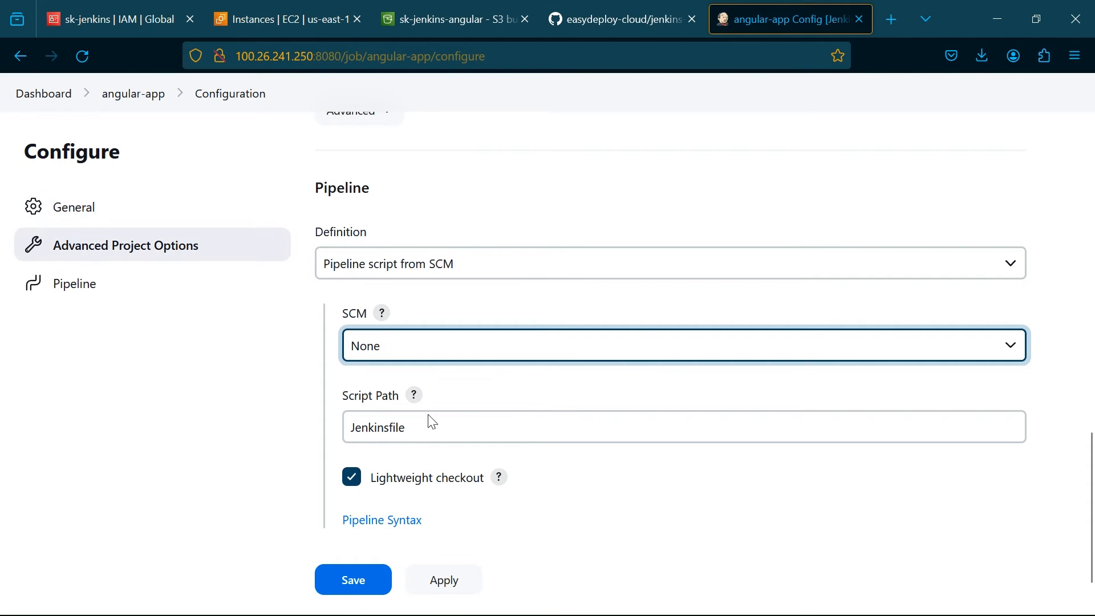
Set pipeline SCM to Git with the jenkins-cicd-angular repository URL and begin adding Jenkins credentials
click(683, 345)
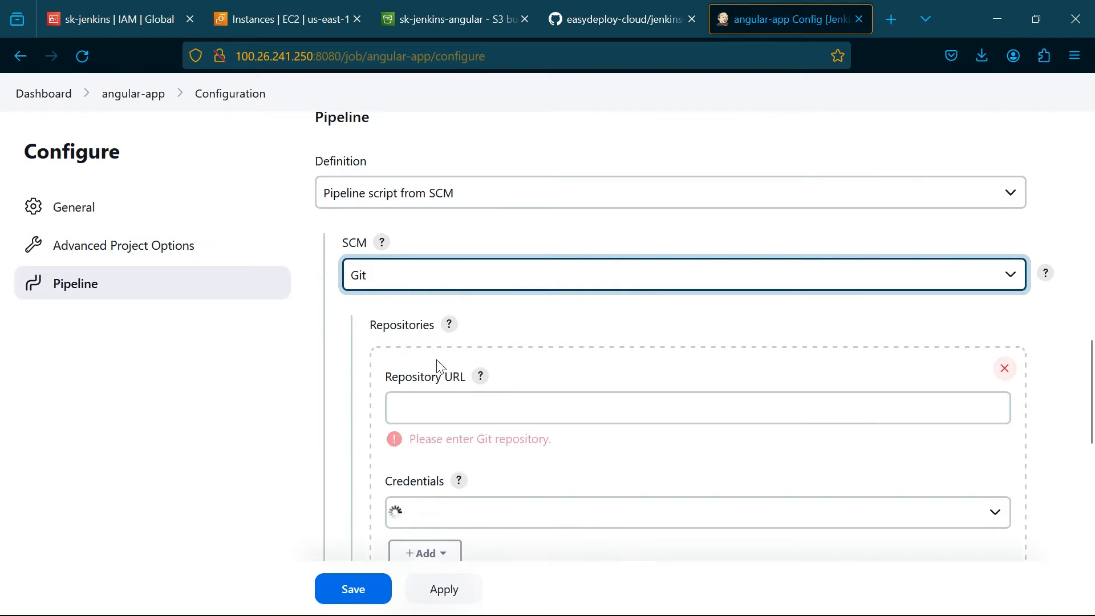
text(https://github.com/easydeploy-cloud/jenkins-cicd-angular.git)
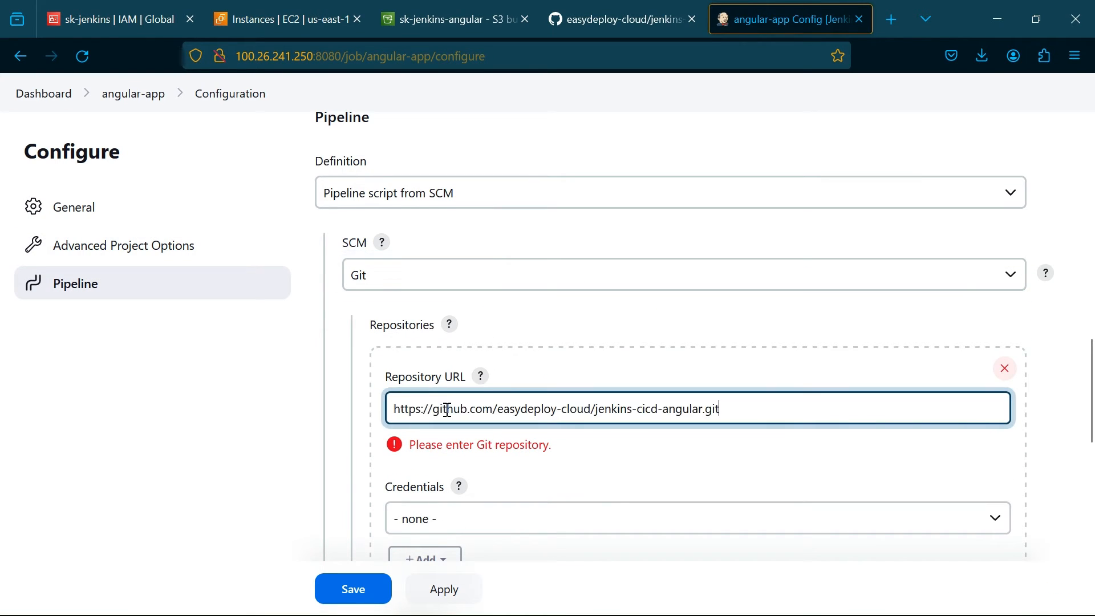
scroll(down, 3)
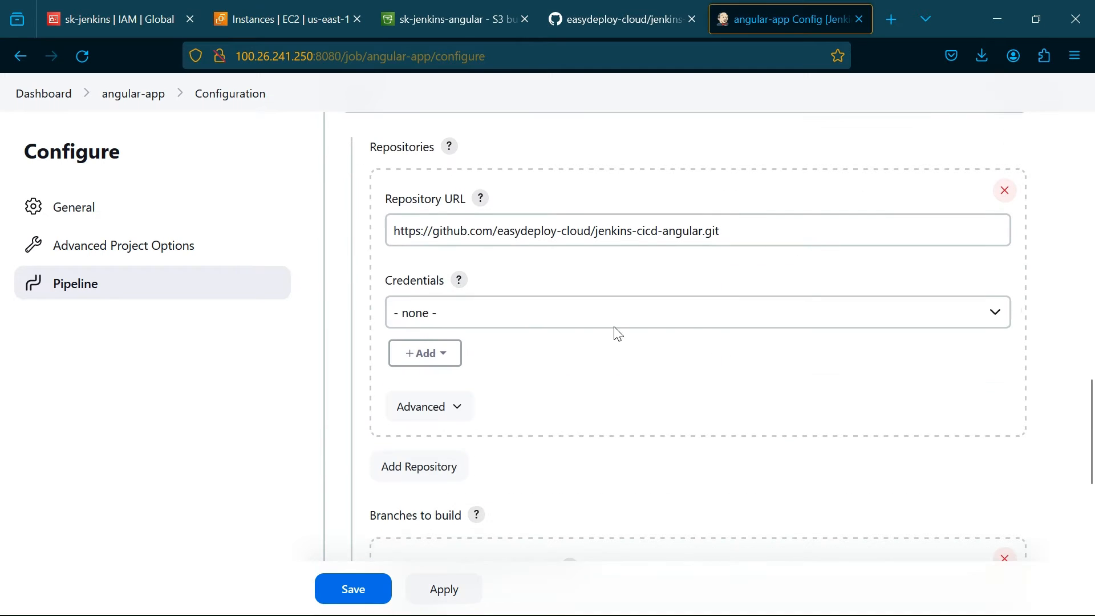
click(424, 353)
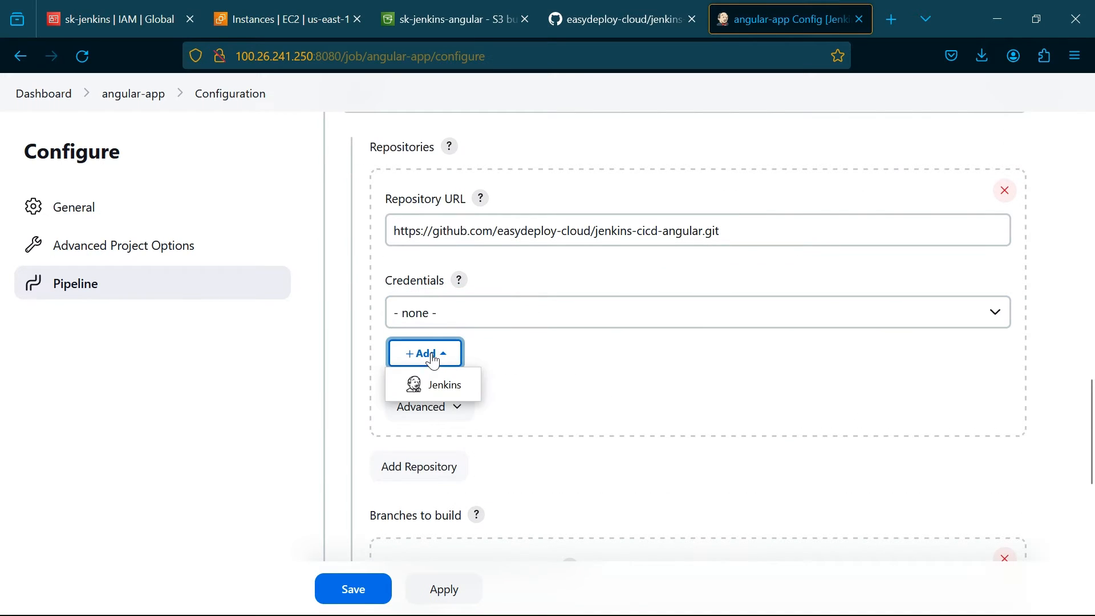
click(443, 384)
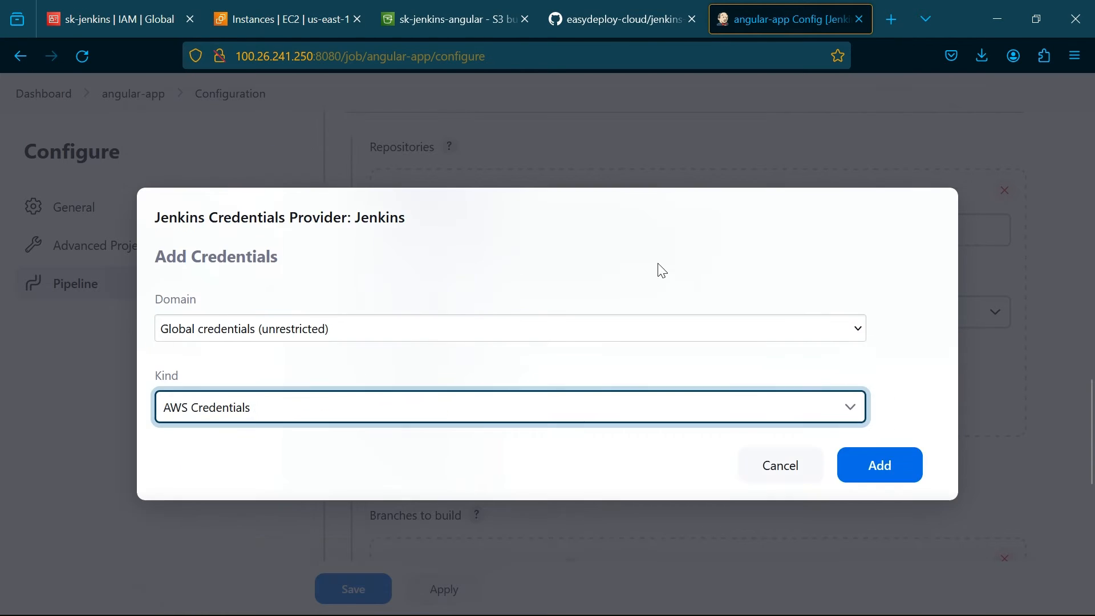
scroll(down, 3)
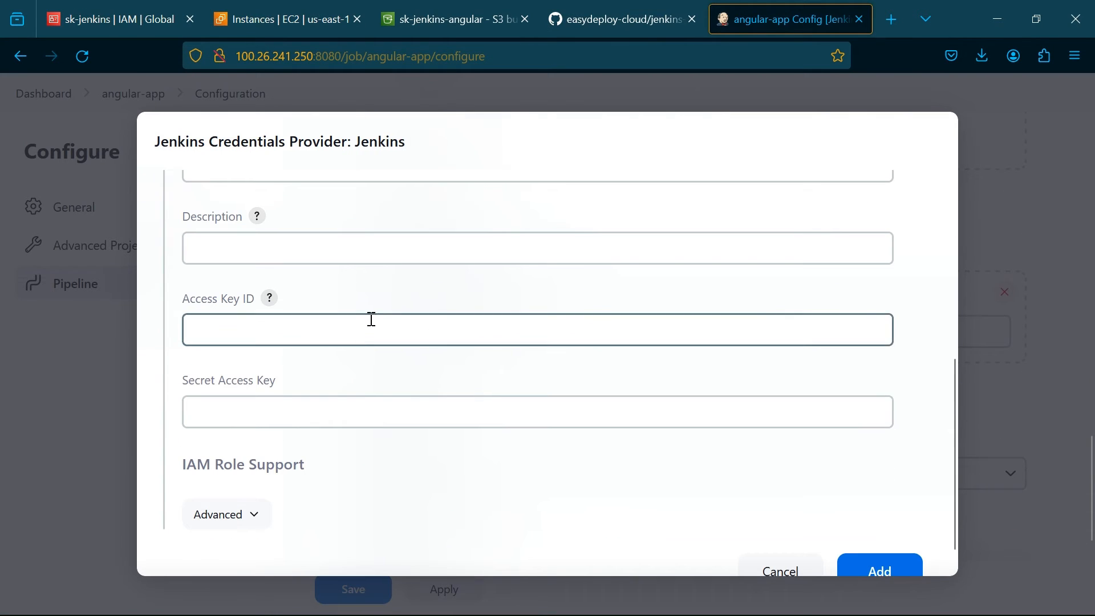
click(370, 319)
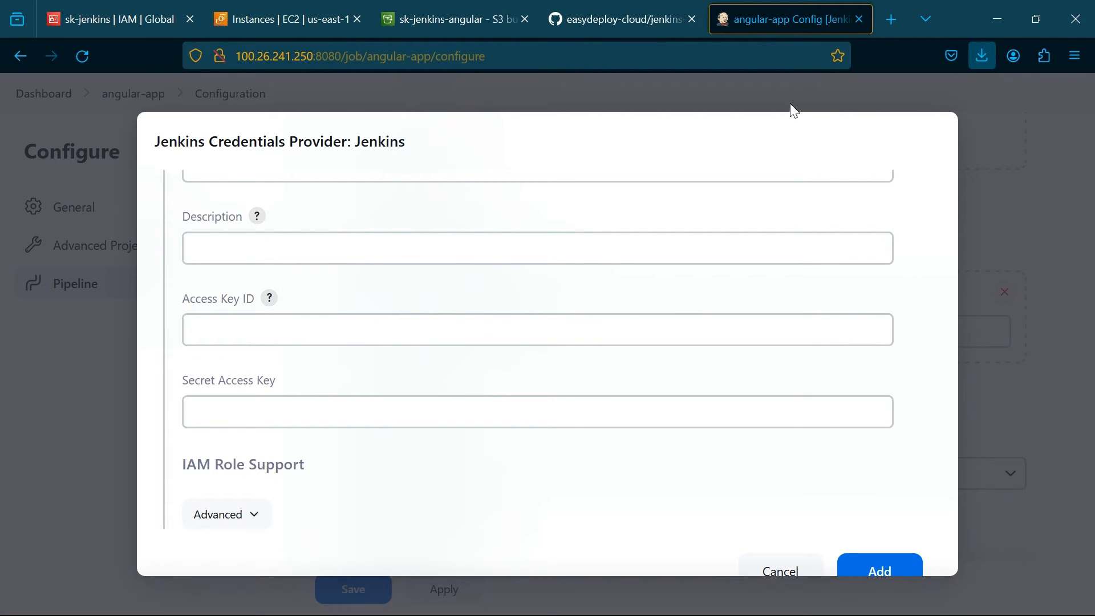
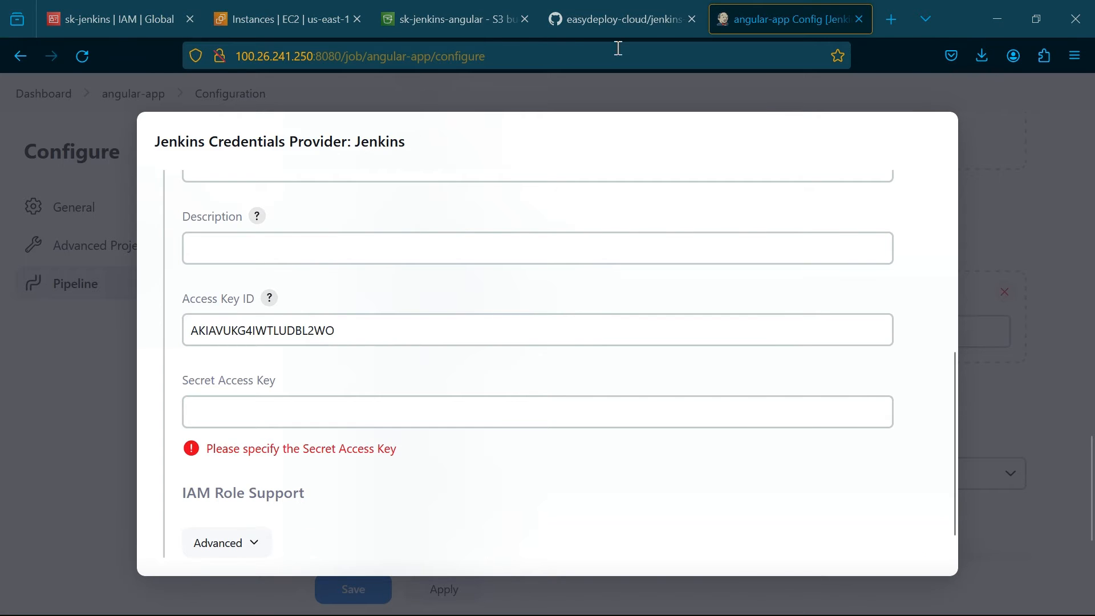
text(••••••••••••••••••••••••••••••••••••••••)
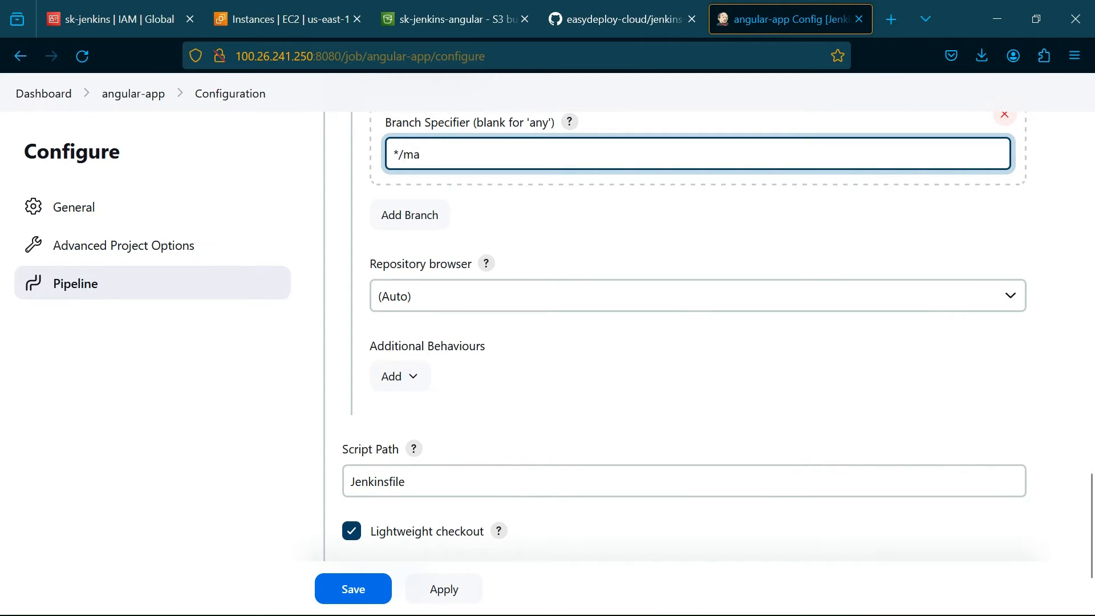
text(in)
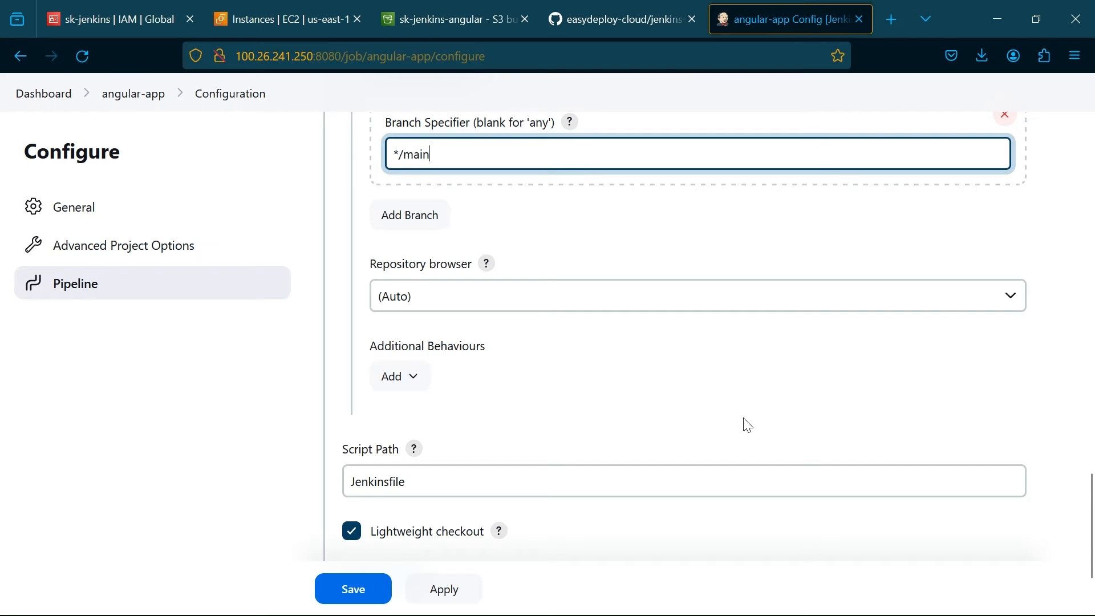
Apply and save the angular-app job configuration, then return to the Jenkins dashboard
scroll(down, 3)
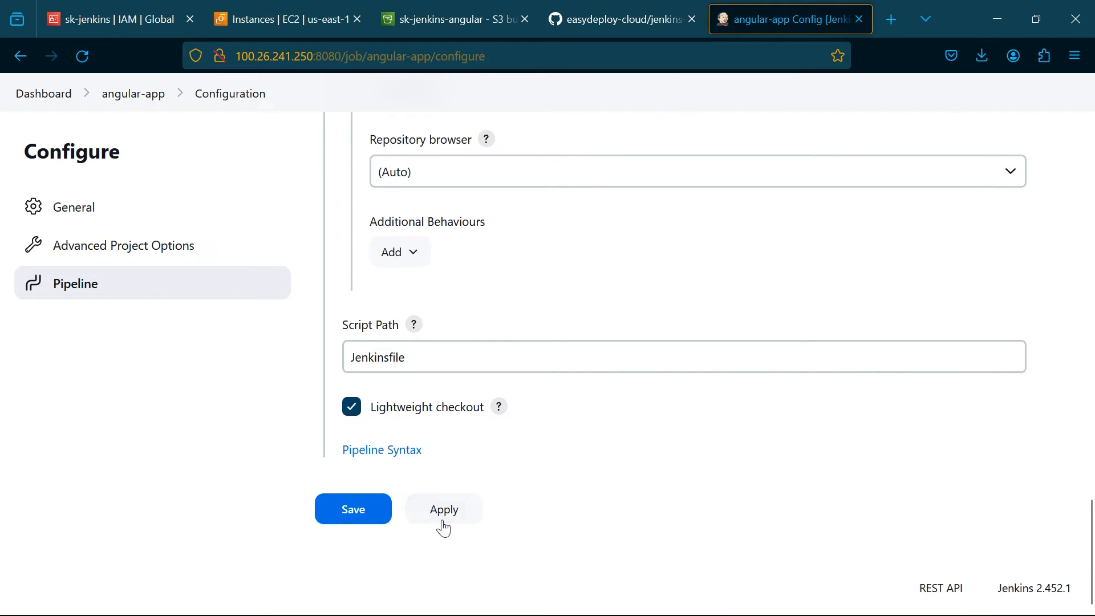
click(443, 508)
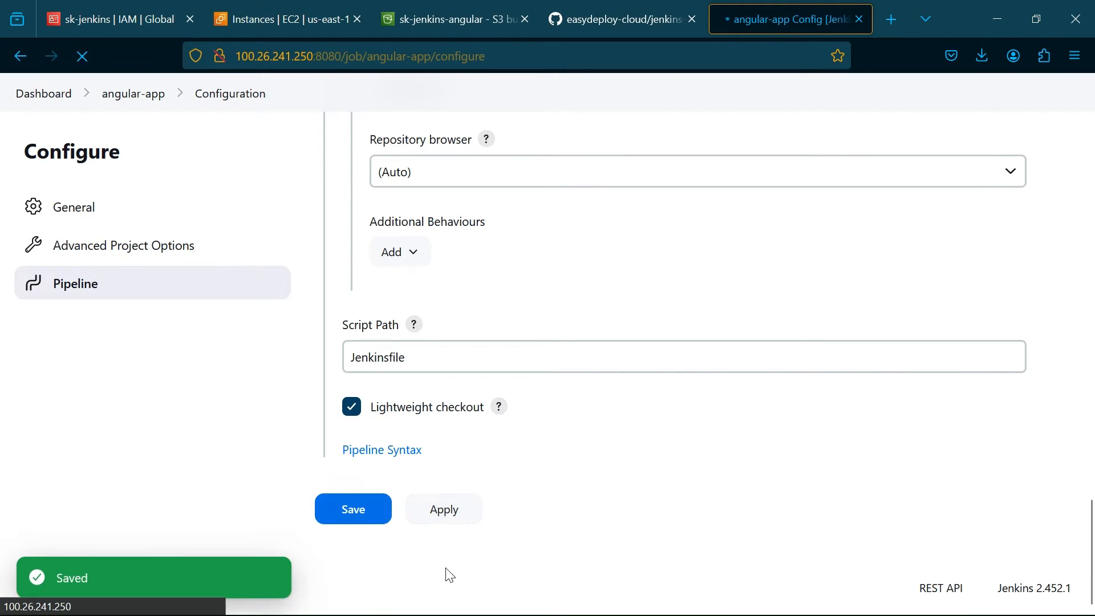
click(353, 509)
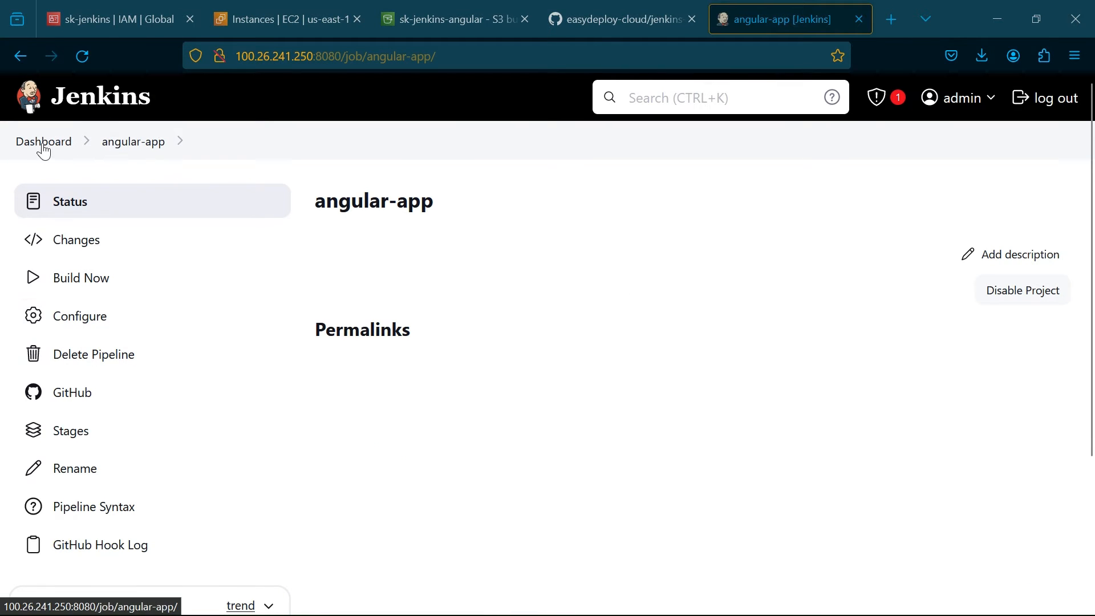
click(42, 142)
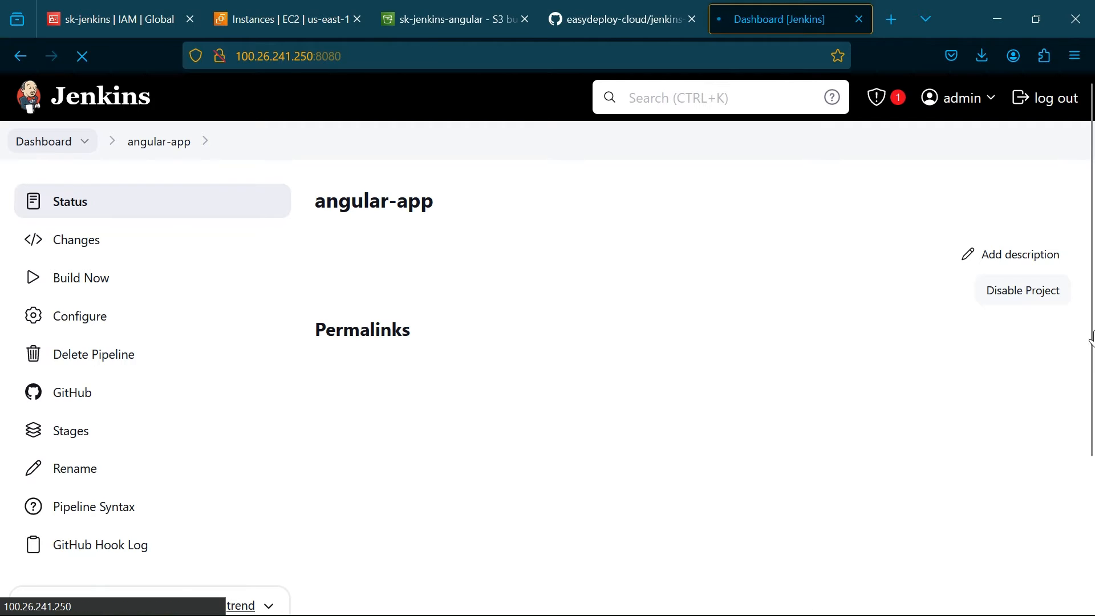
click(43, 141)
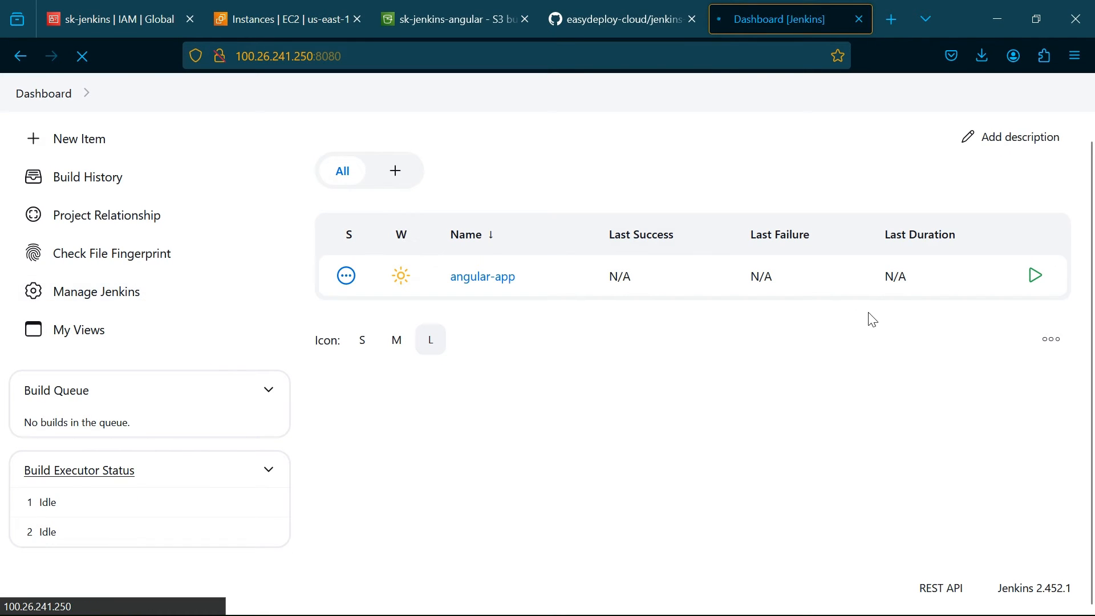
Open Manage Jenkins and view the stored credentials page
click(97, 291)
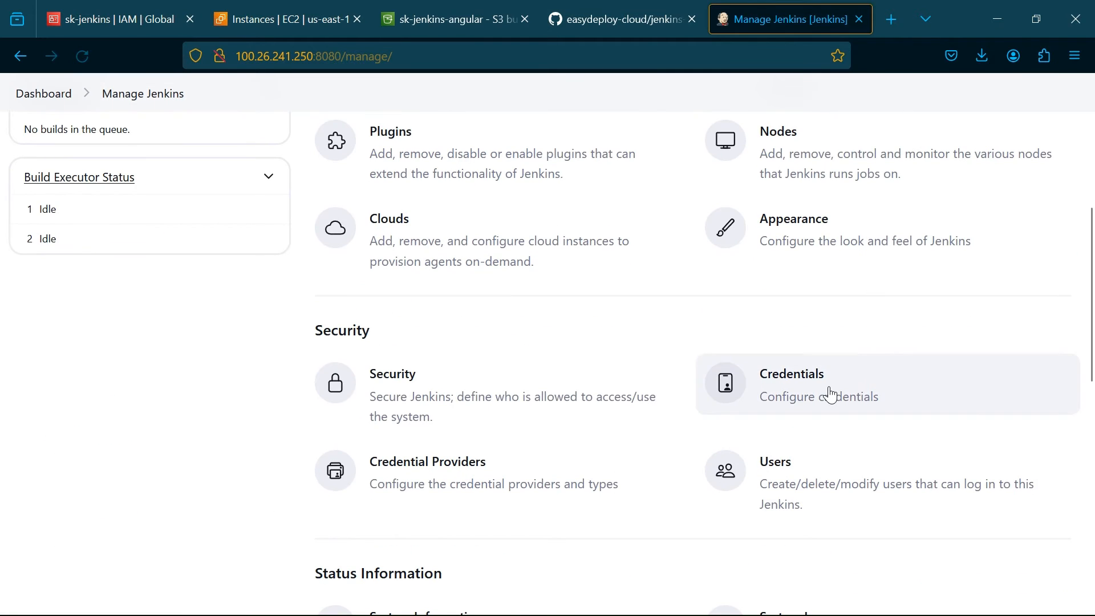
click(791, 374)
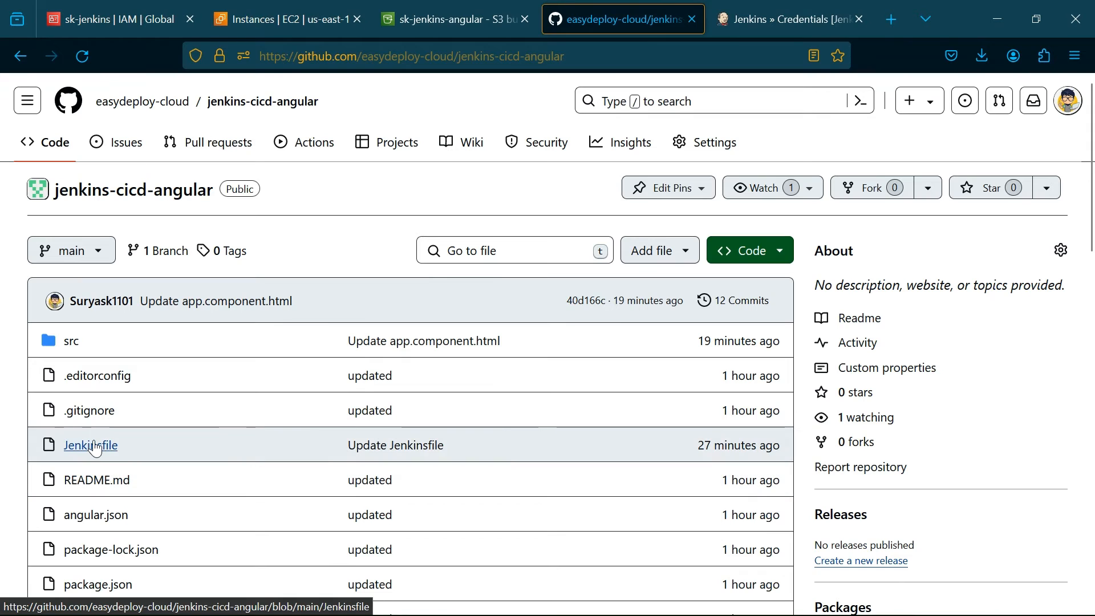
click(90, 444)
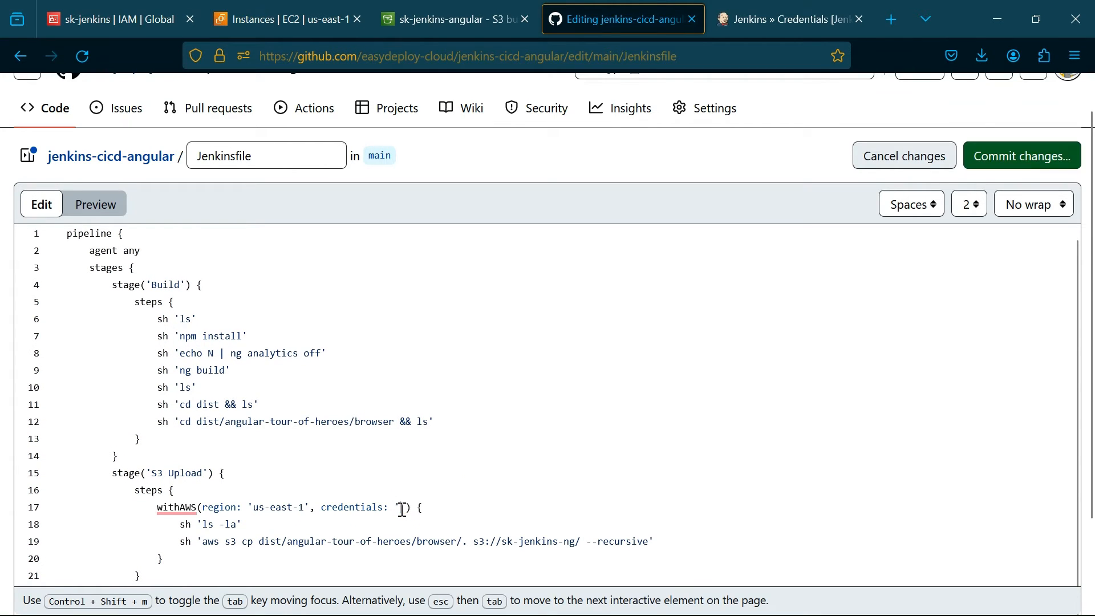
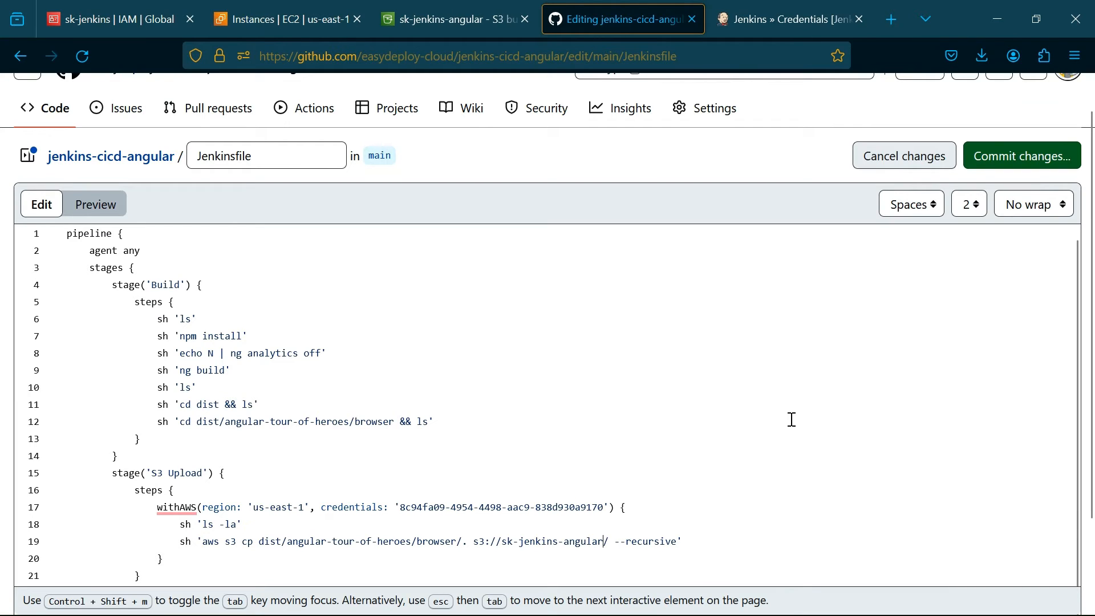
scroll(down, 3)
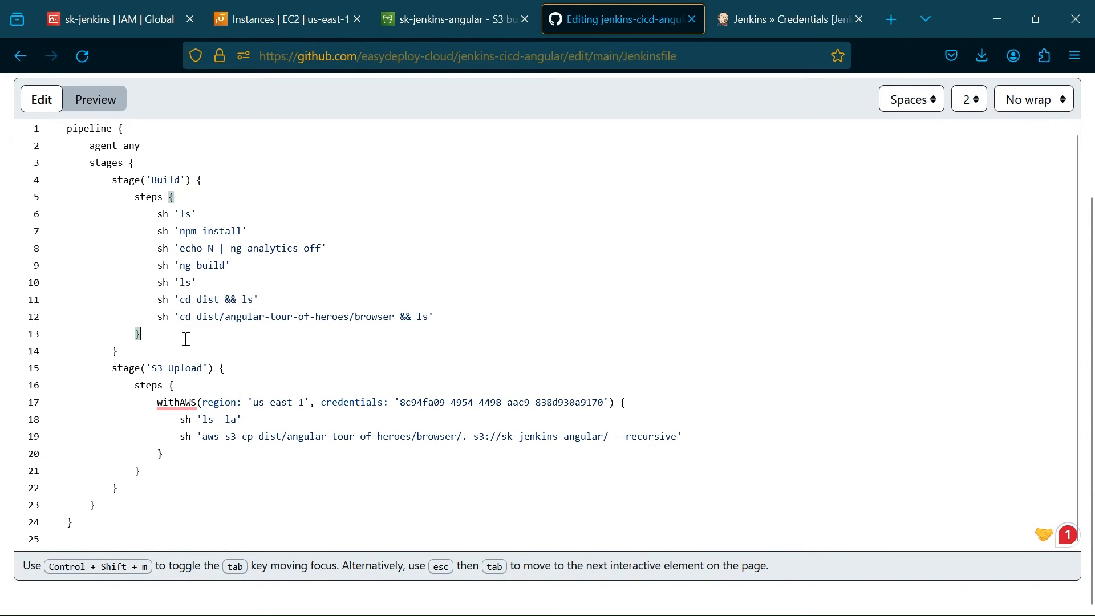
drag(67, 127, 138, 334)
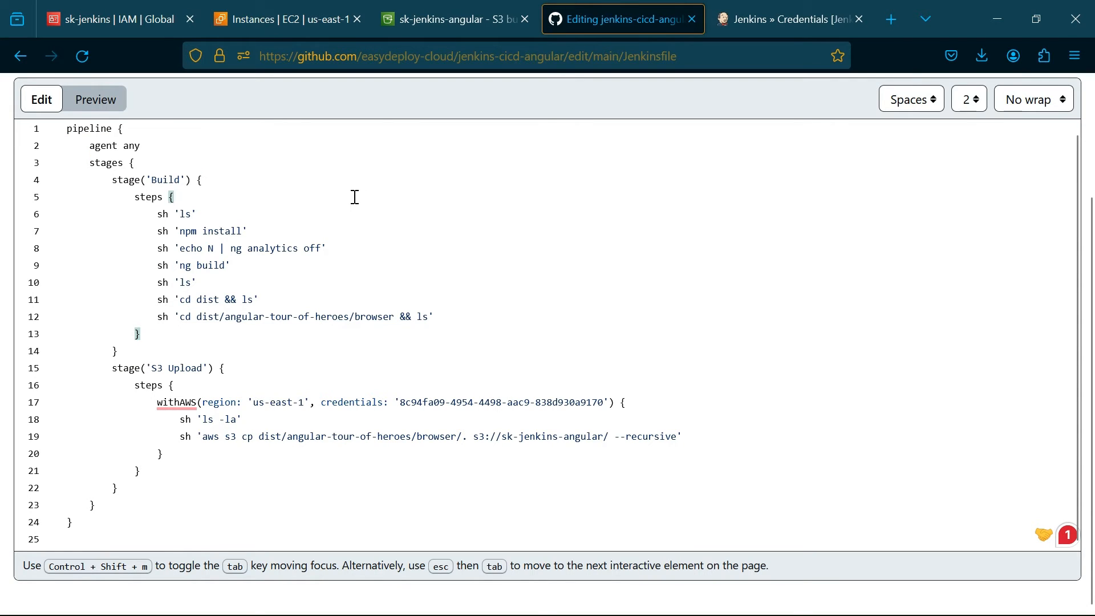
mouse_move(230, 294)
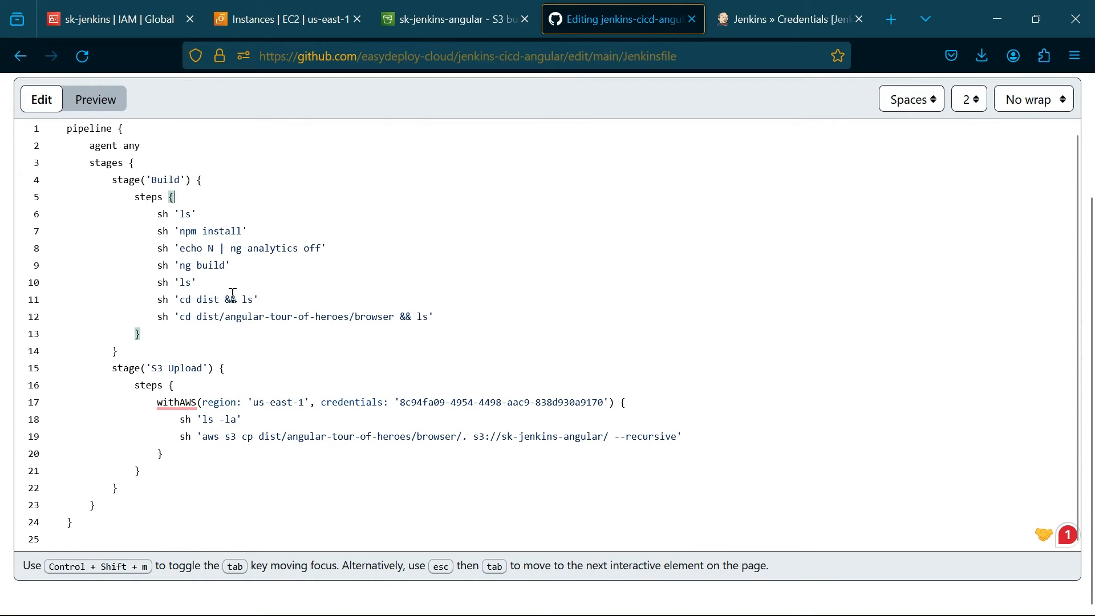
mouse_move(295, 291)
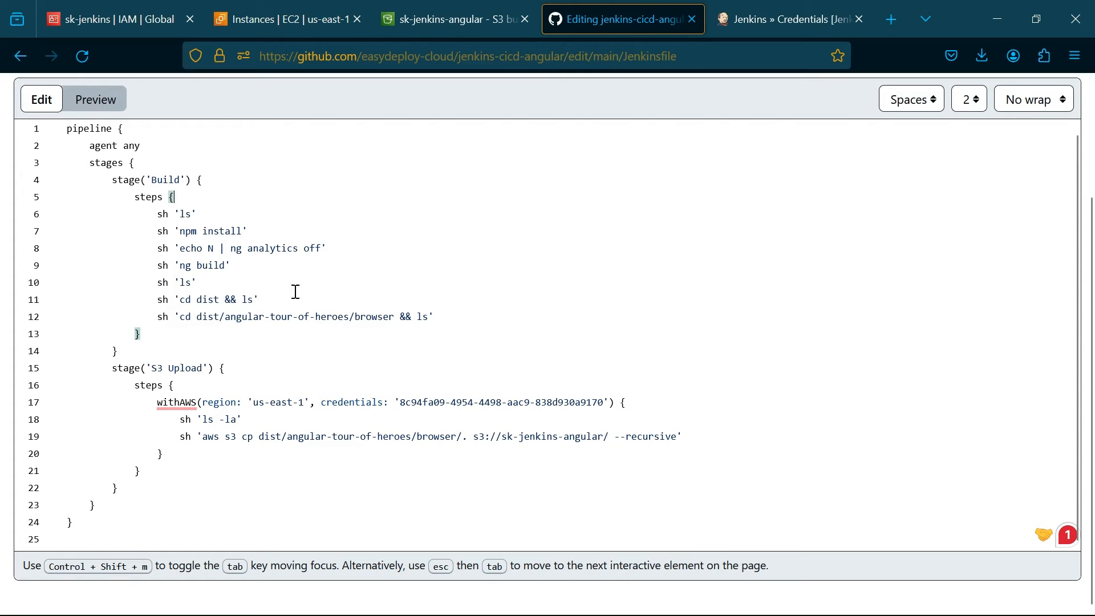
drag(112, 367, 66, 522)
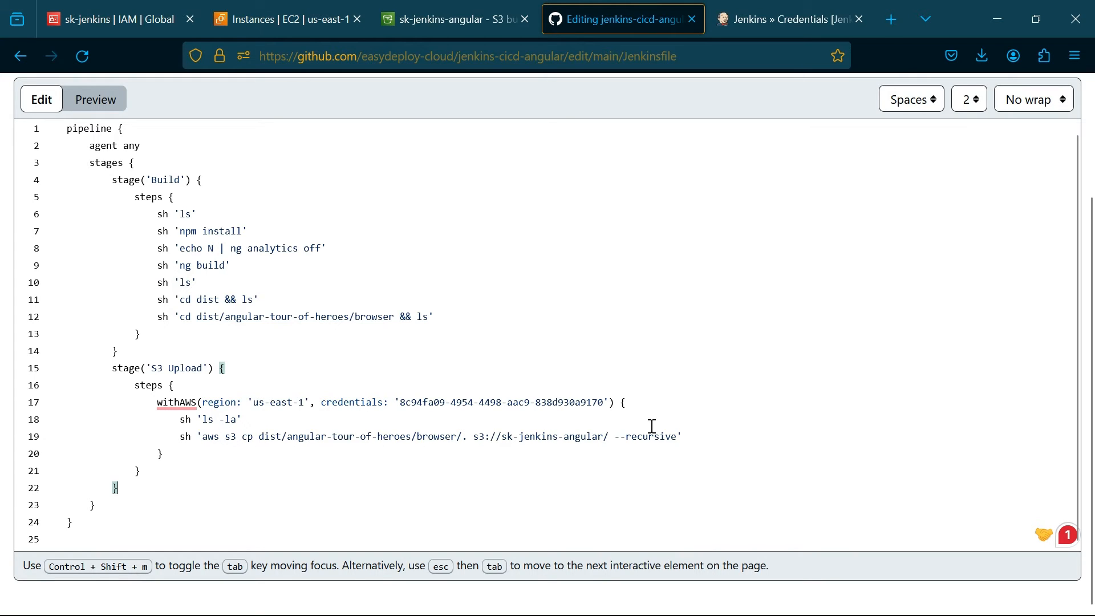
mouse_move(700, 413)
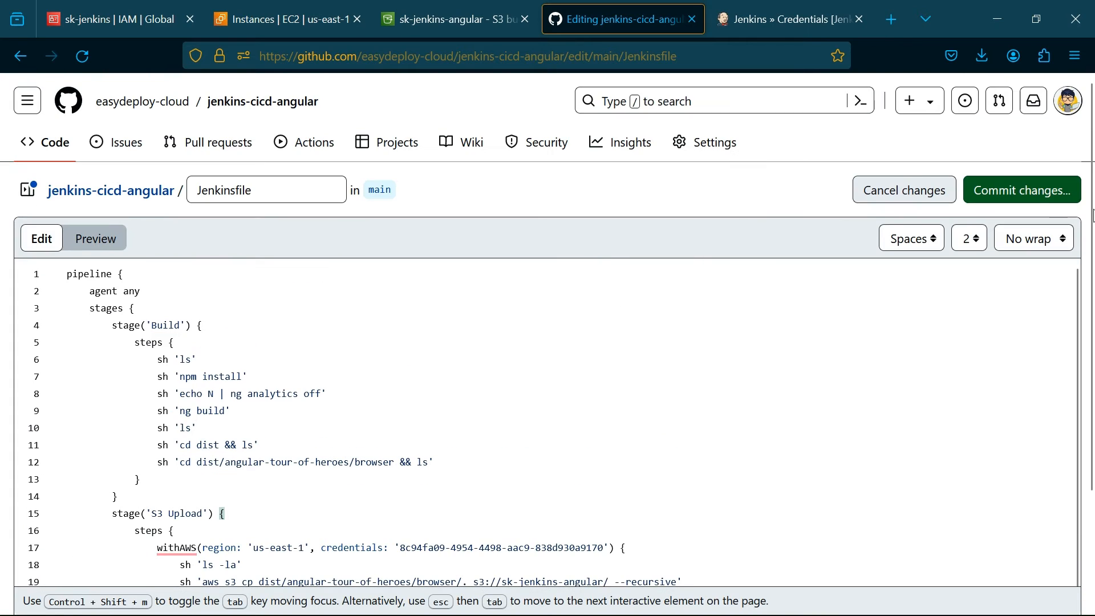
click(1021, 189)
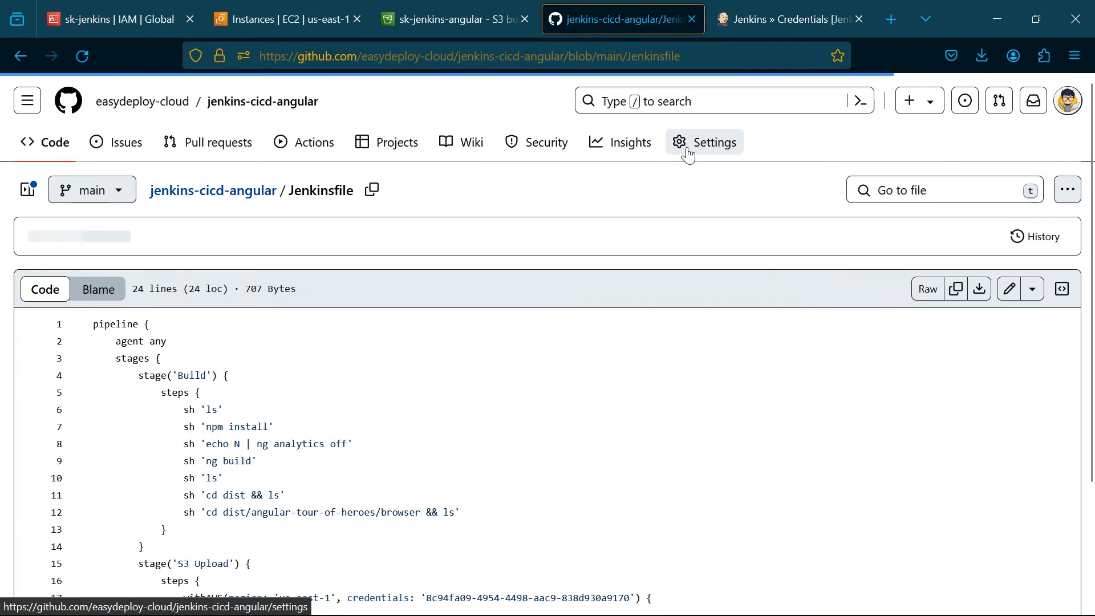
Open the repository's Webhooks settings and start a new webhook
click(704, 142)
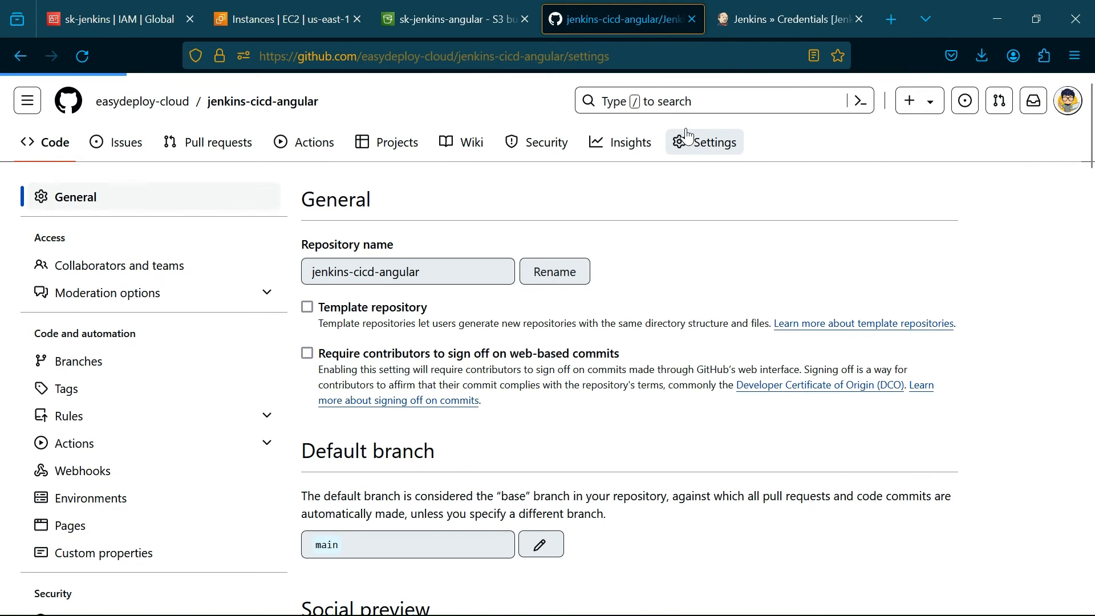
click(83, 470)
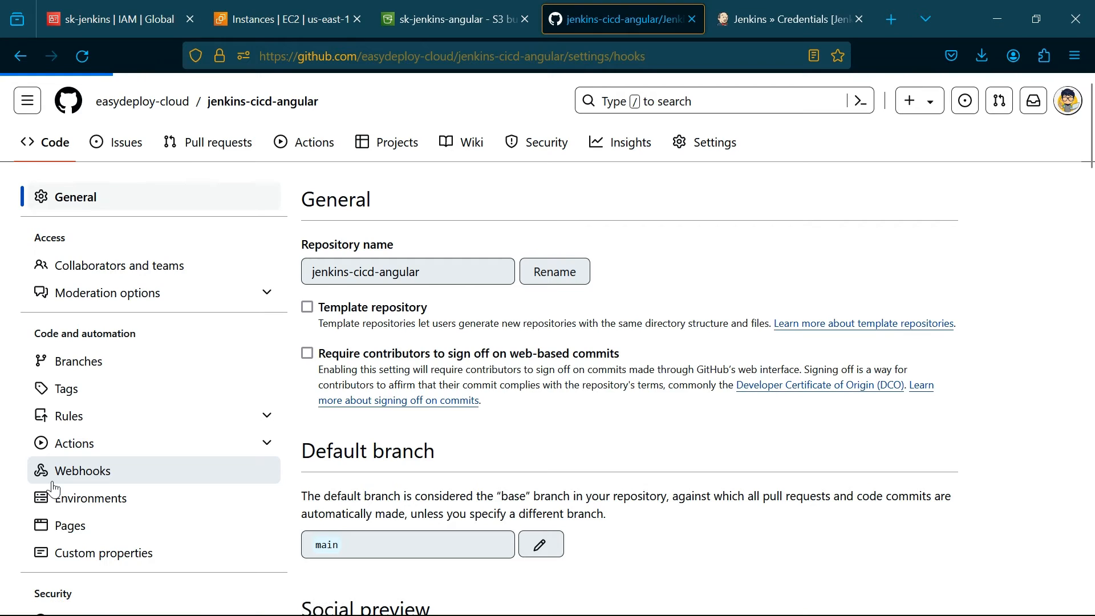
click(82, 470)
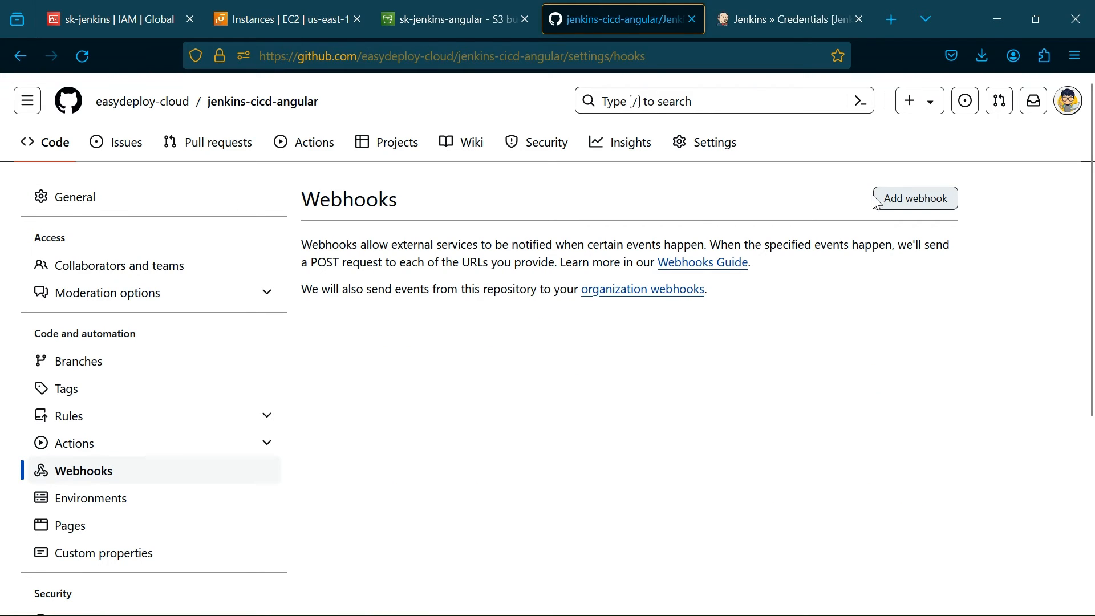
click(915, 199)
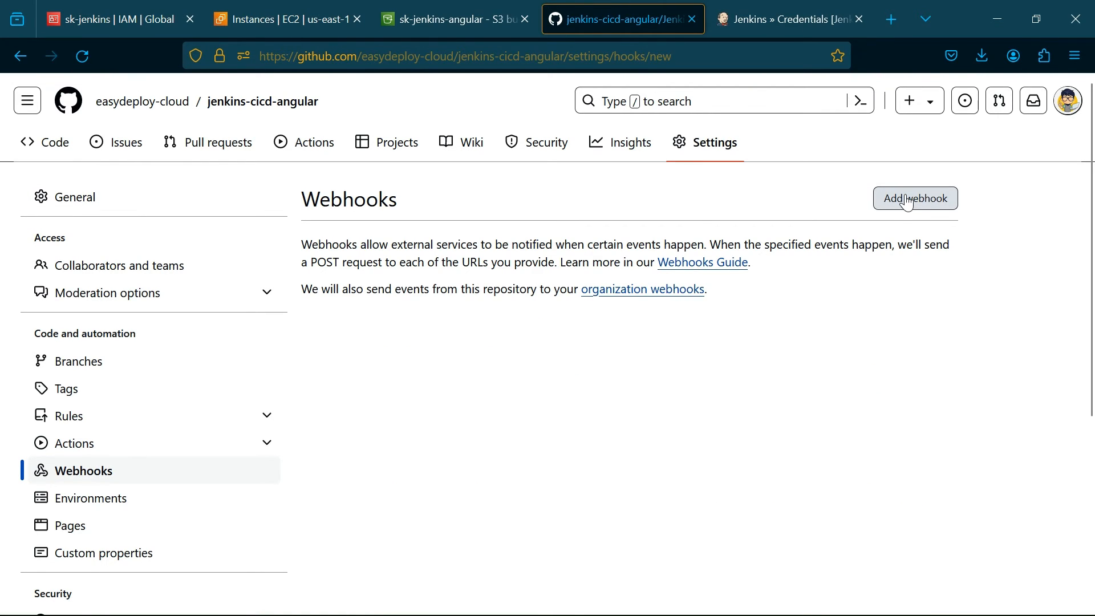
click(915, 198)
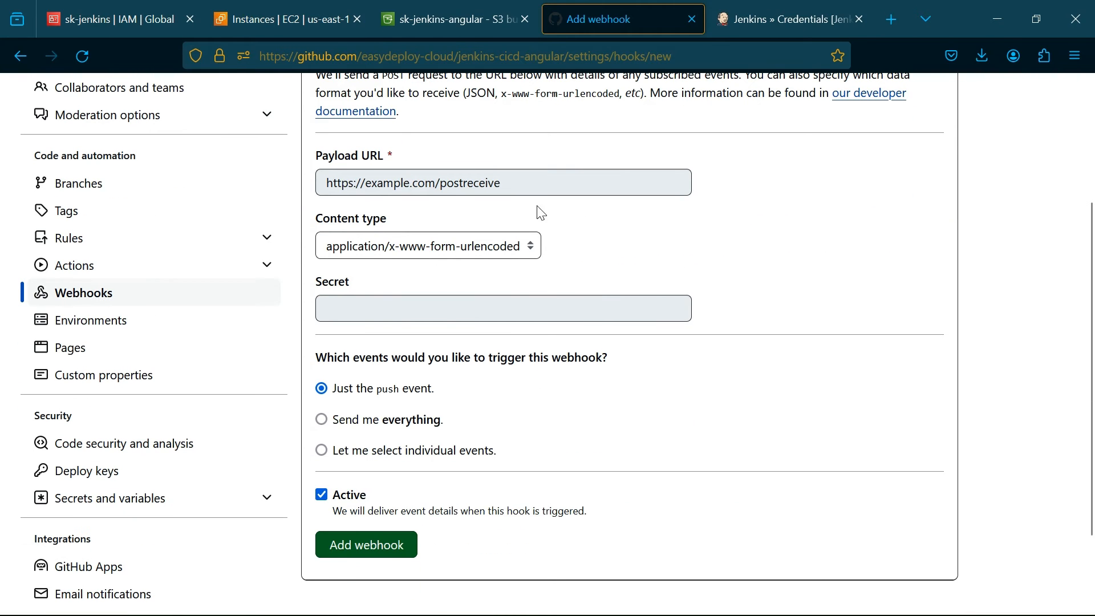
click(788, 19)
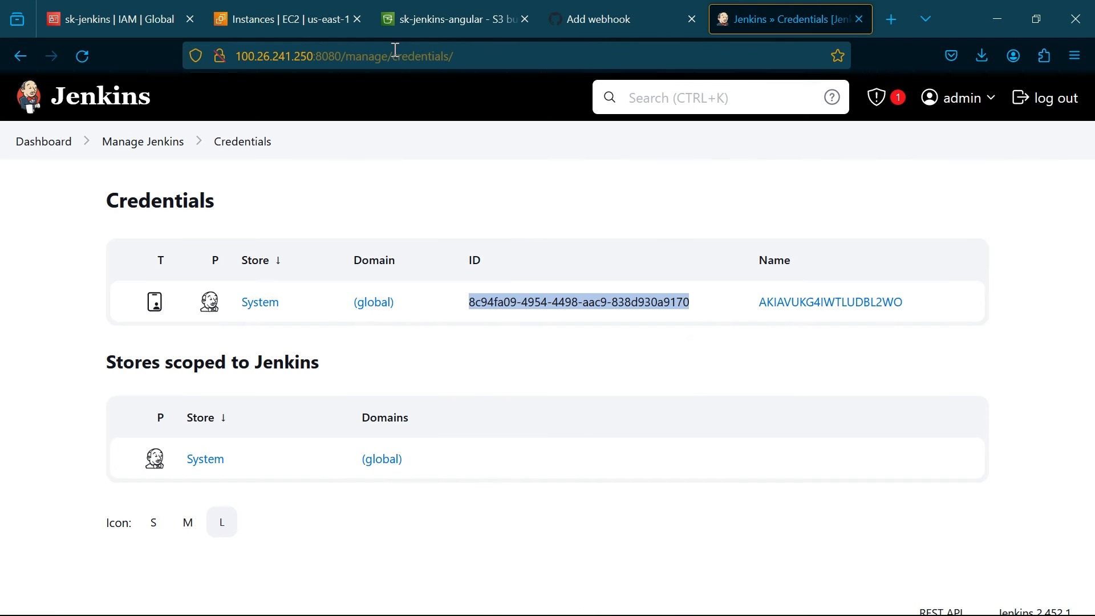
click(364, 55)
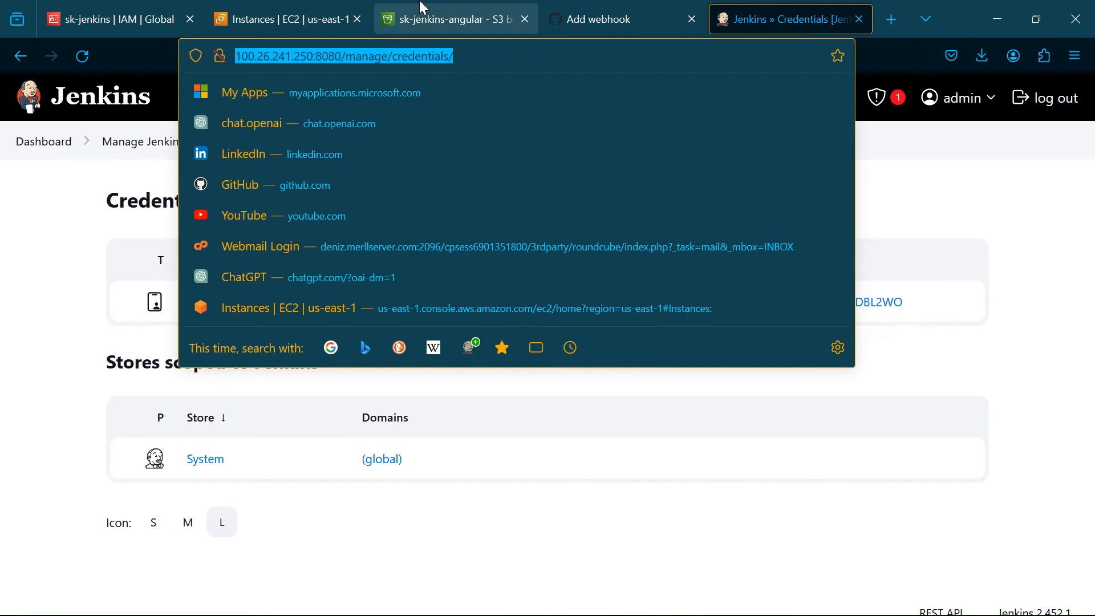
click(596, 18)
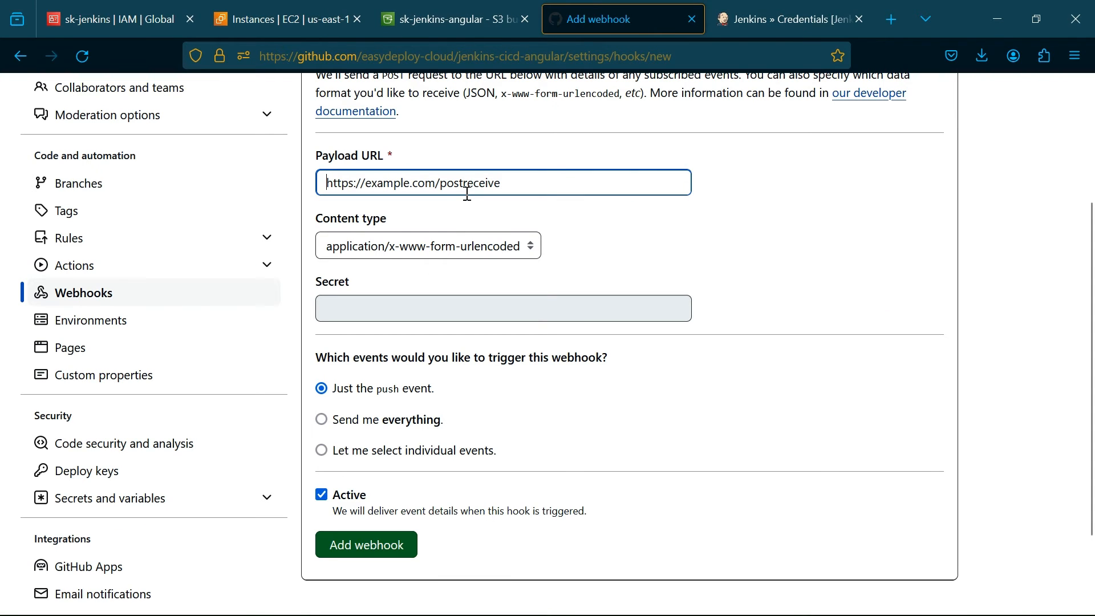
text(http://100.26.241.250:8080/manage/credentials/)
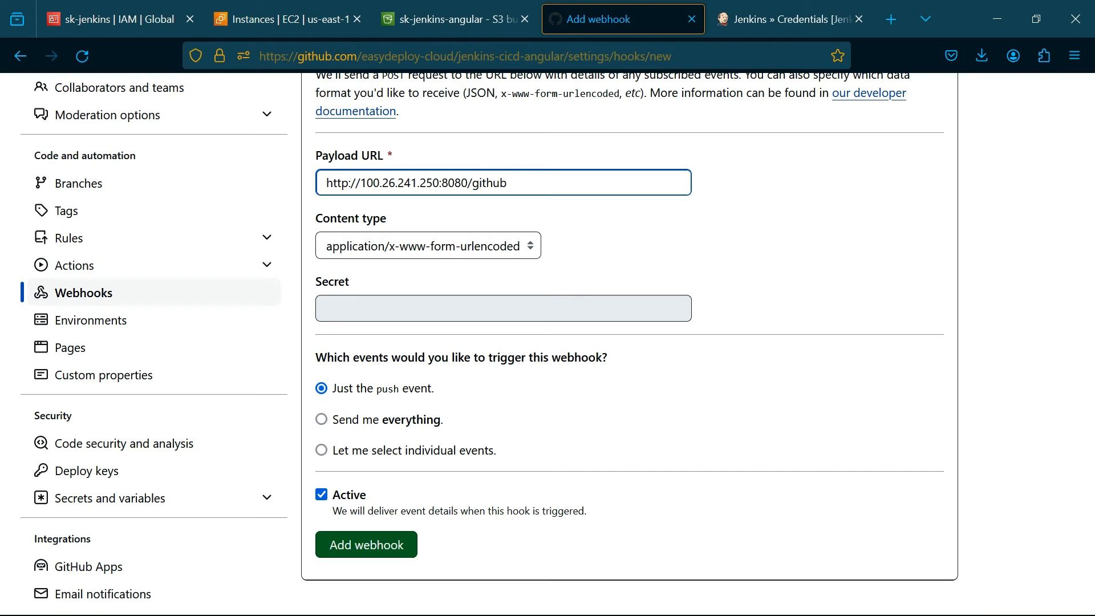
text(-w)
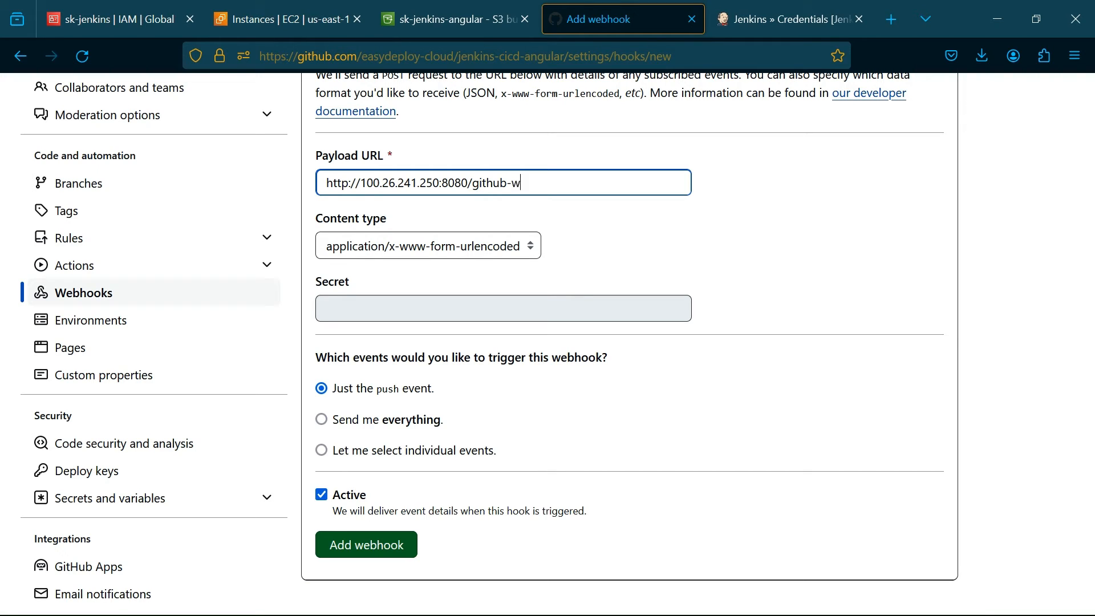
text(ebhook/)
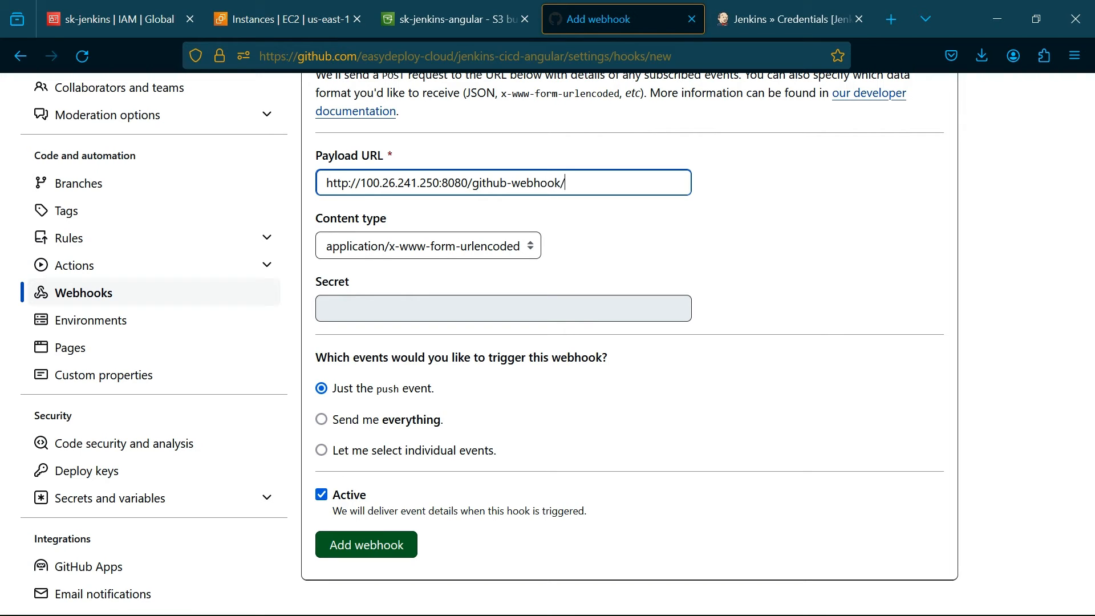
scroll(down, 3)
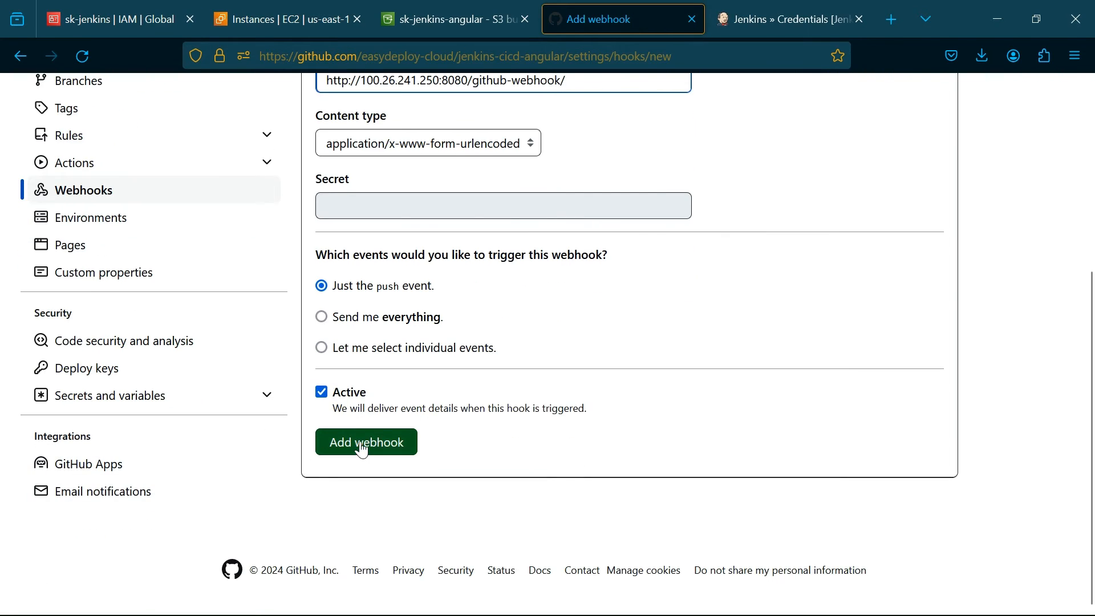
click(366, 441)
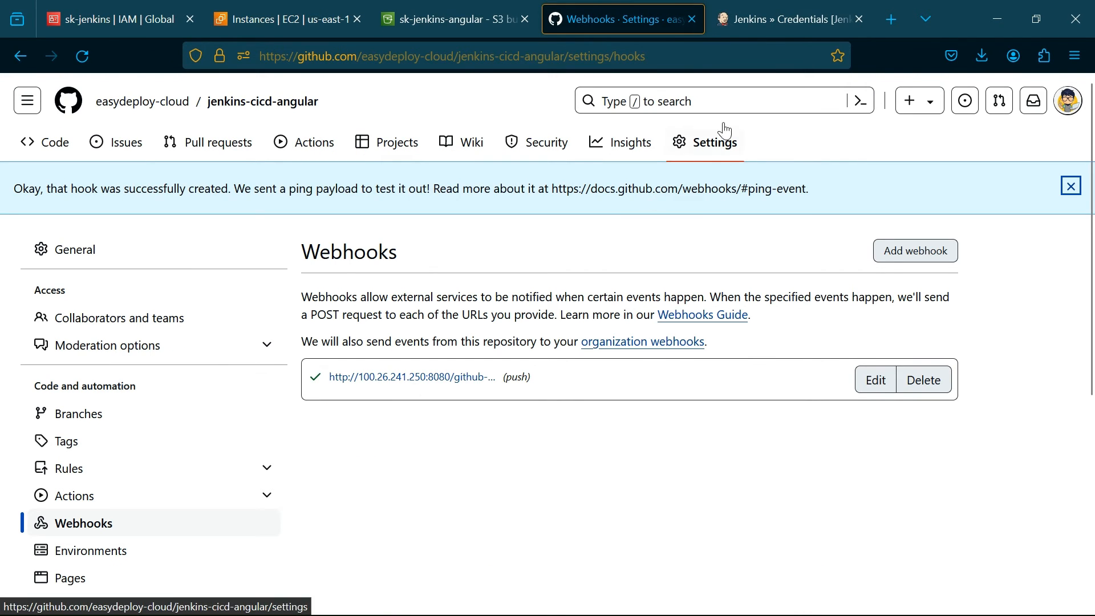
Open angular-app build #1 from Build History, completed successfully in 37 seconds
click(788, 18)
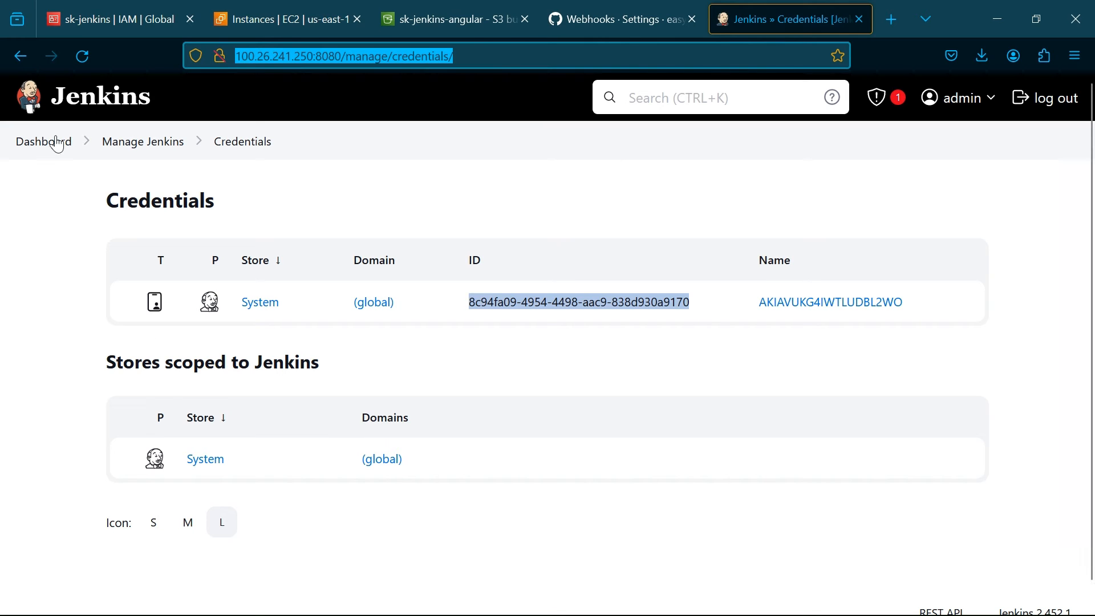
click(43, 141)
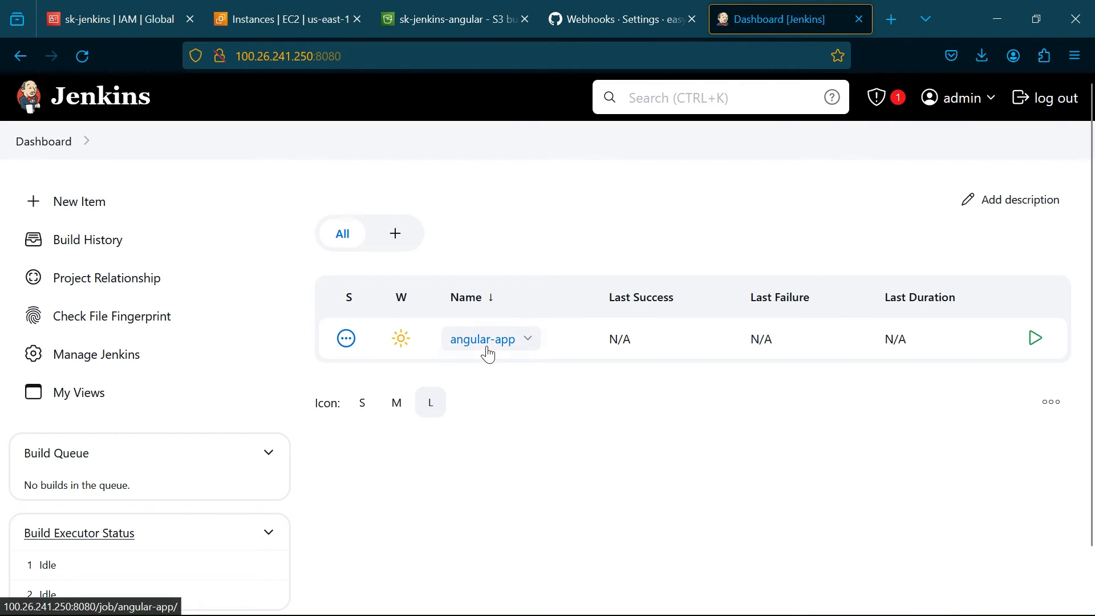
click(482, 339)
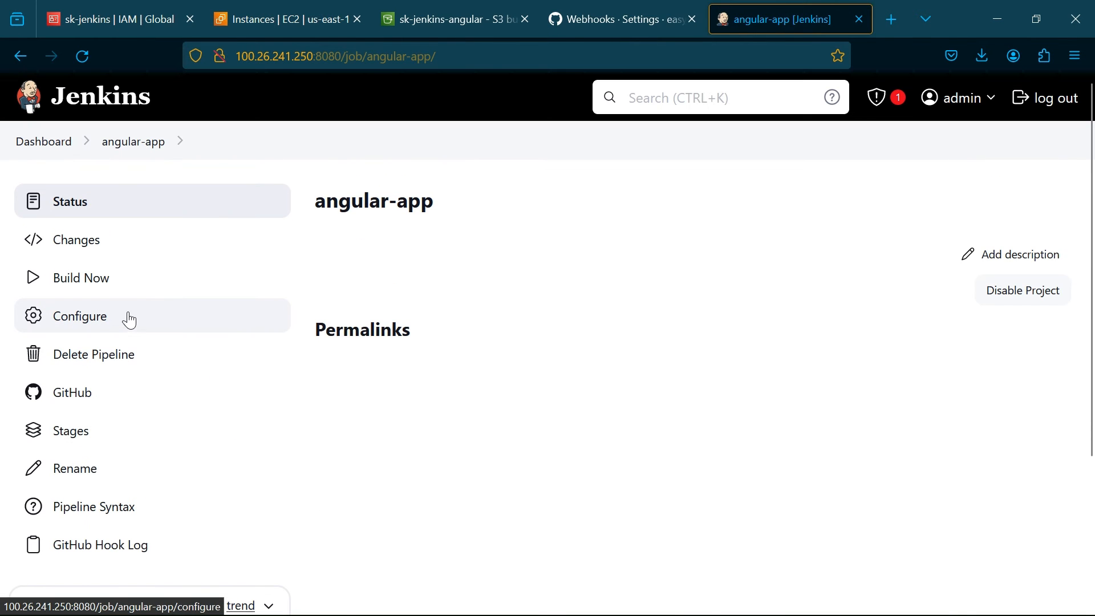
click(81, 277)
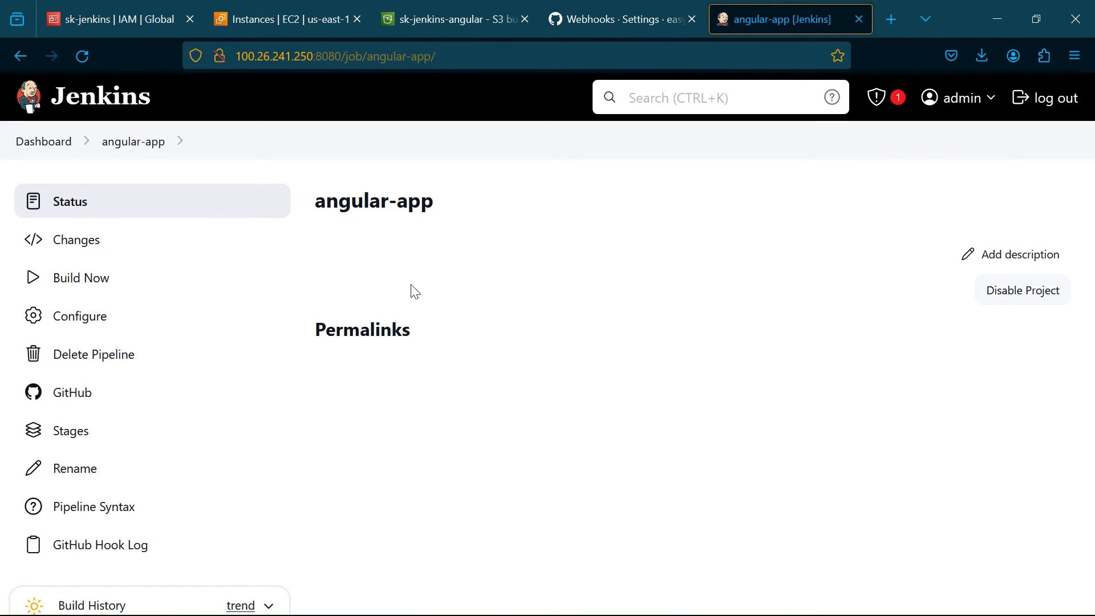
scroll(down, 3)
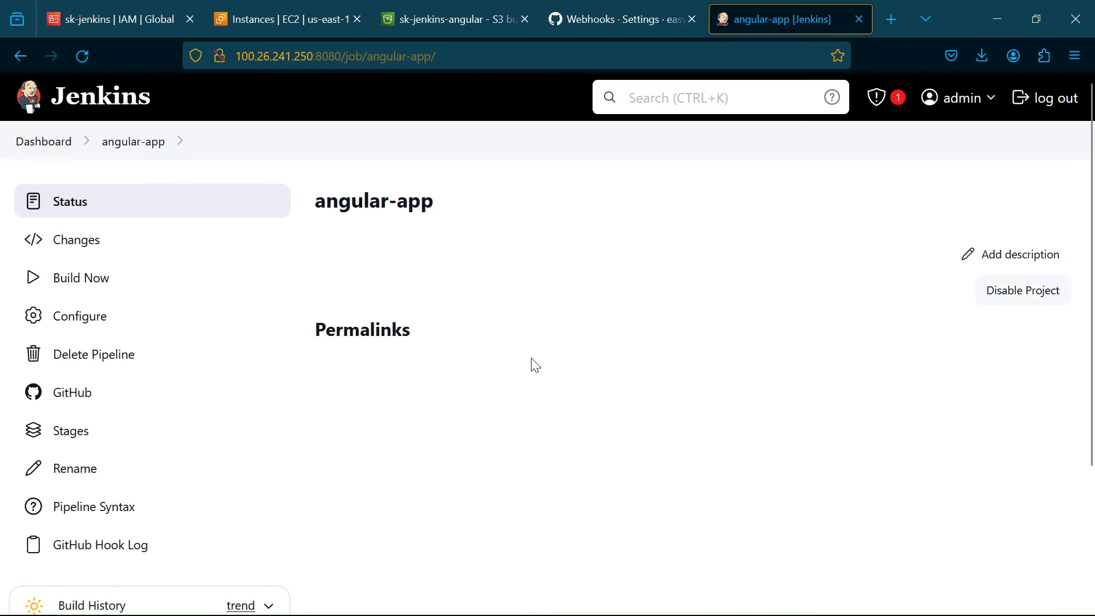
scroll(down, 3)
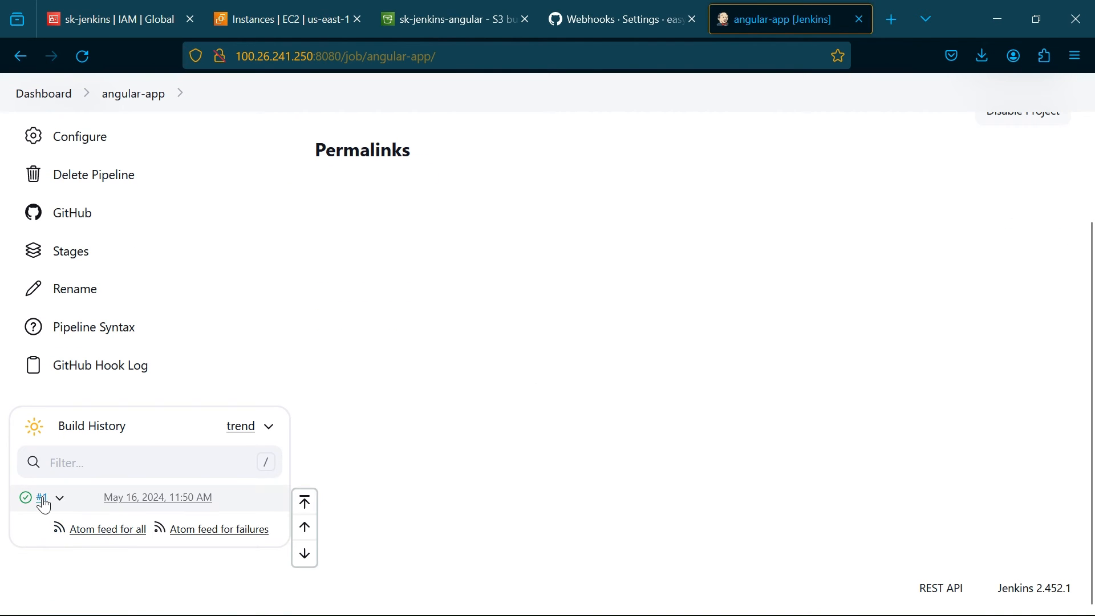
click(41, 497)
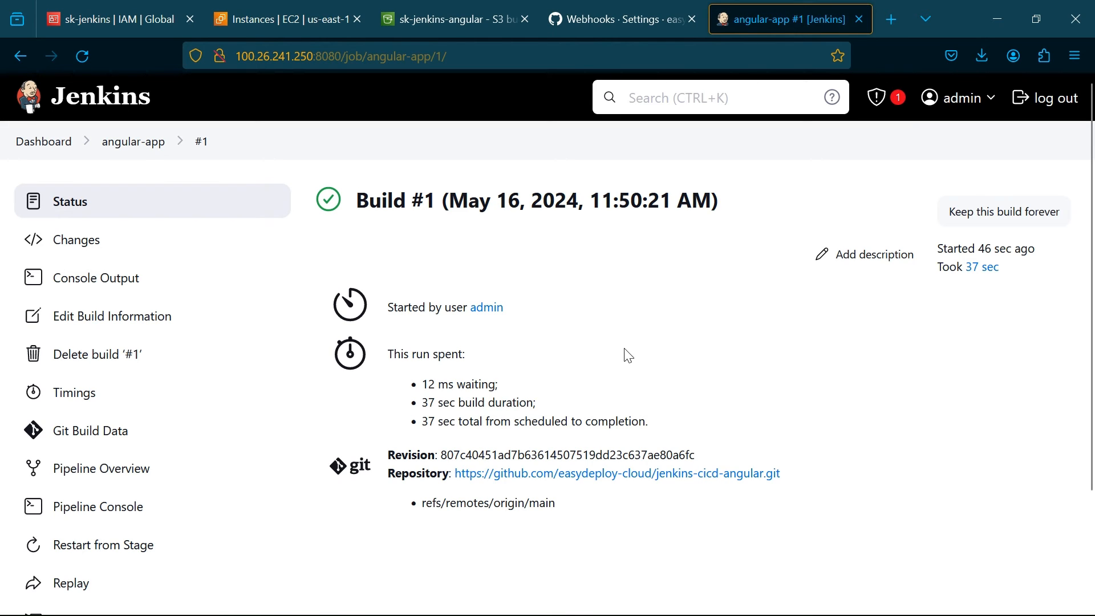
Copy the sk-jenkins-angular static website endpoint from the bucket's Properties
click(455, 19)
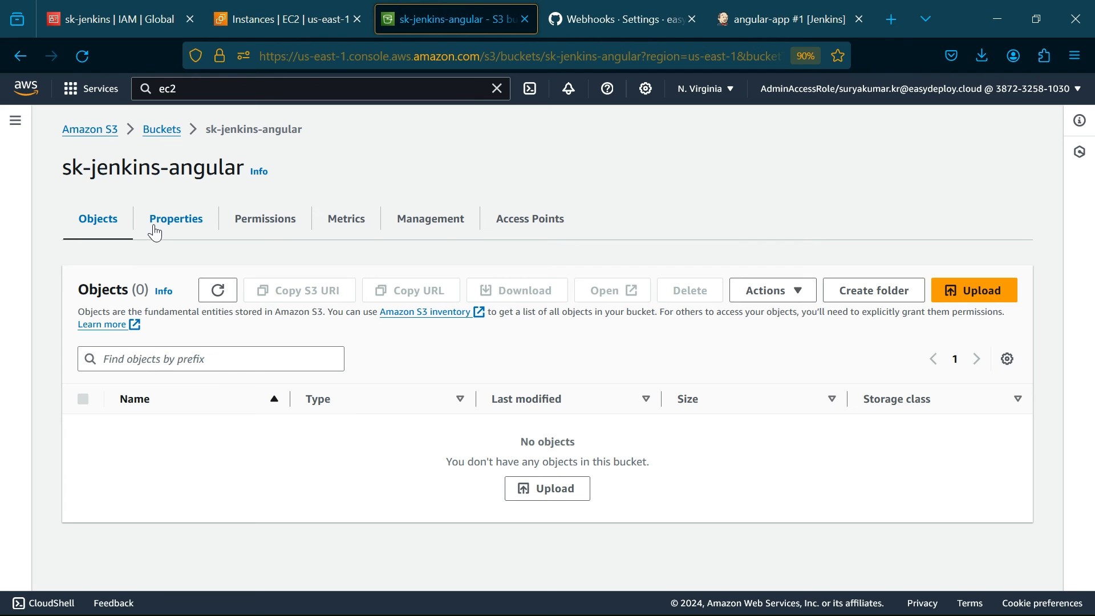
click(176, 219)
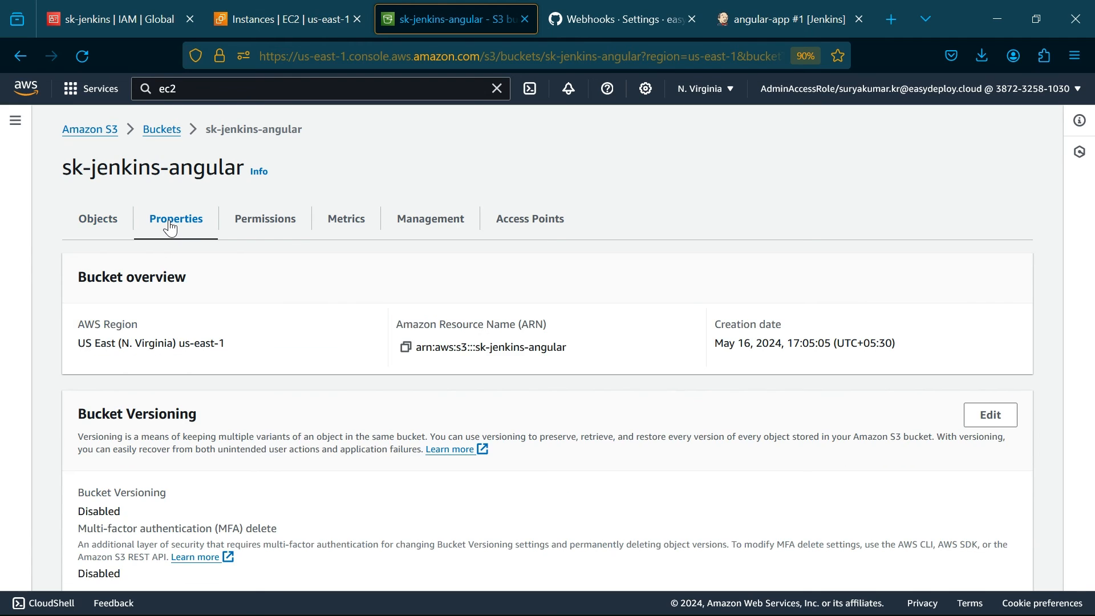
scroll(down, 3)
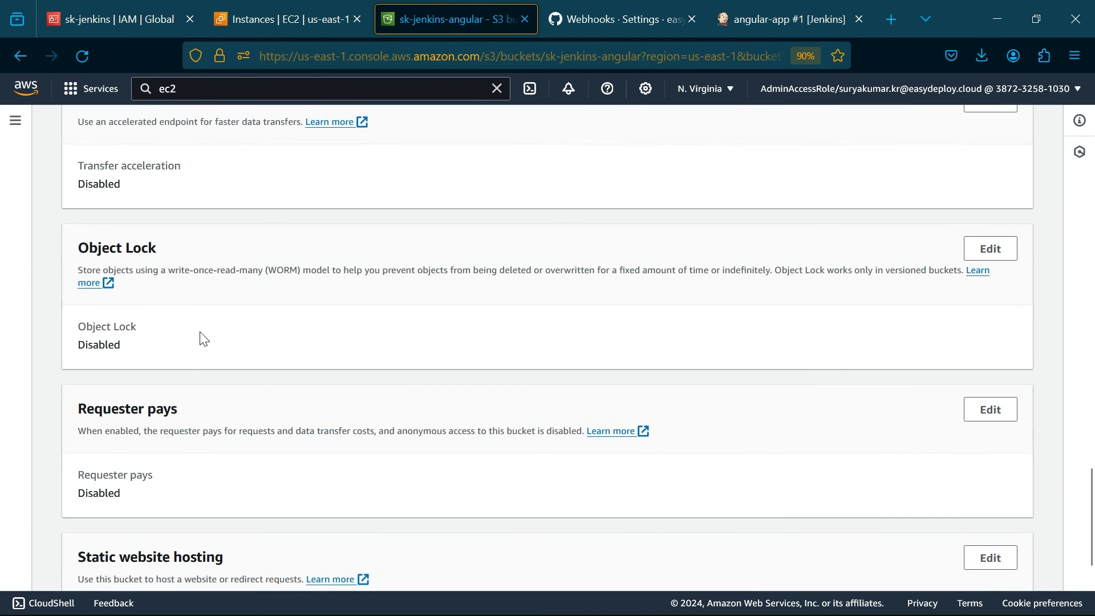
click(85, 536)
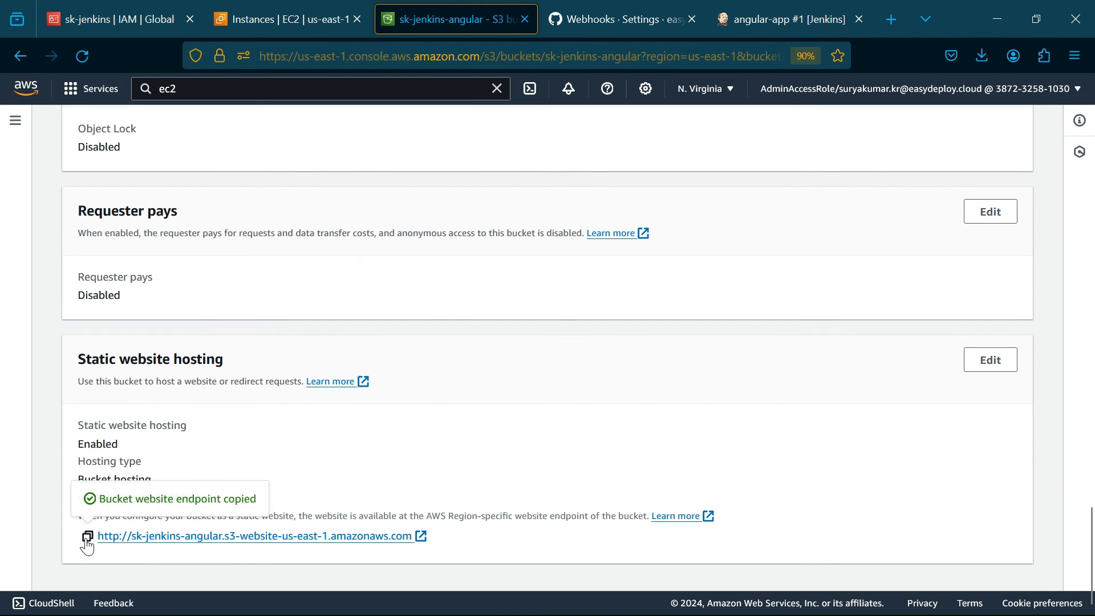
mouse_move(890, 19)
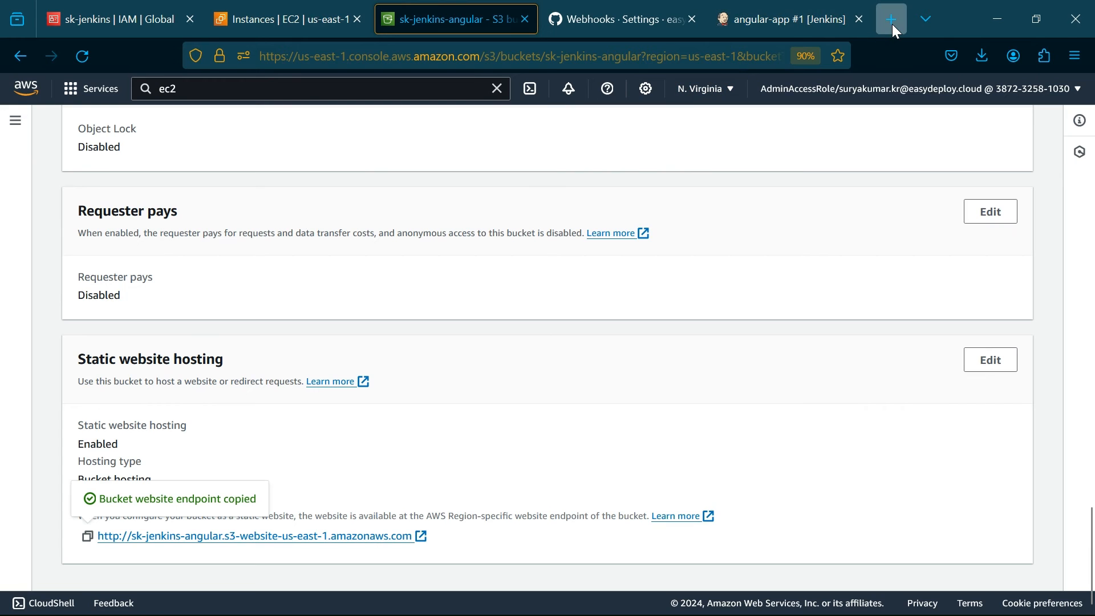
Load the copied website endpoint in a new tab, showing 'Hello, angular-tour-of-heroes'
click(890, 18)
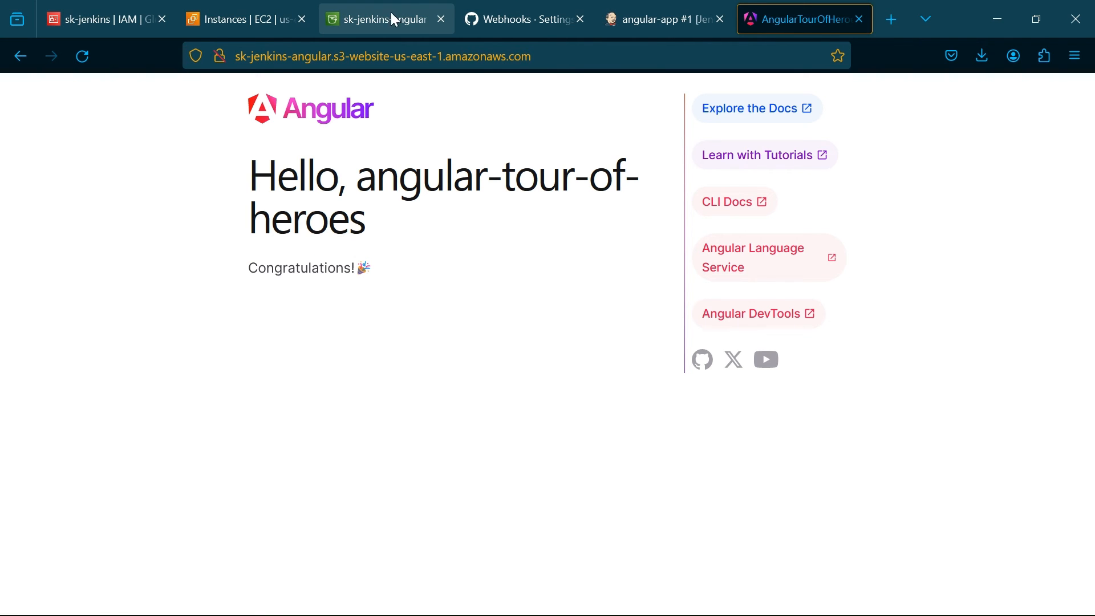
click(520, 19)
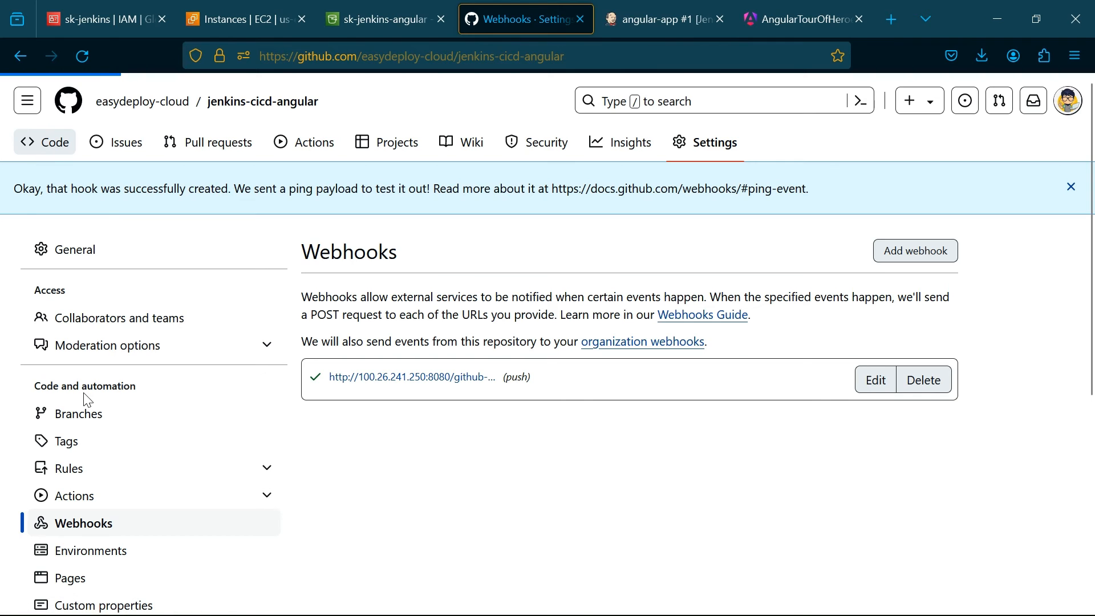
Navigate to src/app/app.component.html in jenkins-cicd-angular and open it for editing
click(44, 142)
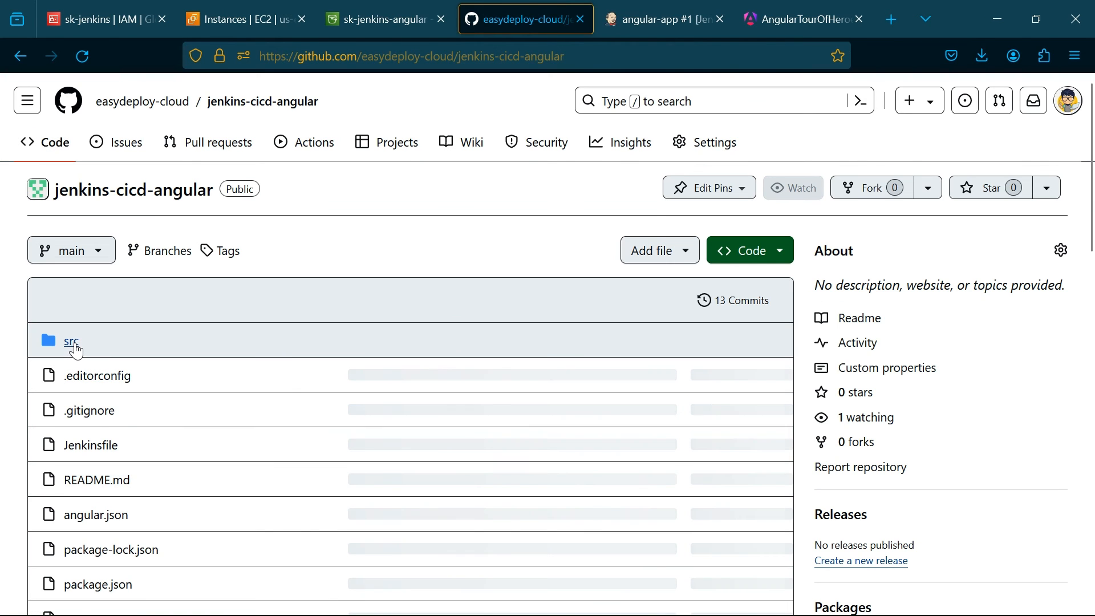
click(70, 341)
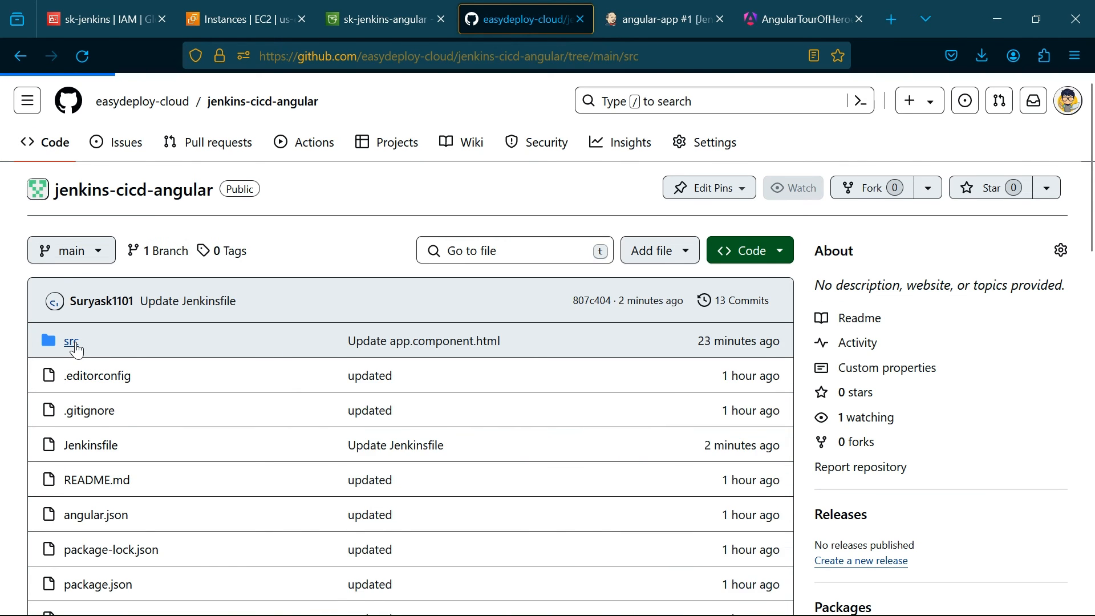
click(69, 341)
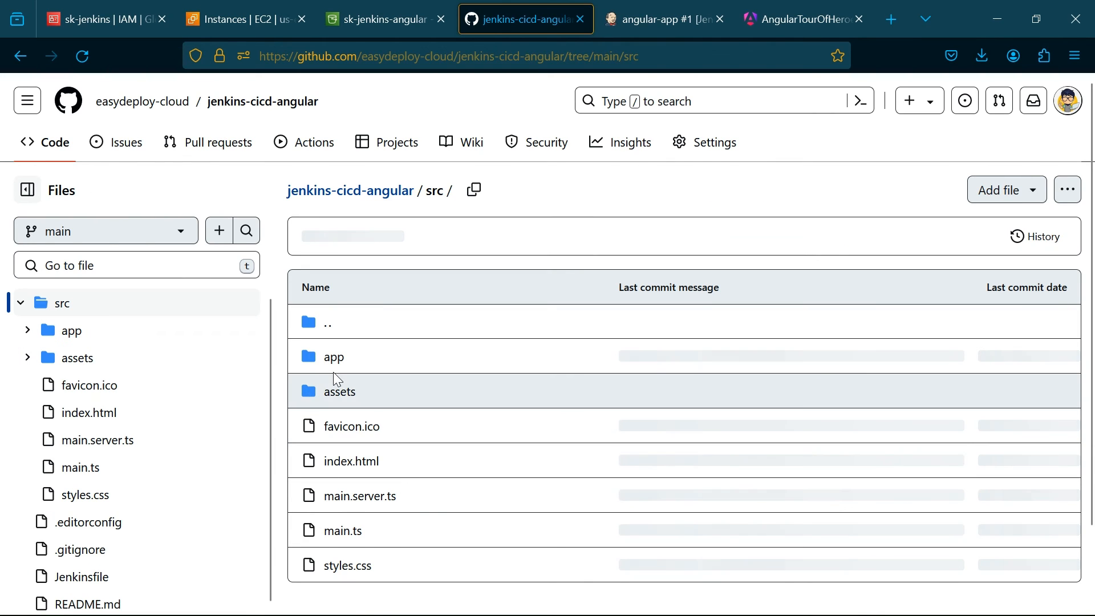
click(333, 357)
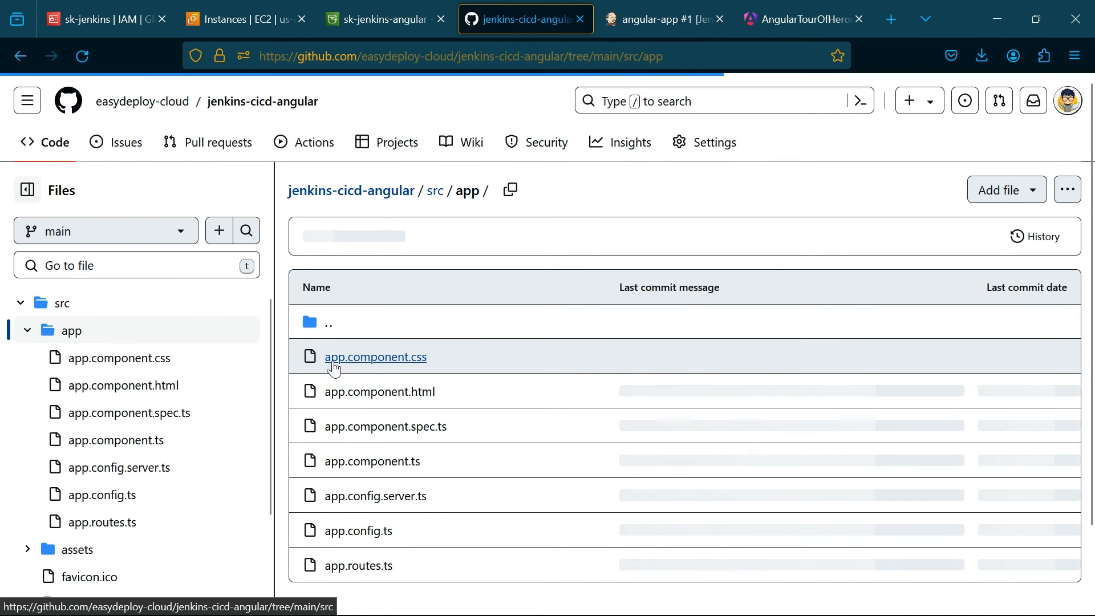
click(379, 392)
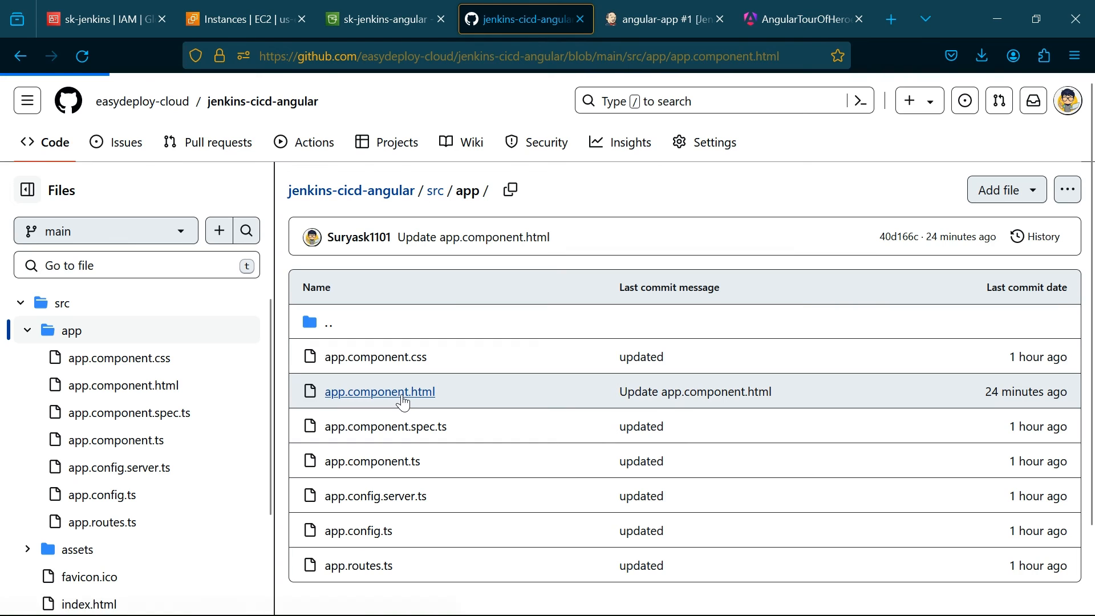
click(379, 392)
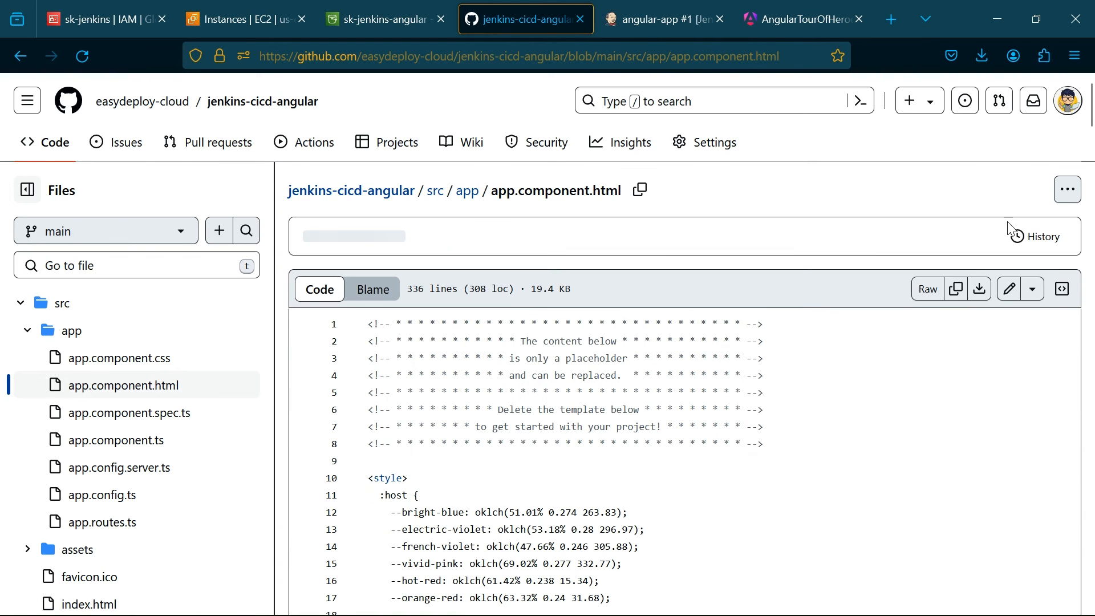
click(1009, 289)
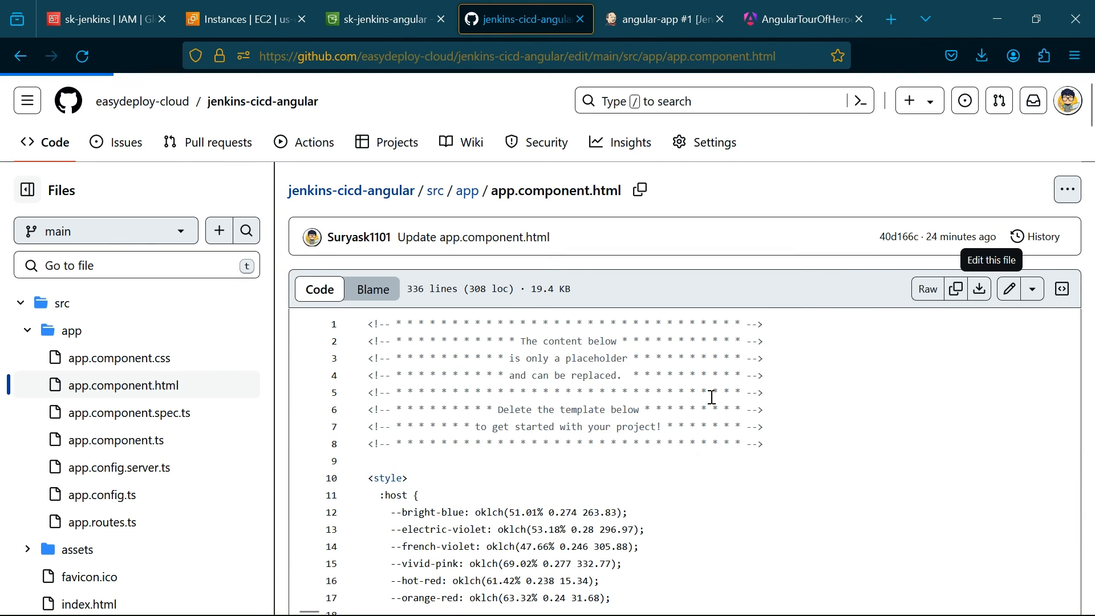
Append 'your app is running successfully' after Congratulations! around line 229
click(1008, 288)
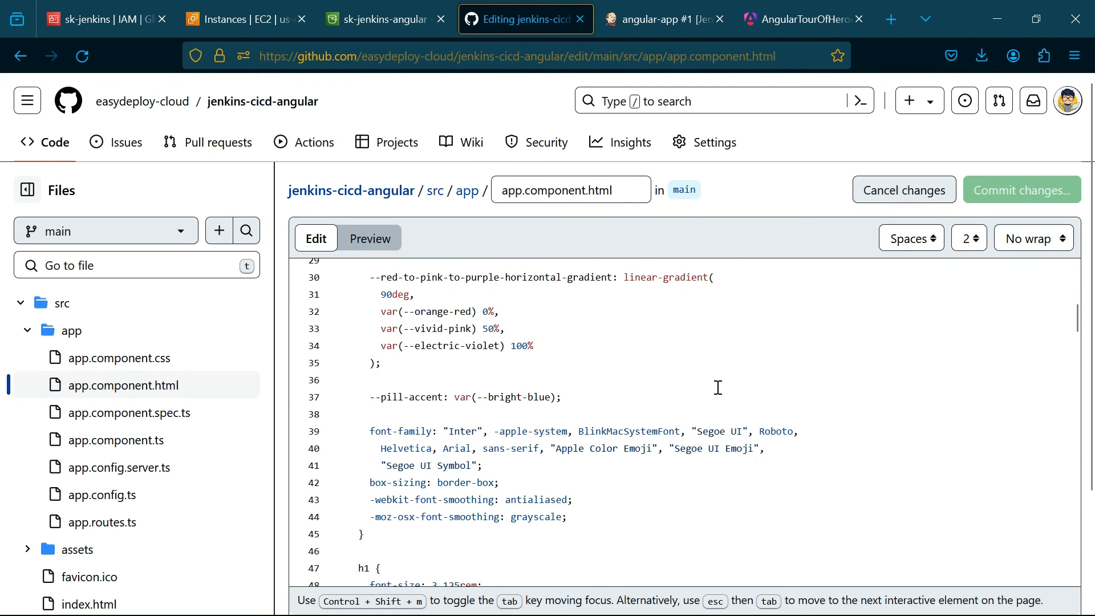
scroll(down, 3)
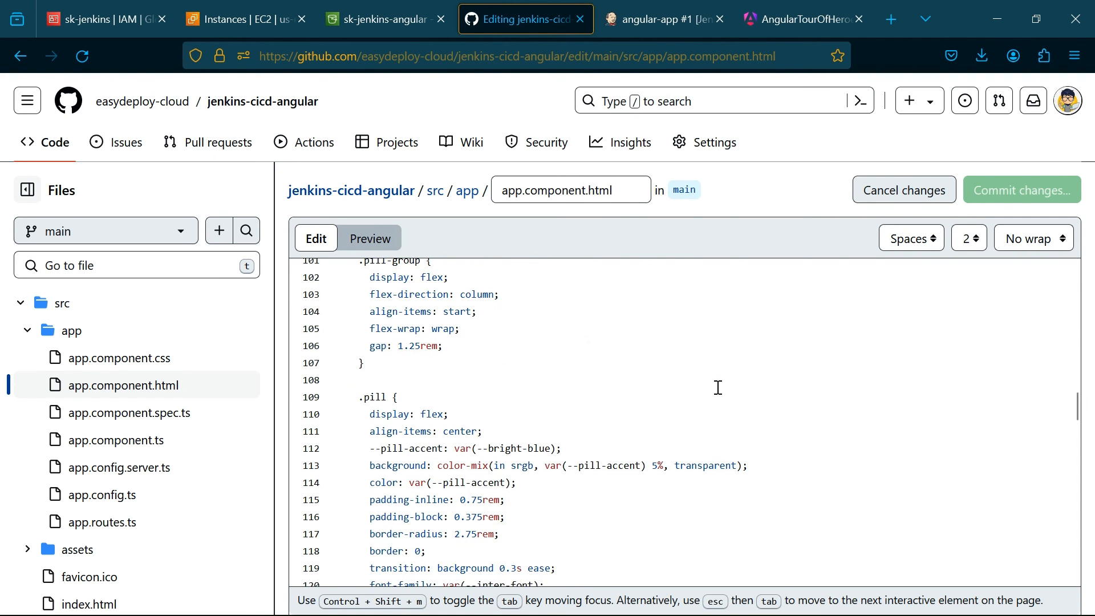
scroll(down, 3)
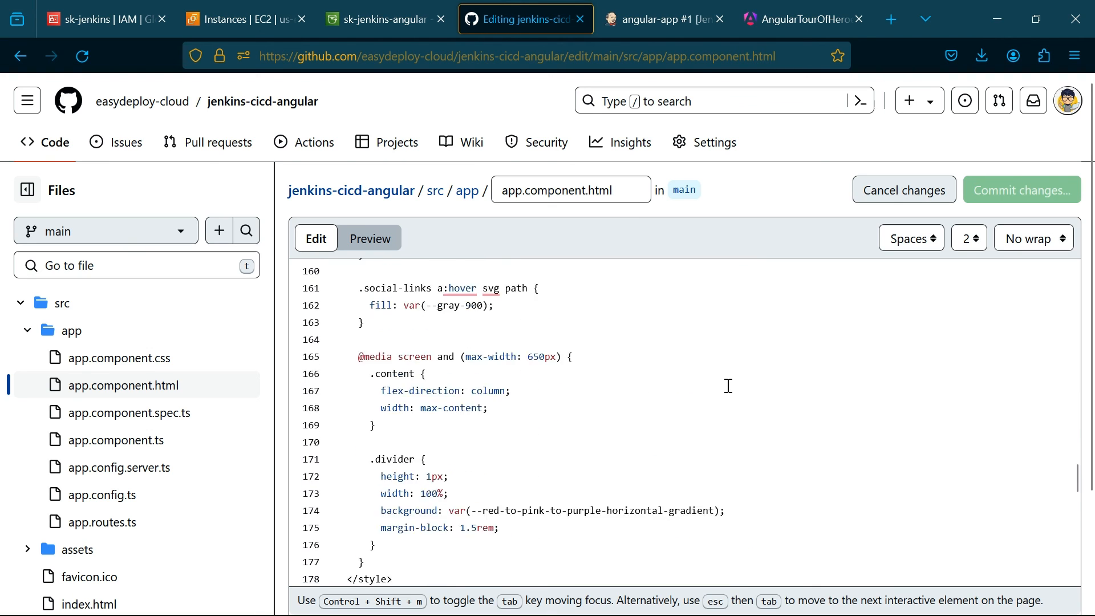
scroll(down, 3)
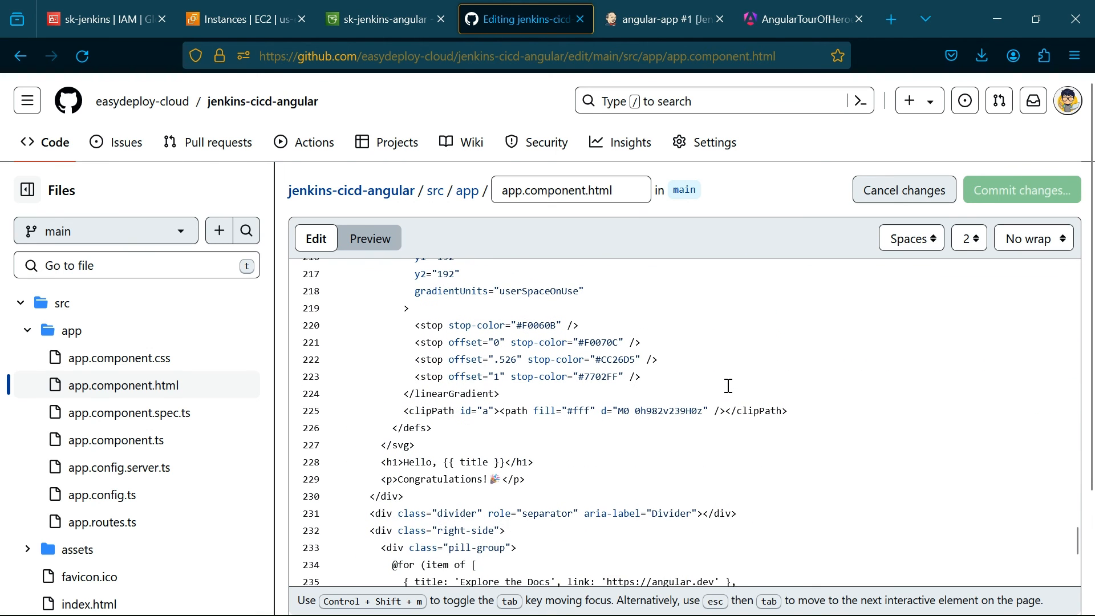
scroll(down, 3)
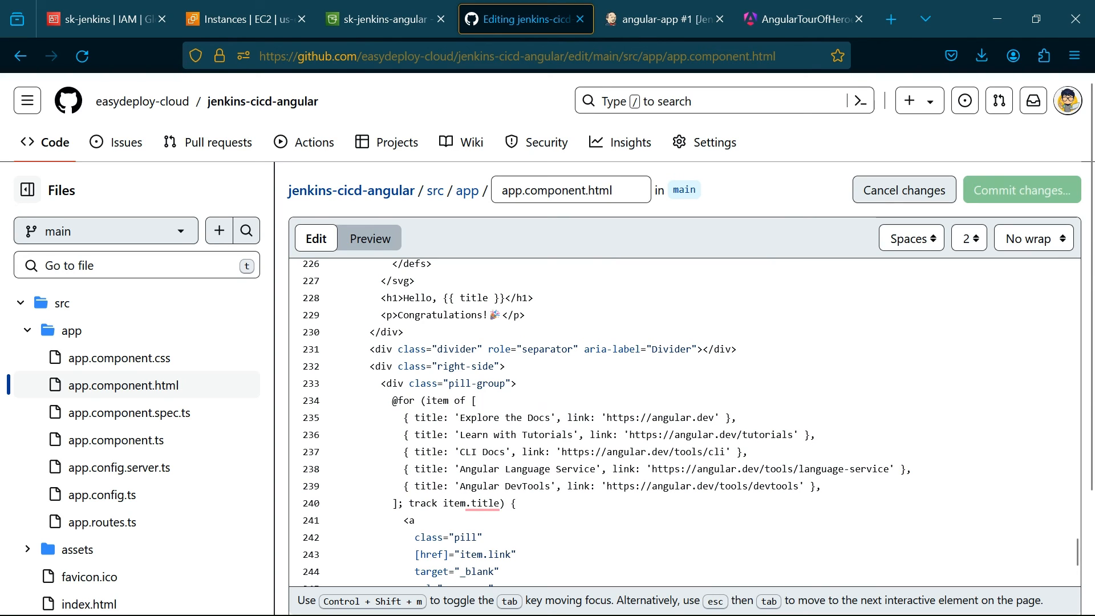
text(your app)
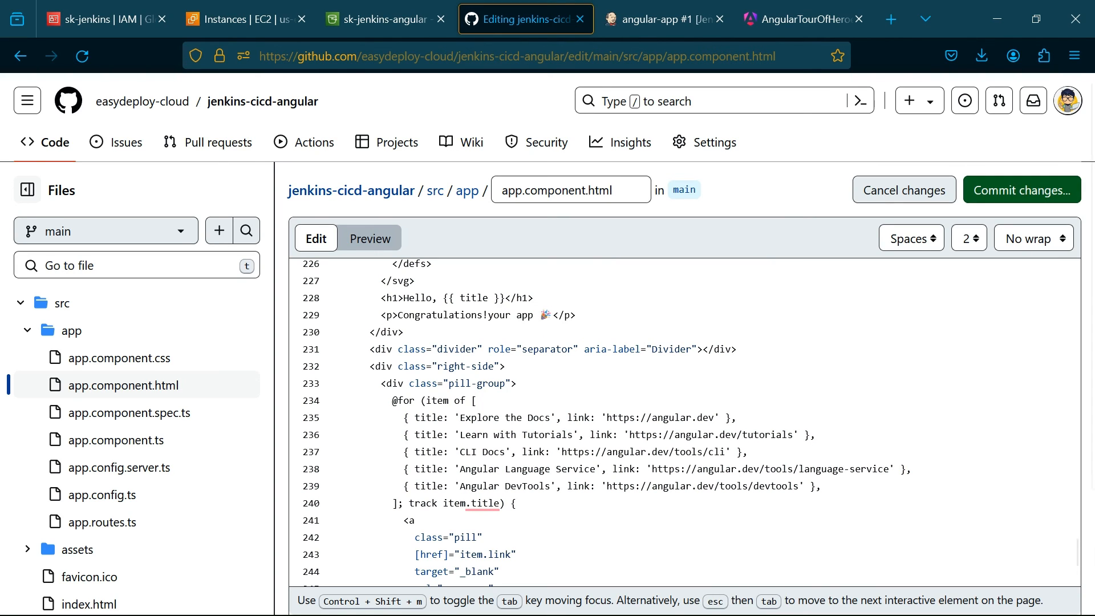
text(is run)
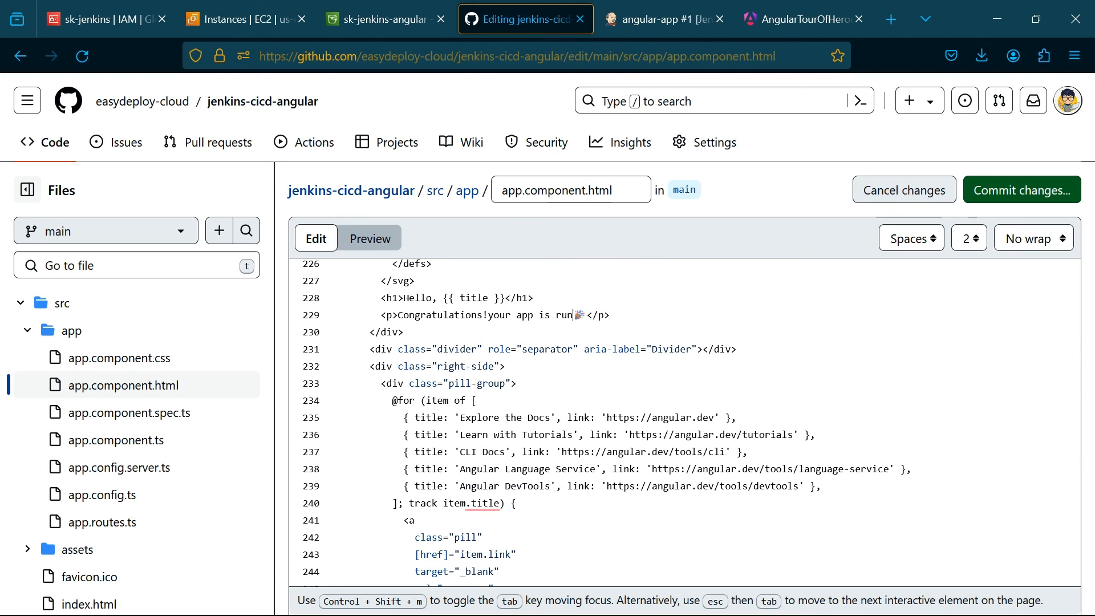
text(ning successf)
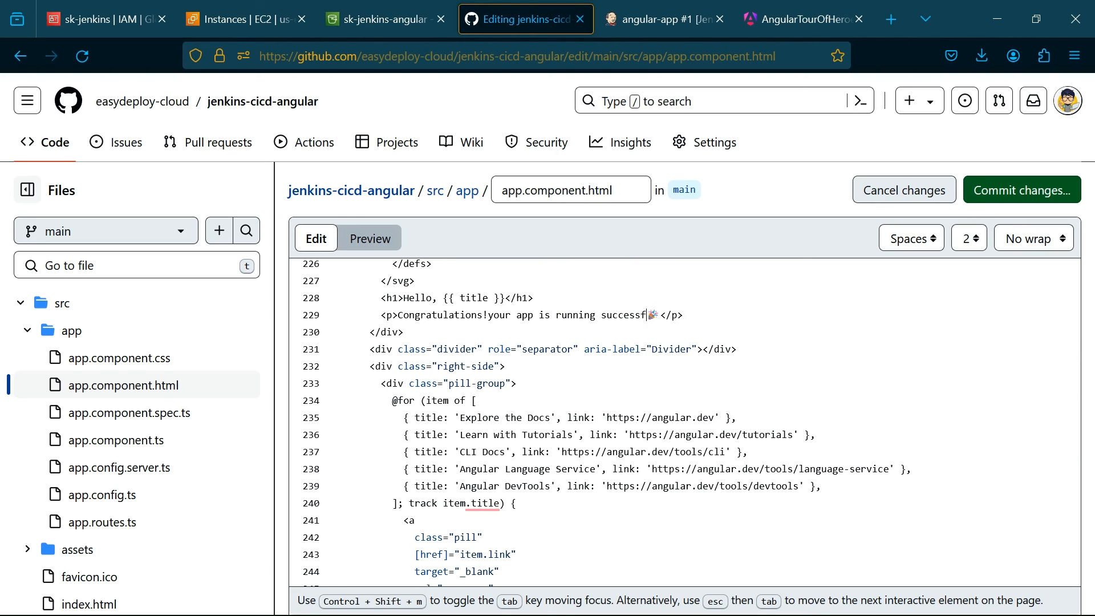
text(ully)
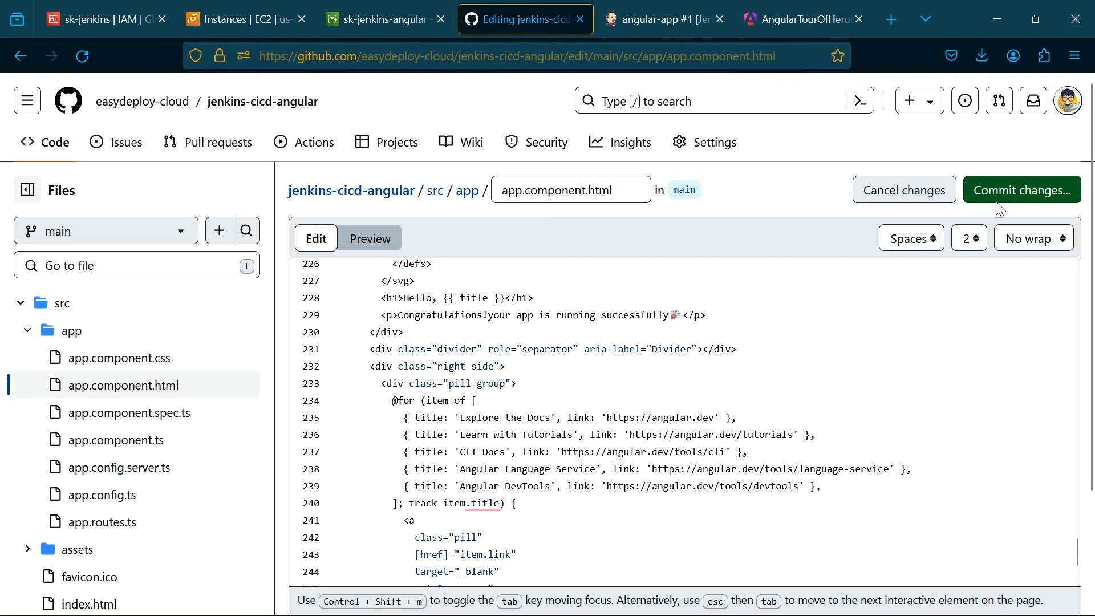
Commit the edited app.component.html directly to main and accept the leave-page prompt
click(1021, 190)
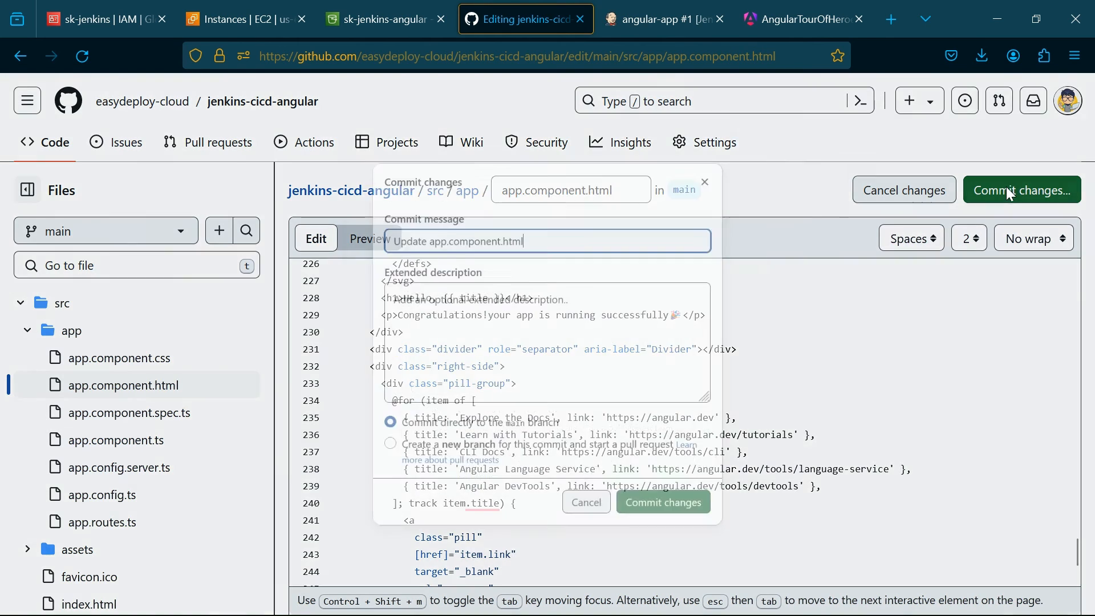
click(663, 502)
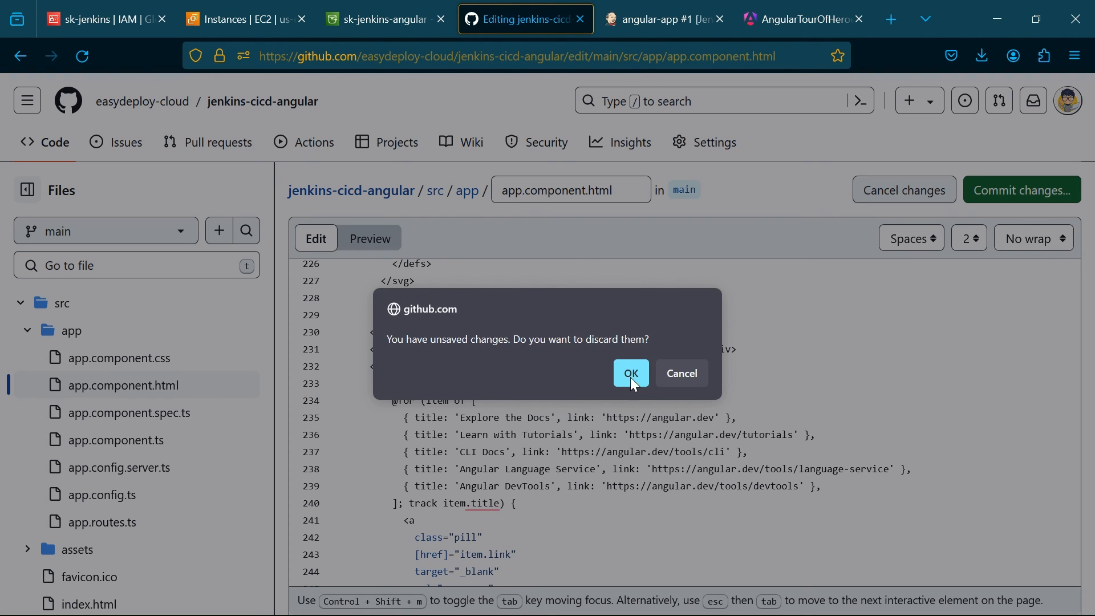
click(630, 373)
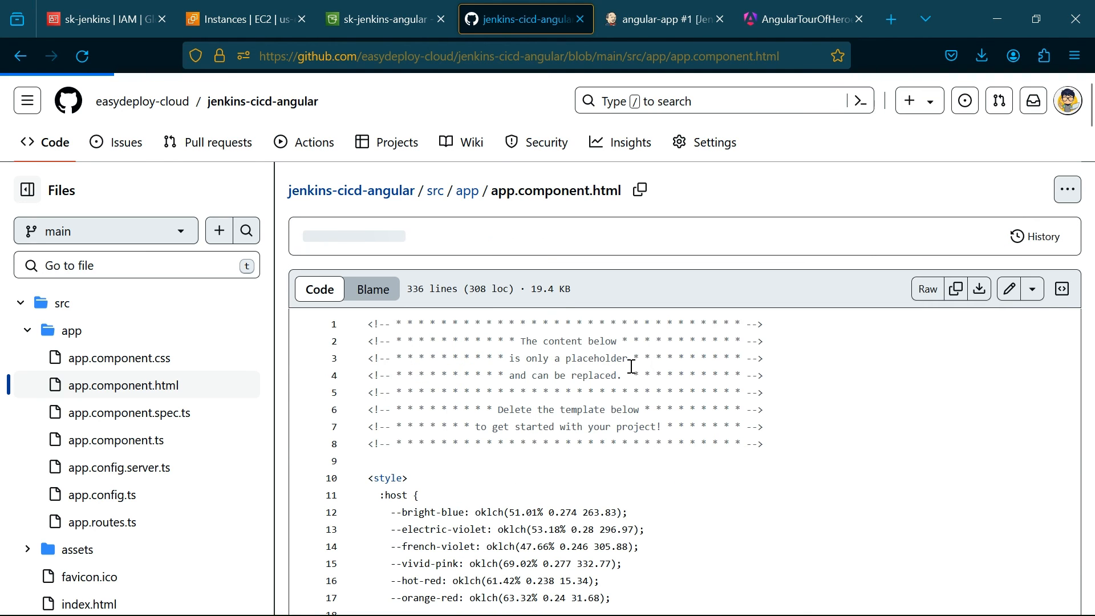
Open angular-app build #2 in Jenkins, triggered by the GitHub push, and view its details
click(661, 19)
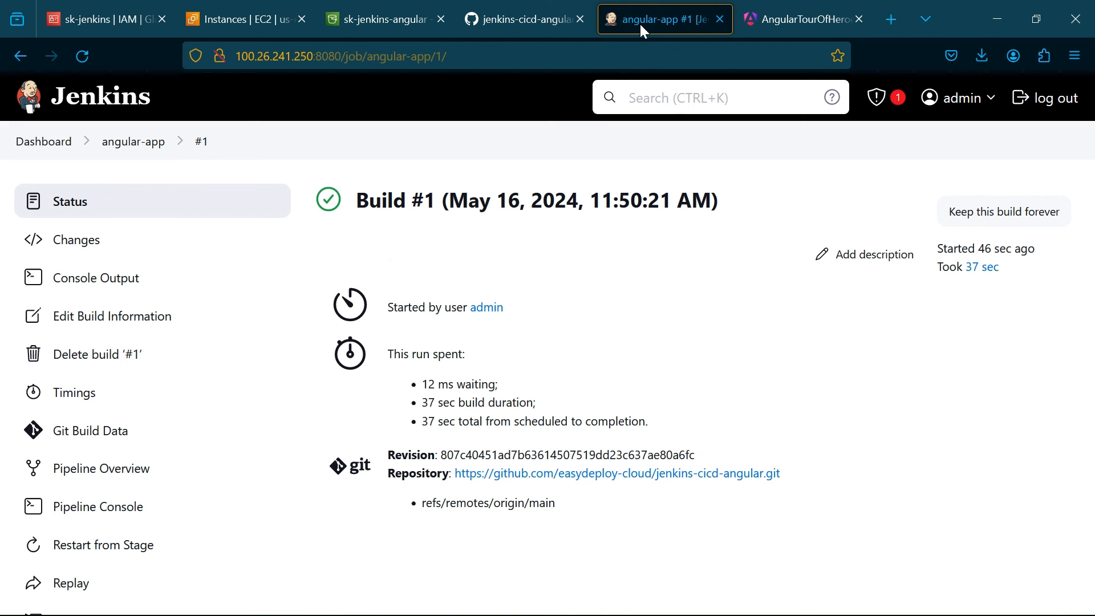
click(133, 141)
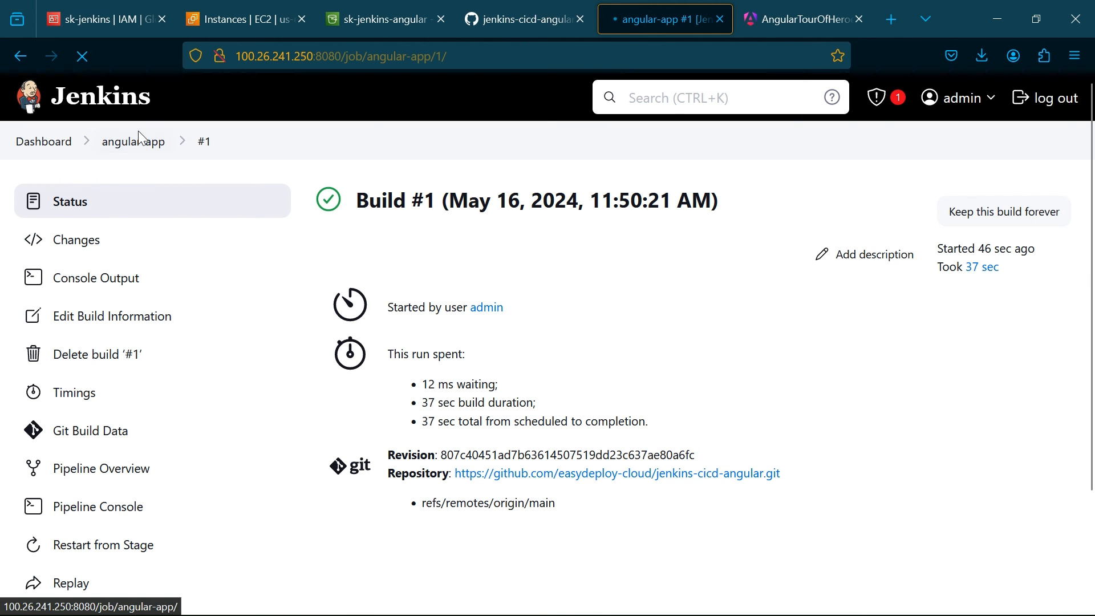
click(133, 141)
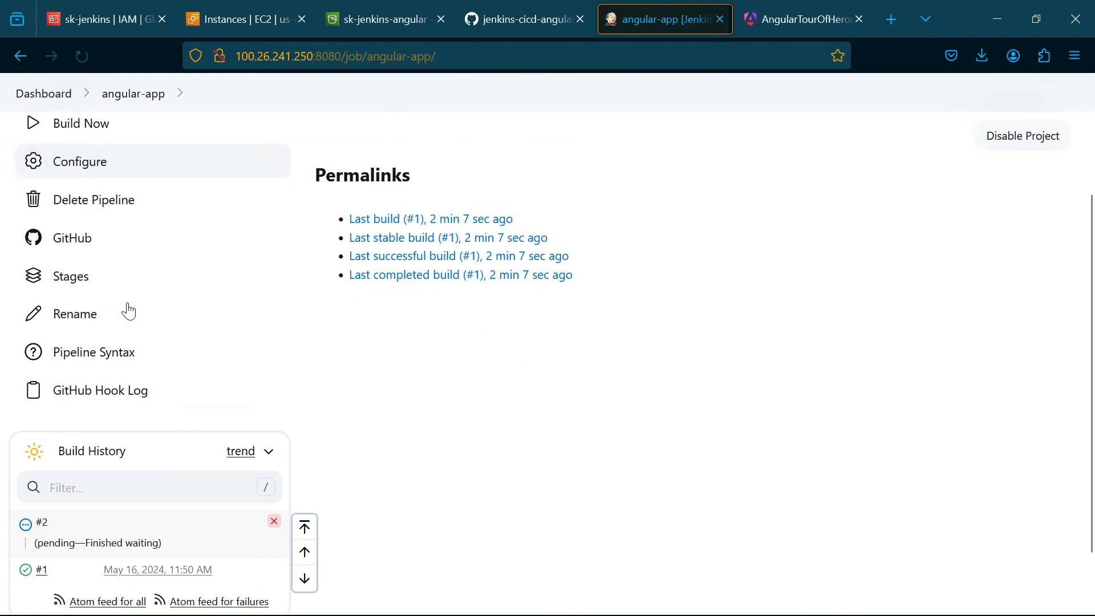
scroll(down, 3)
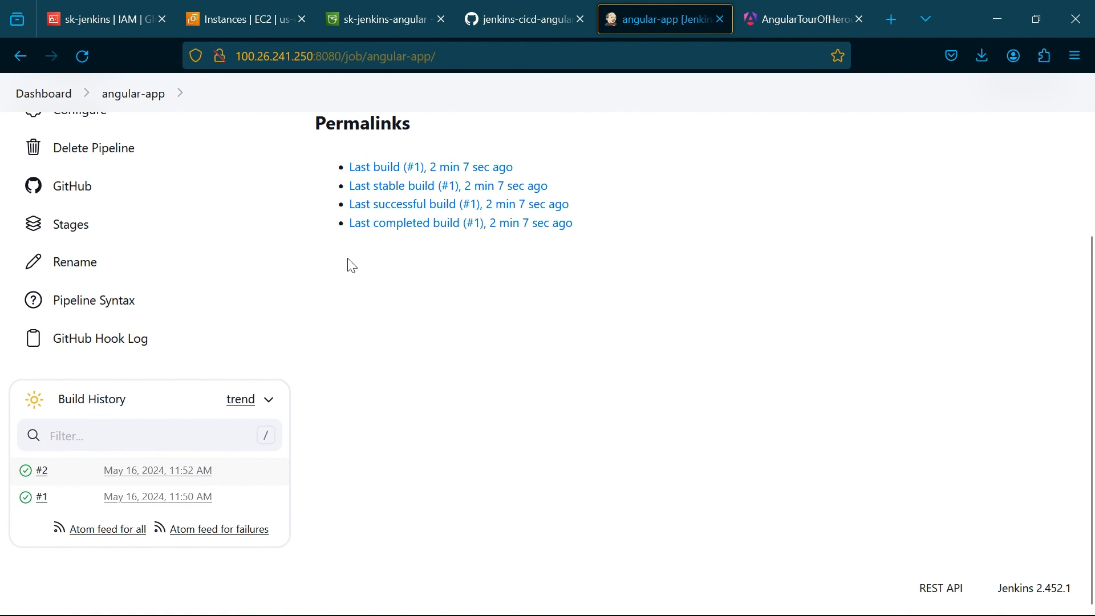
click(41, 470)
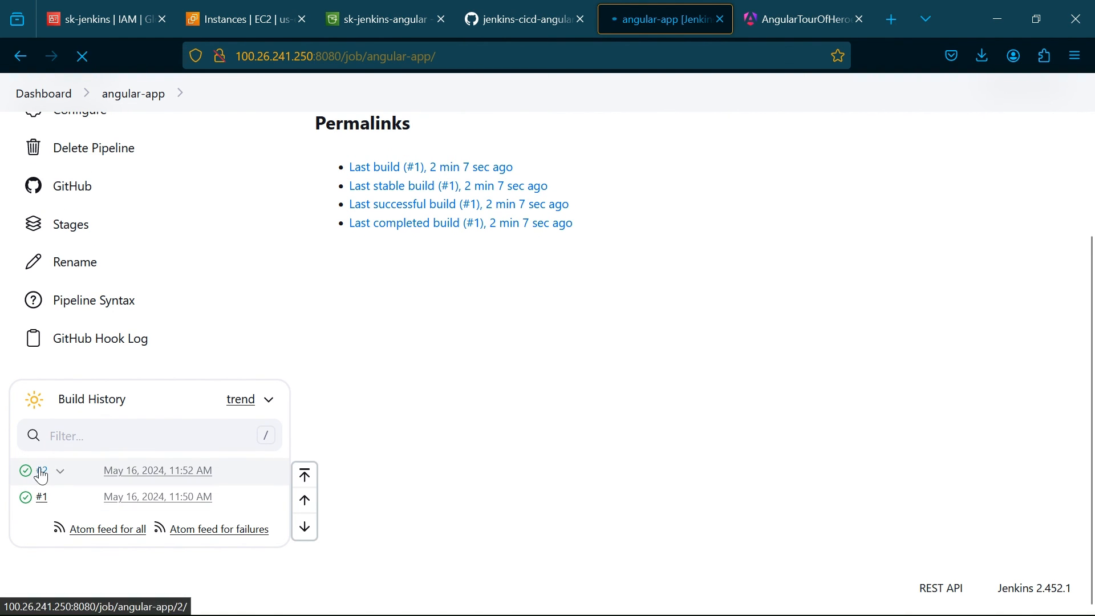
click(41, 470)
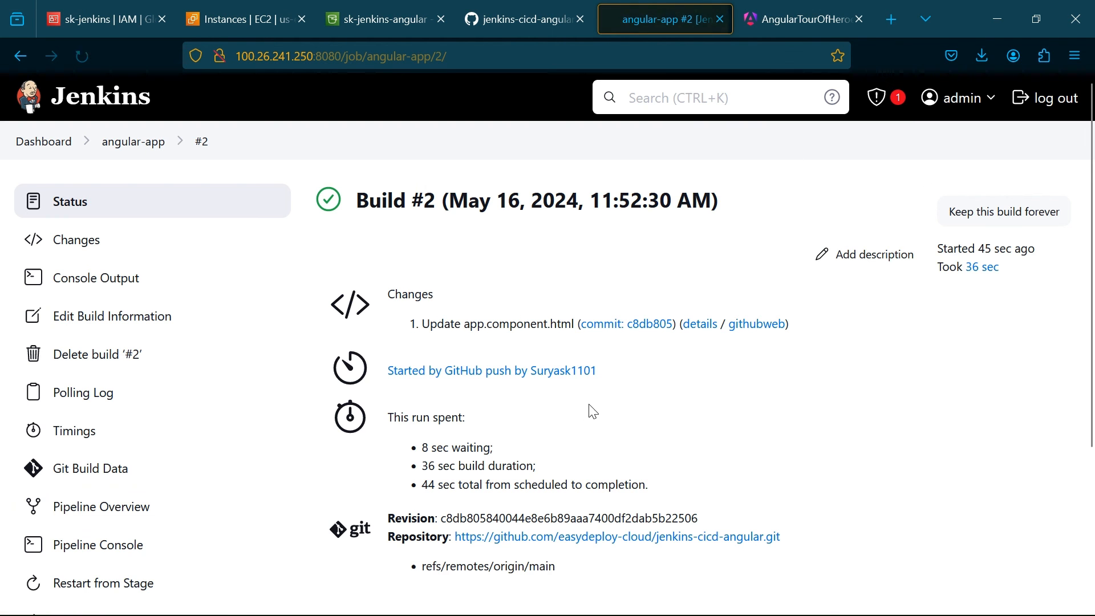
scroll(down, 3)
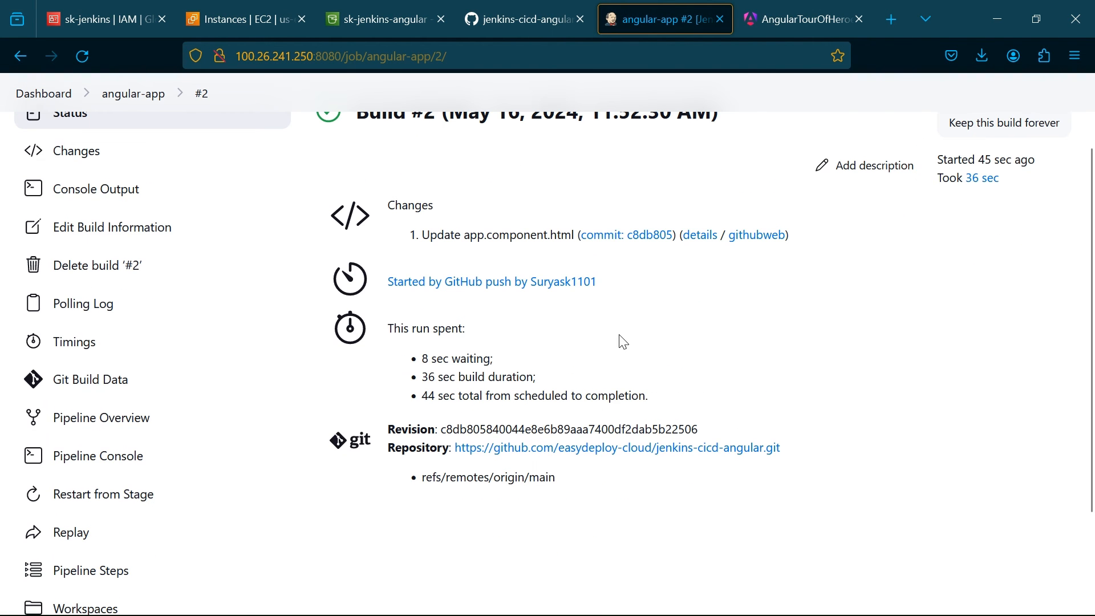
Reload the S3 website to see the updated 'your app is running successfully' text
click(799, 19)
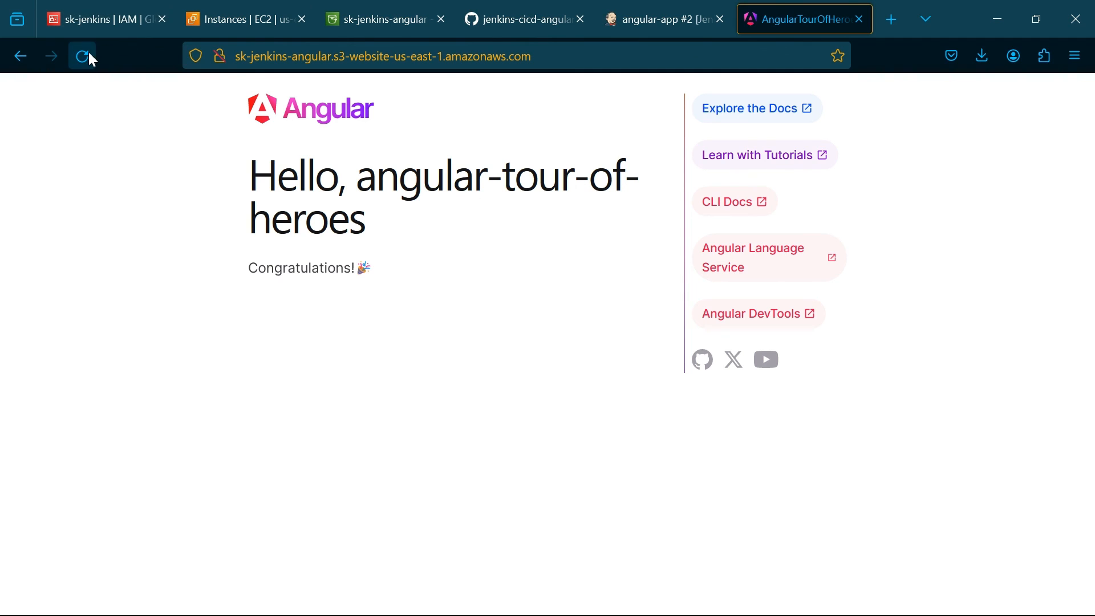
click(82, 55)
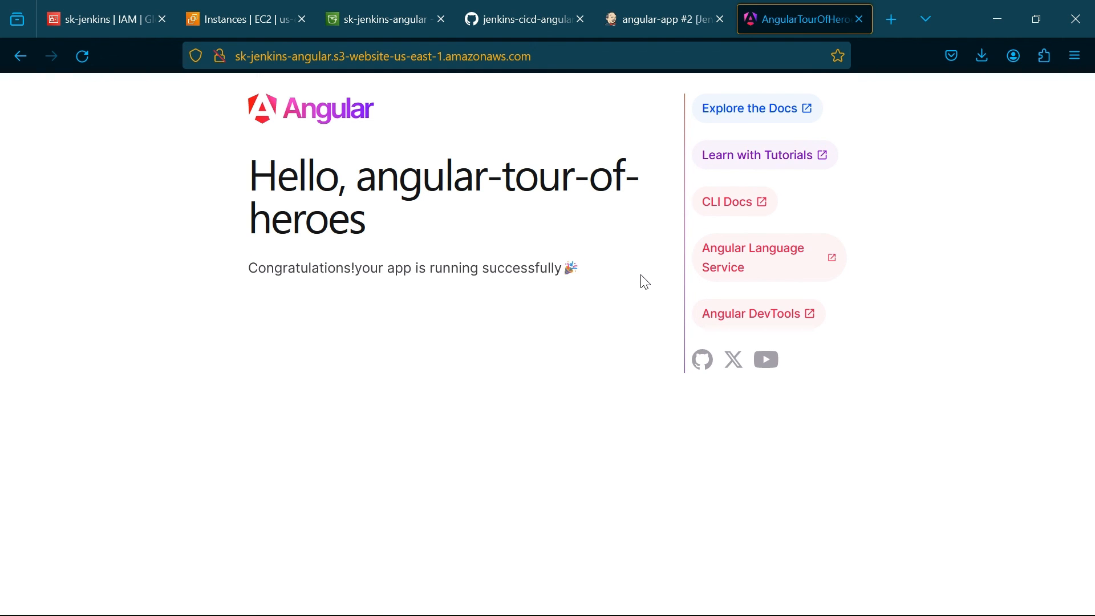
mouse_move(665, 559)
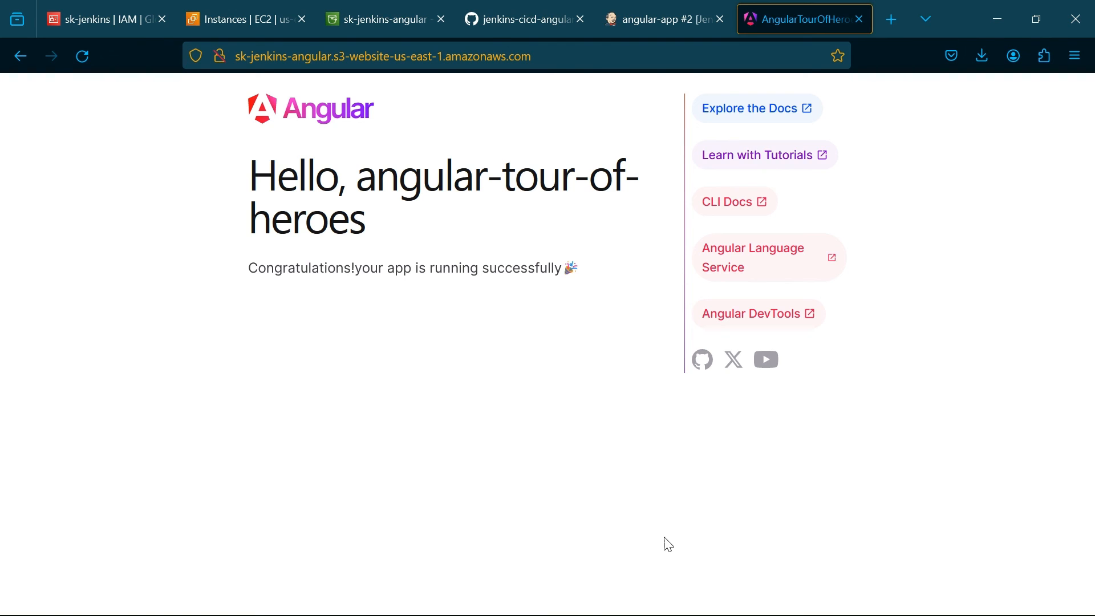